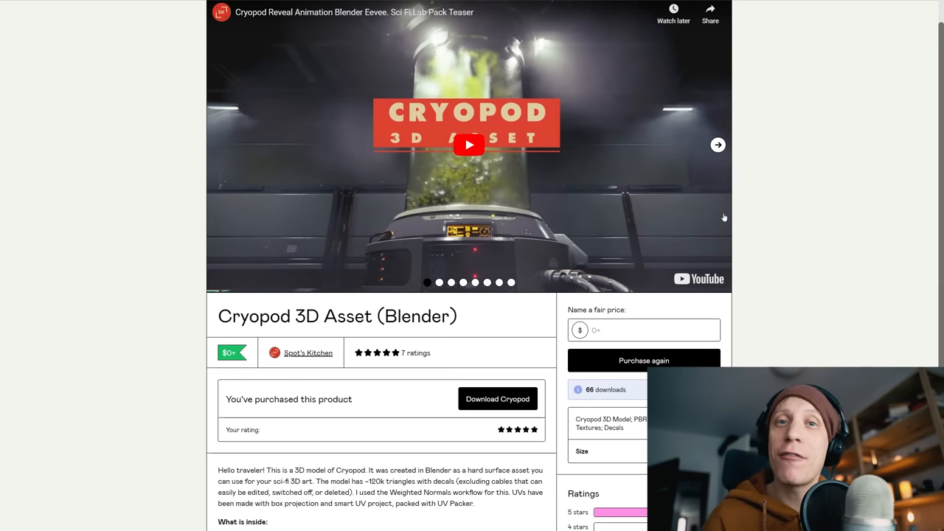
- Step through the next three Cryopod preview images in the product gallery
left_click(717, 144)
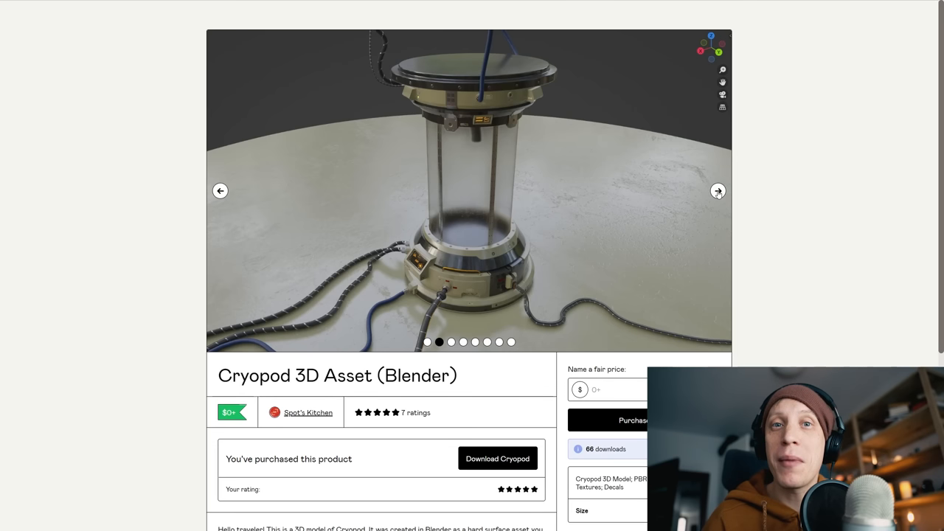
left_click(717, 190)
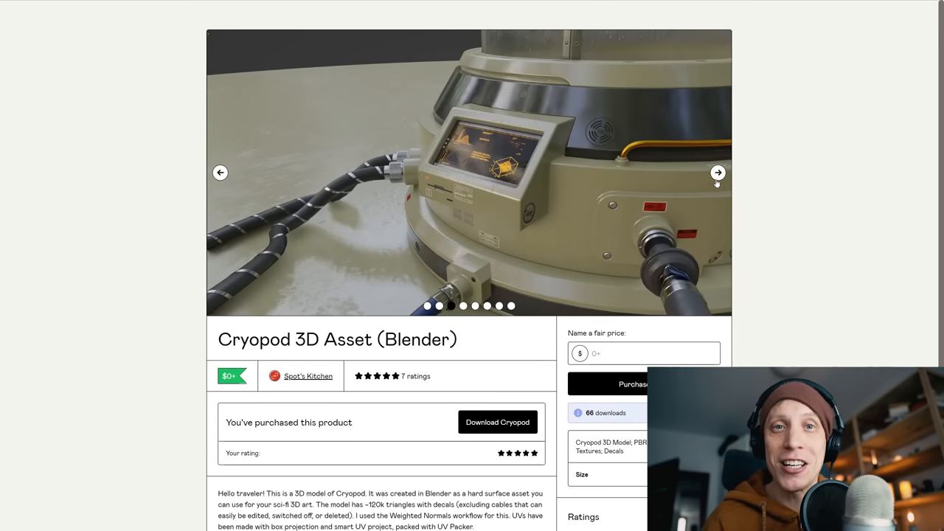
left_click(717, 172)
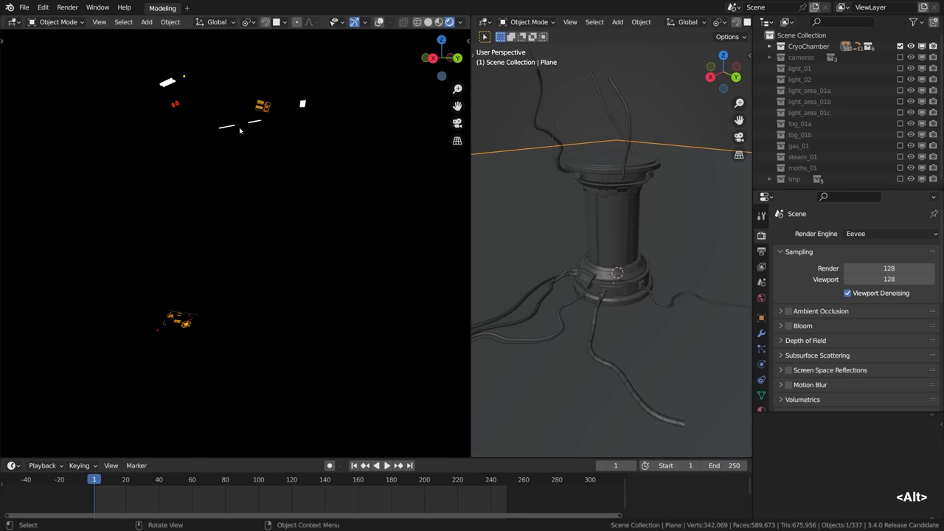
mouse_move(247, 141)
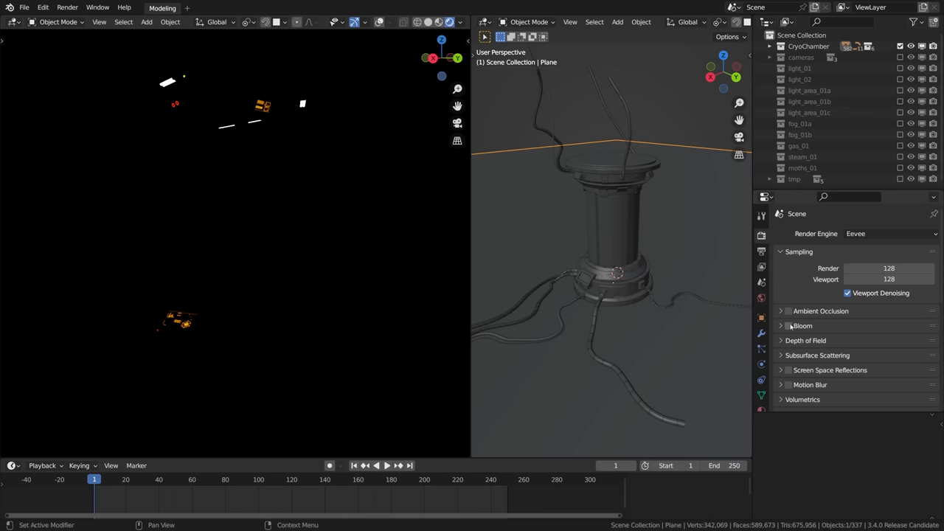
- Enable Screen Space Reflections for Eevee in Render Properties
scroll("down", 3)
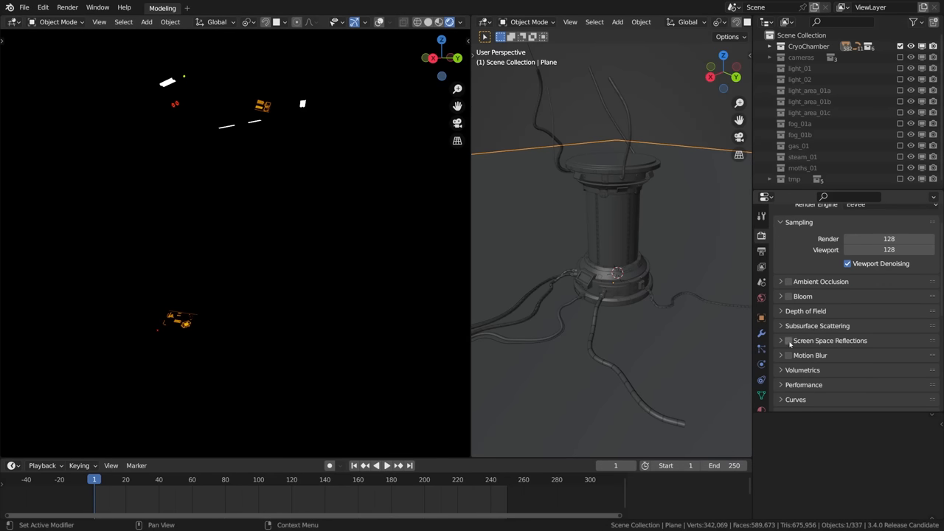
left_click(788, 339)
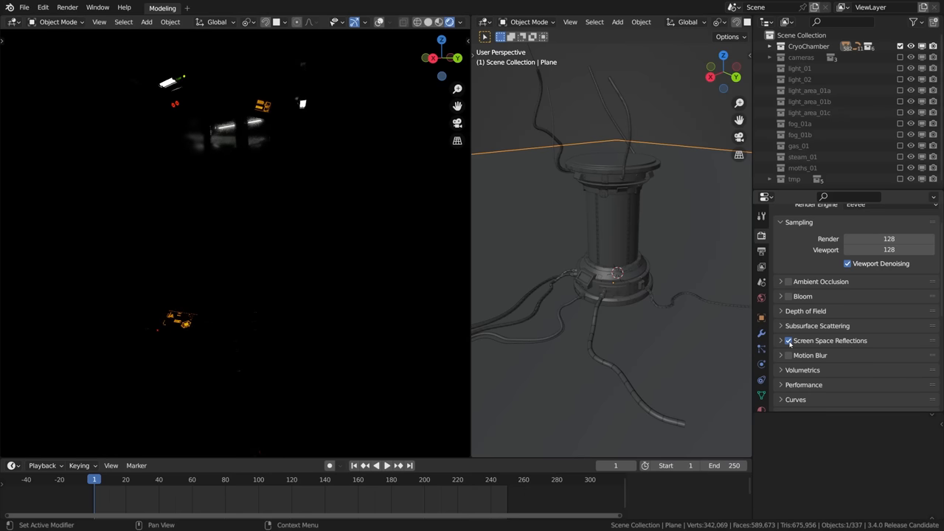
left_click(781, 340)
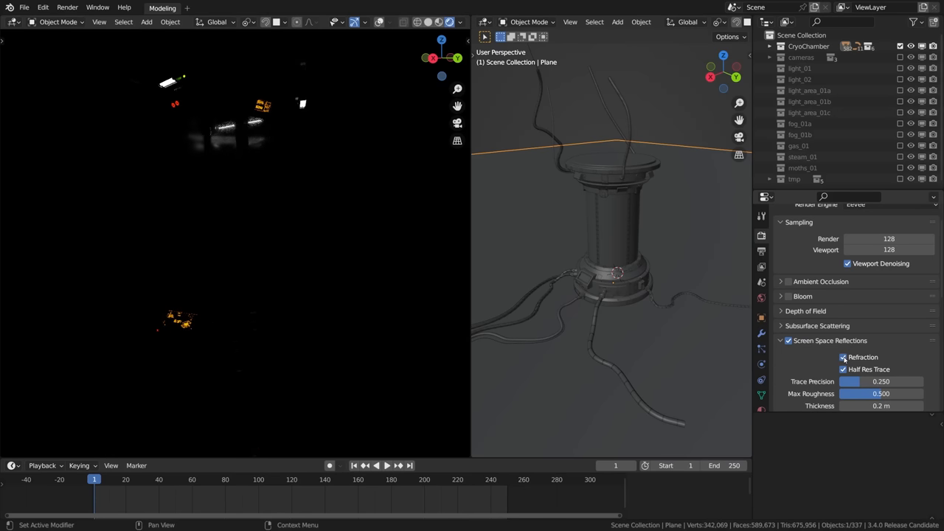
left_click(780, 339)
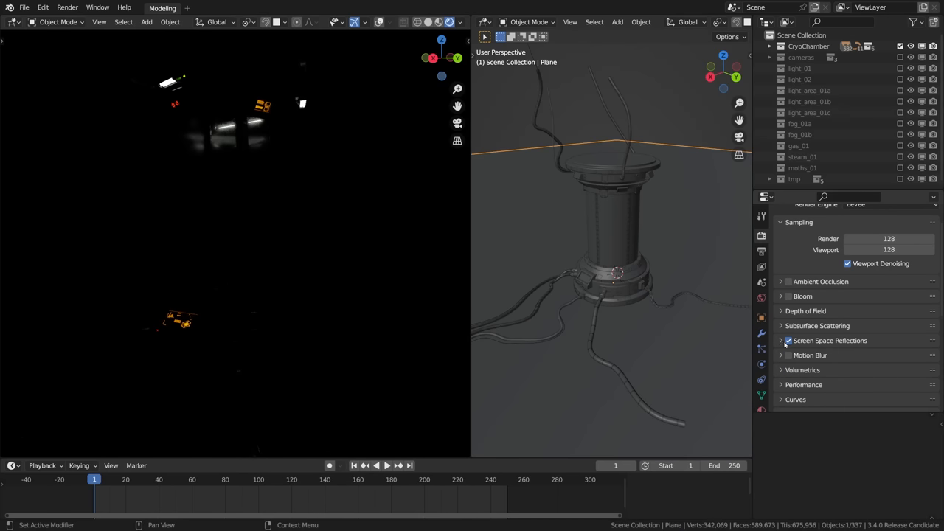
- Enable Bloom and lower its threshold to about 7.26
left_click(787, 295)
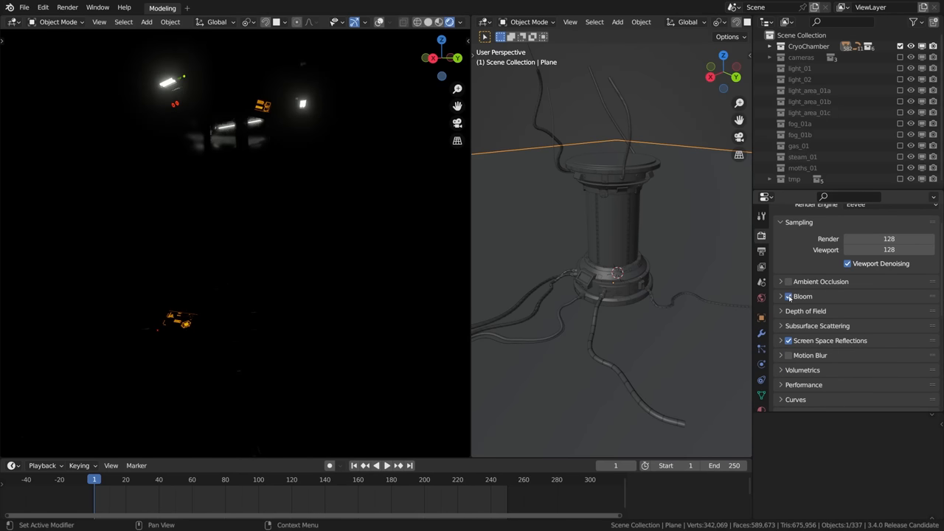
left_click(780, 295)
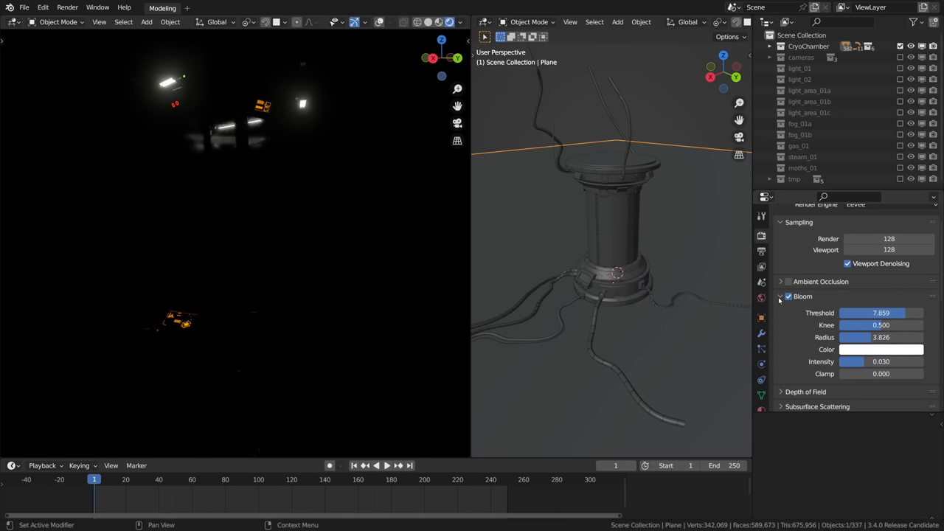
left_click_drag(882, 312, 848, 313)
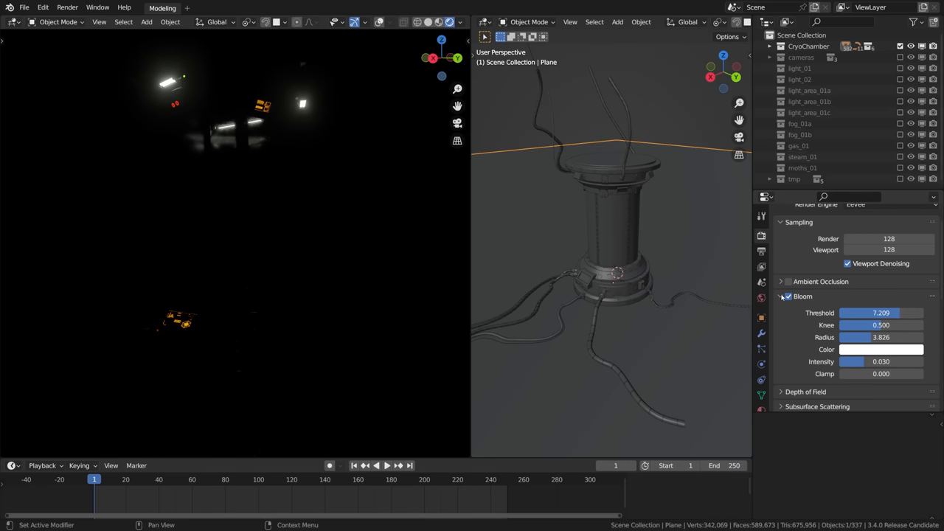
left_click(781, 295)
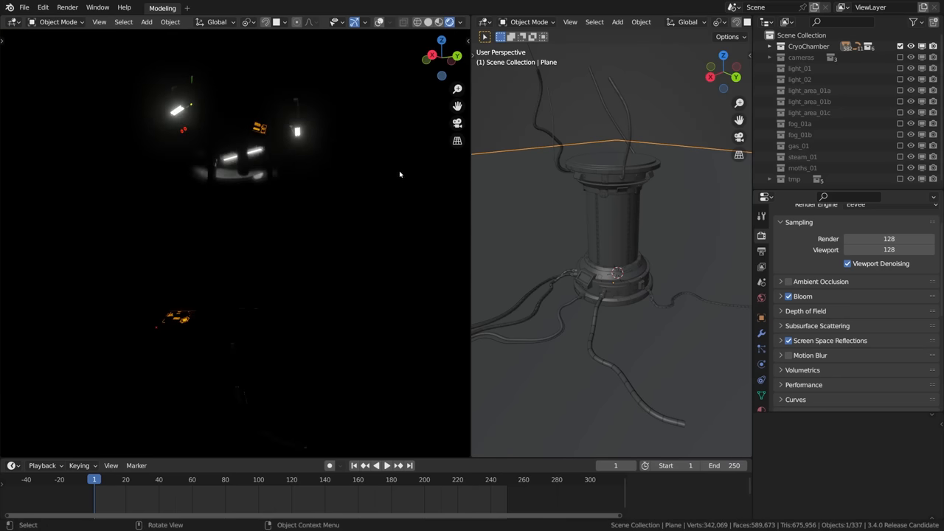
- Switch on the light_01 collection and select its SideLight_002 lamp
left_click(800, 80)
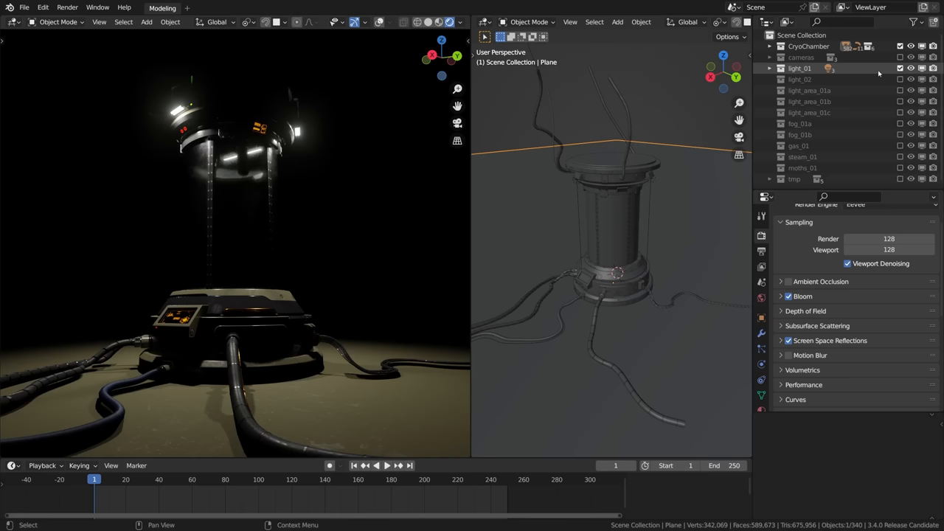
left_click(770, 68)
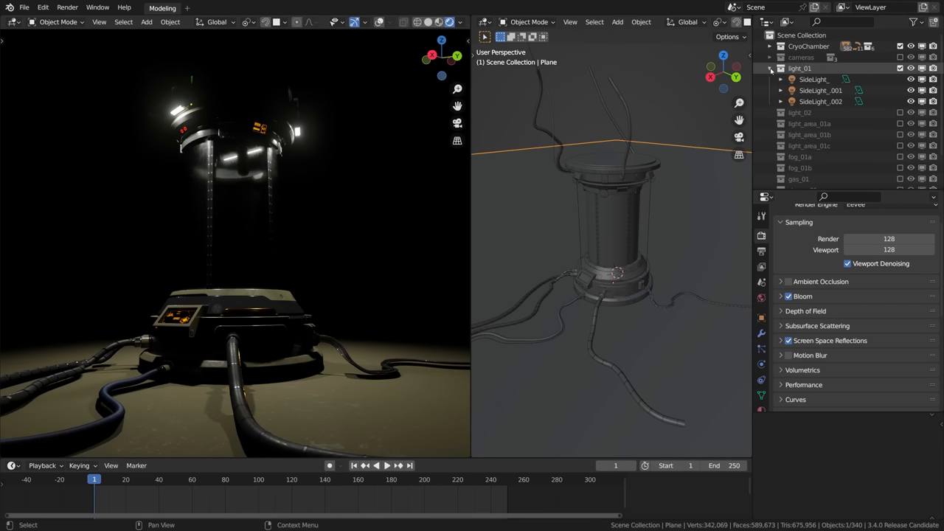
left_click(821, 101)
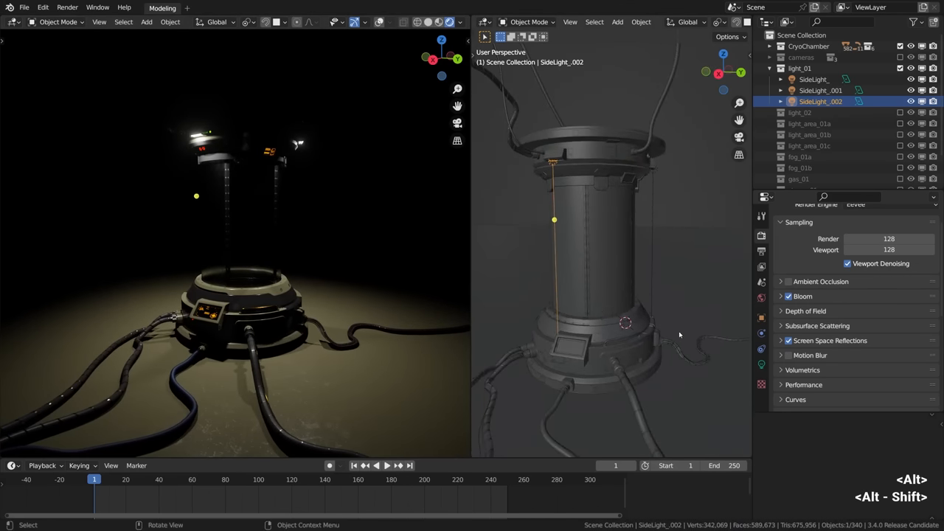
- Try other custom distances for the side light, then restore it to 5.2 m
left_click(761, 366)
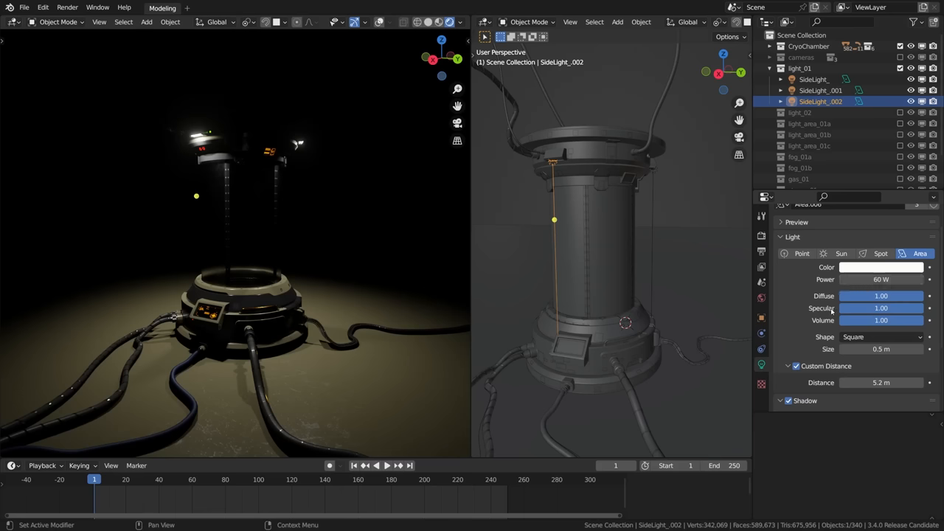
left_click(788, 366)
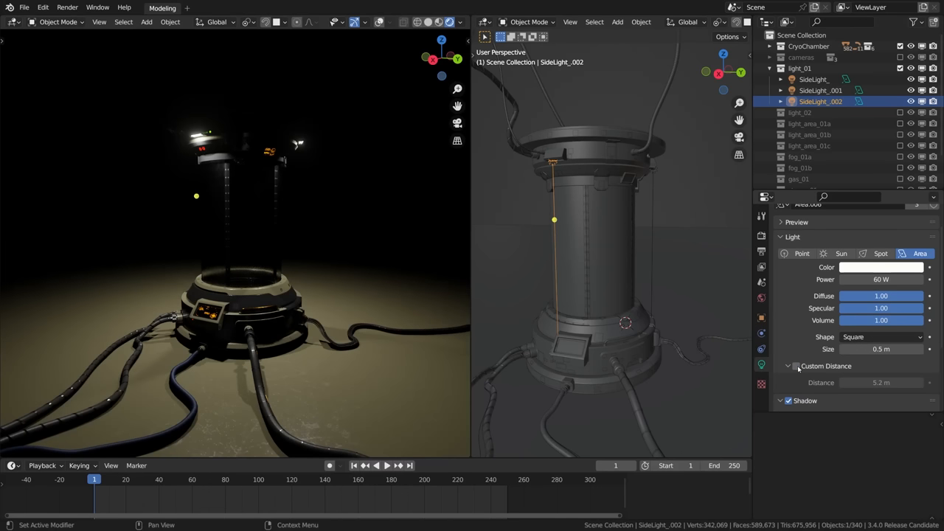
left_click(796, 366)
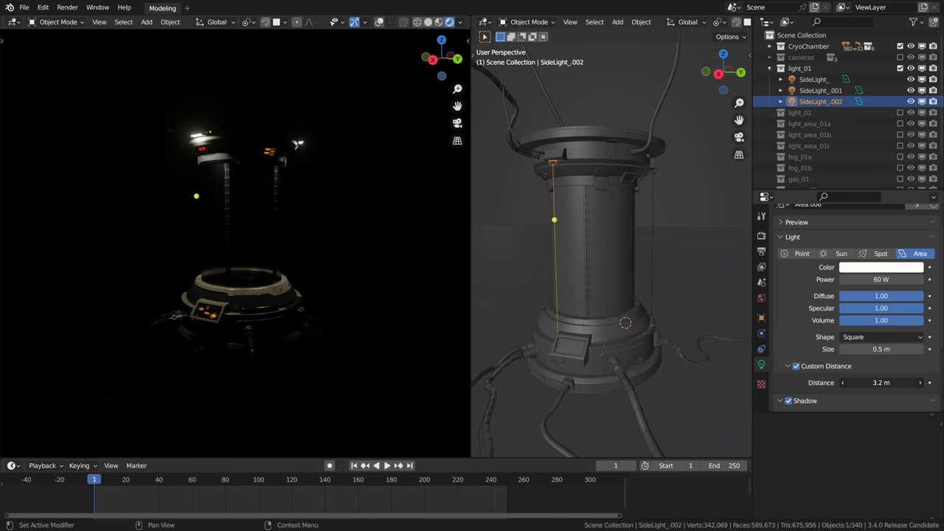
left_click_drag(870, 382, 900, 382)
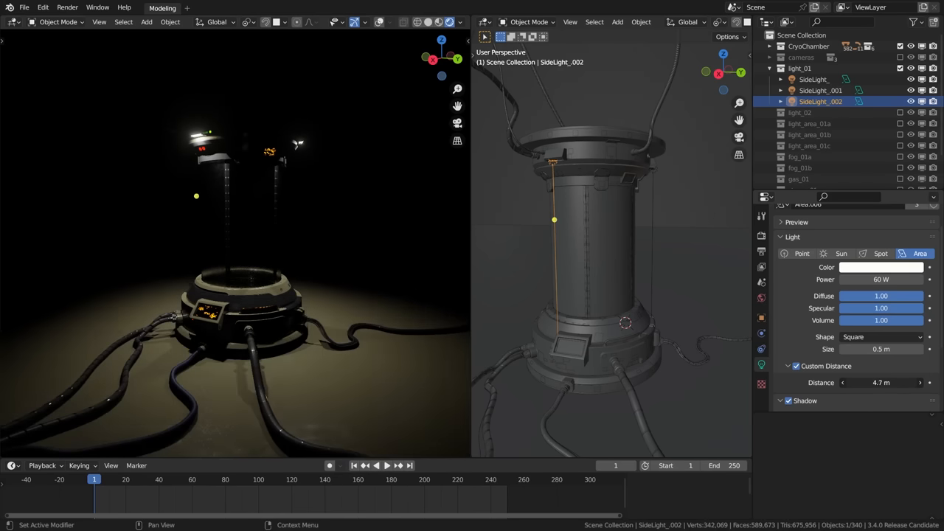
left_click_drag(882, 383, 855, 382)
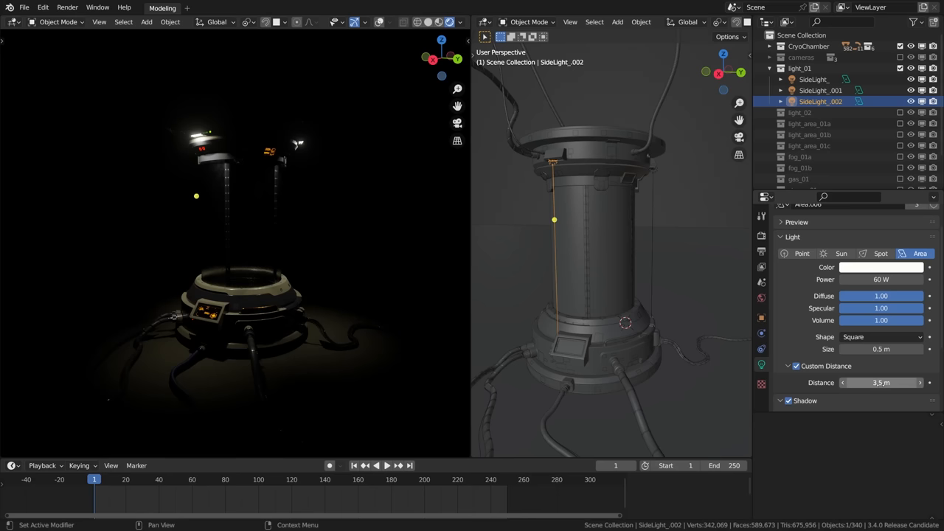
key("ctrl+z")
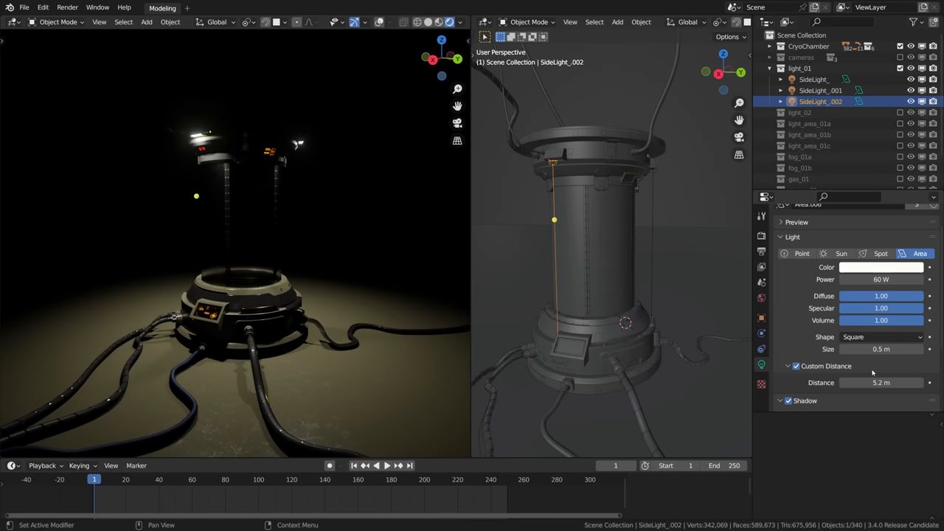
- Turn on contact shadows for the side light
scroll("down", 3)
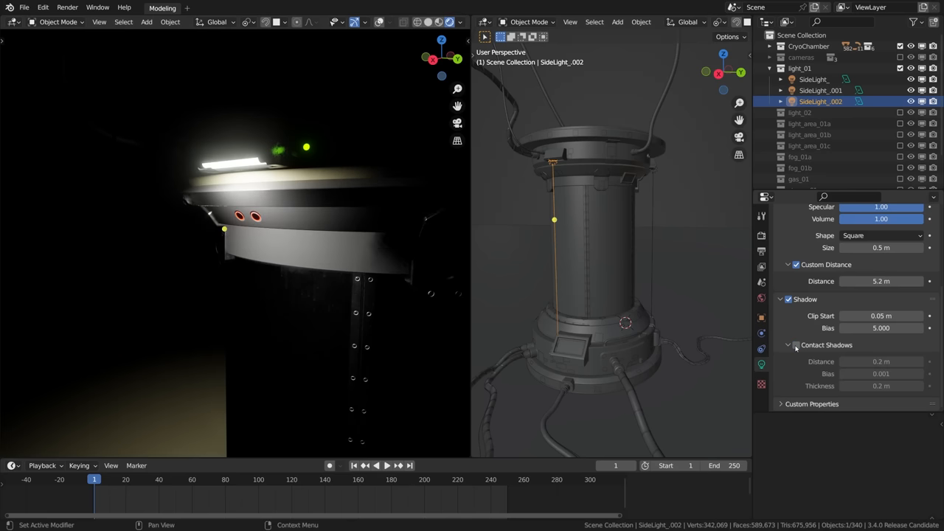
left_click(796, 345)
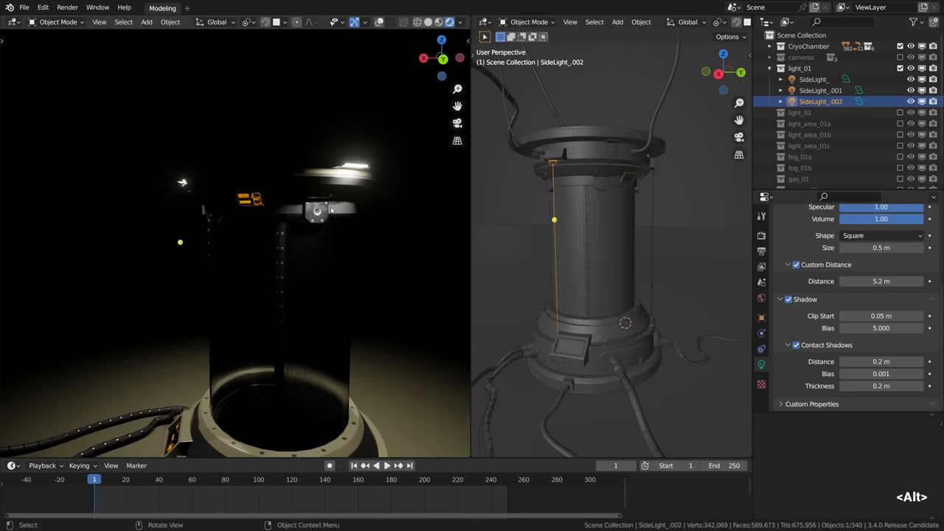
key("g")
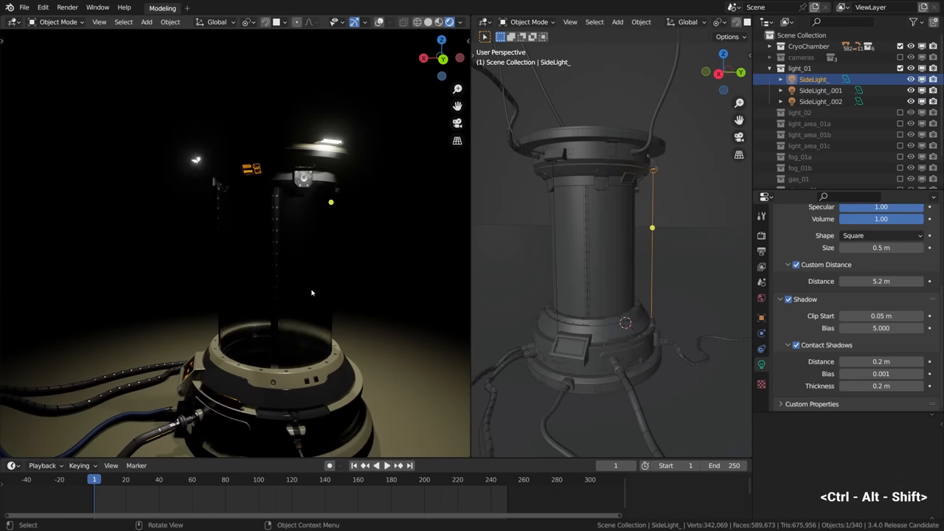
left_click(800, 68)
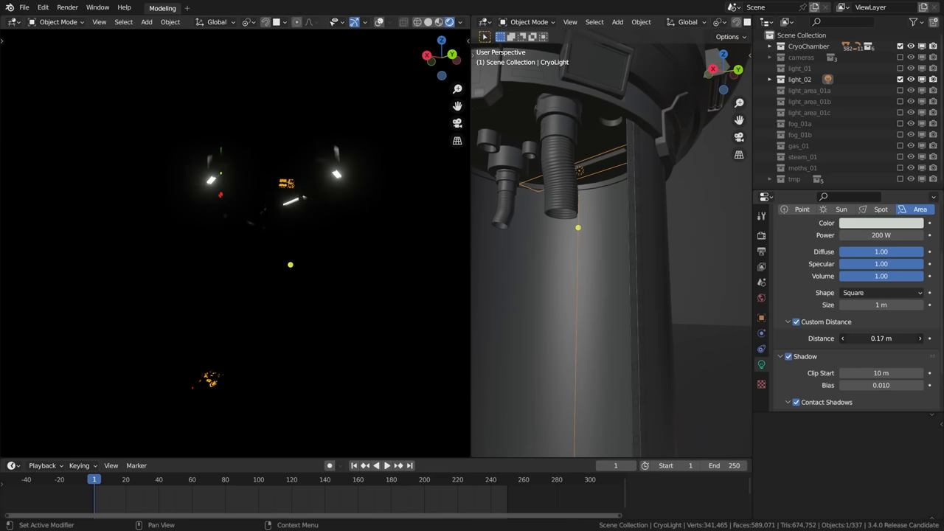
- Set the CryoLight's custom distance to about 2.9 m, undoing stray changes
left_click(881, 338)
type("38")
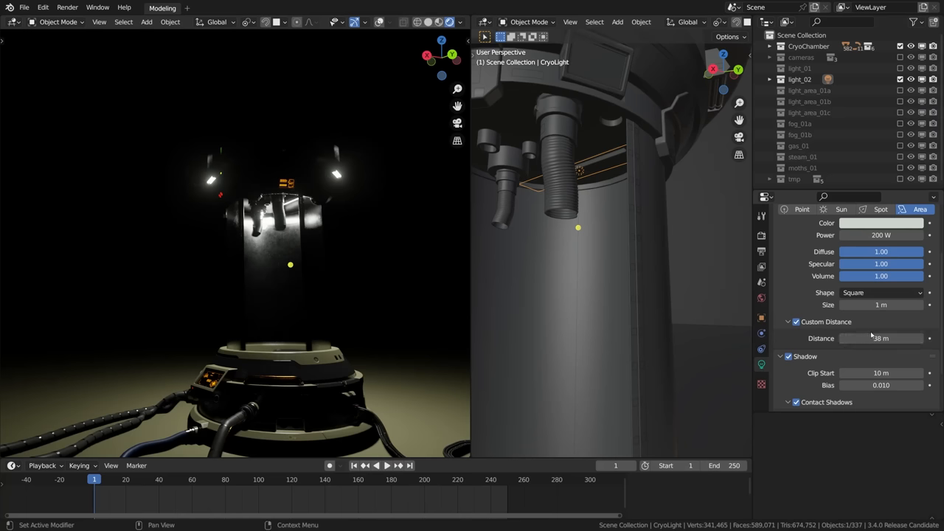
key("ctrl+z")
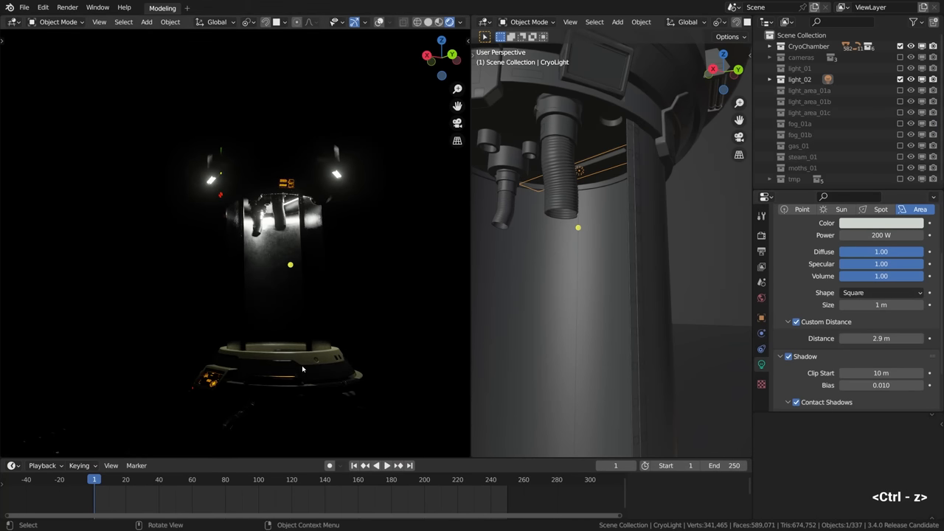
key("ctrl+z")
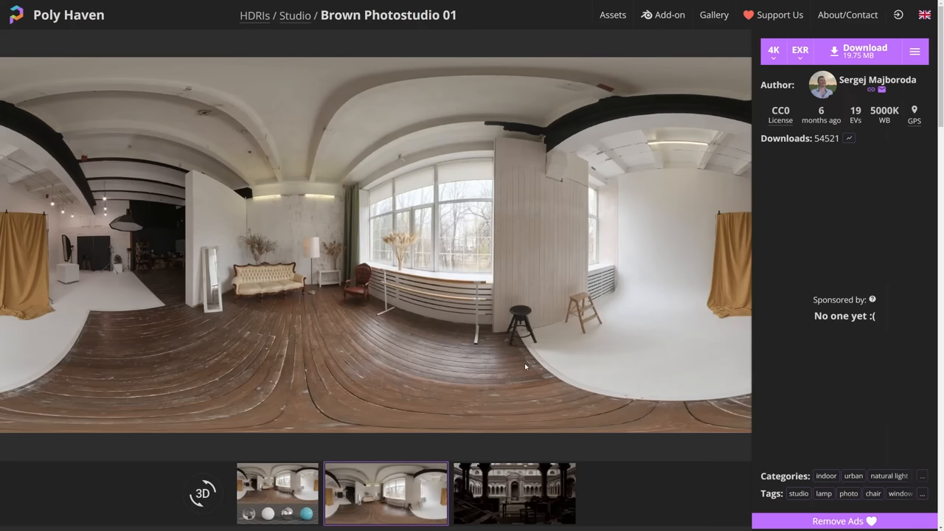
mouse_move(375, 312)
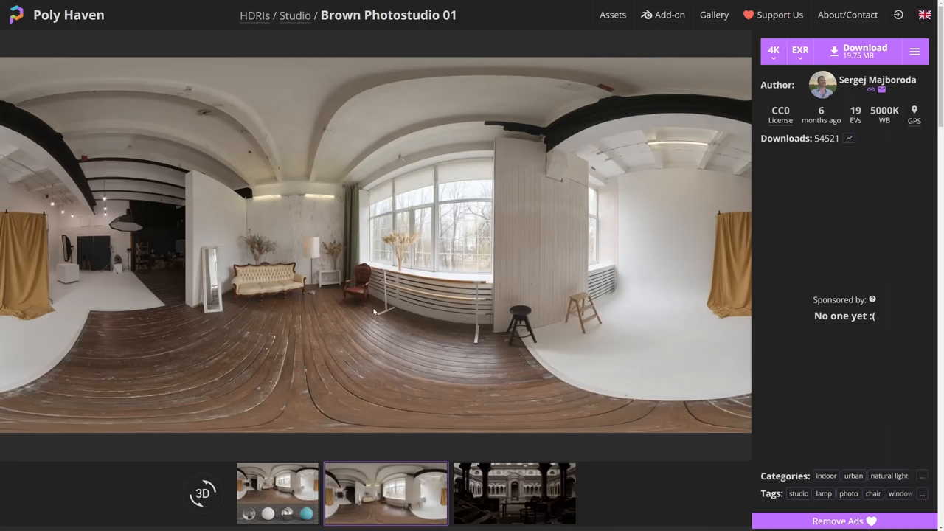
- Look around the Brown Photostudio 01 panorama and download it as 4K EXR
left_click(202, 492)
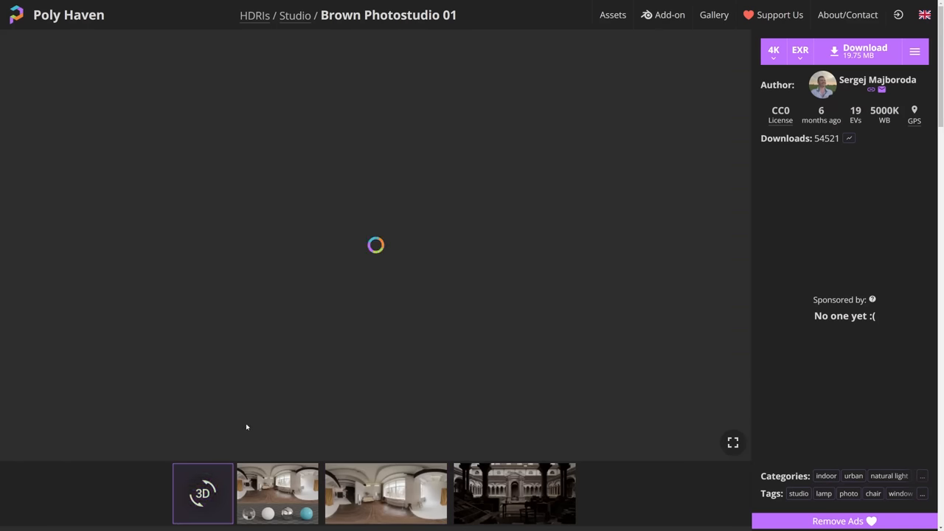
mouse_move(360, 262)
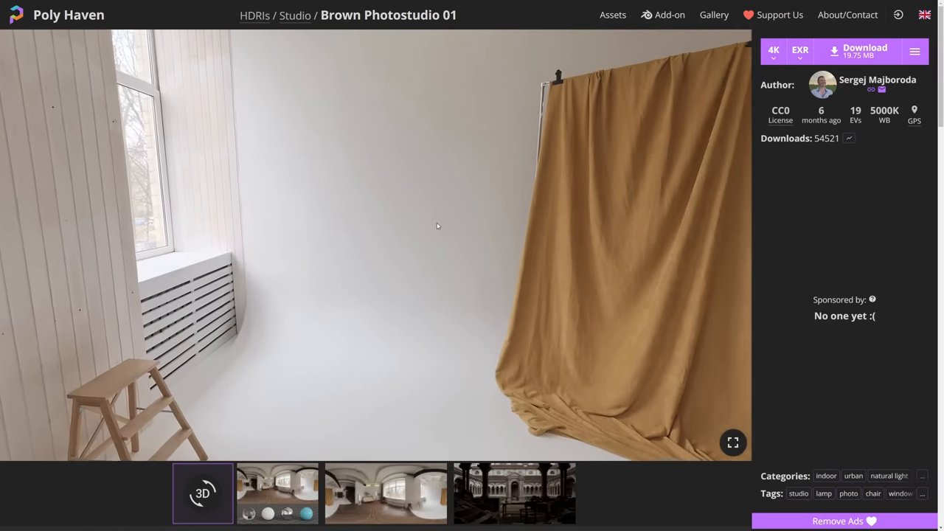
left_click_drag(437, 225, 285, 310)
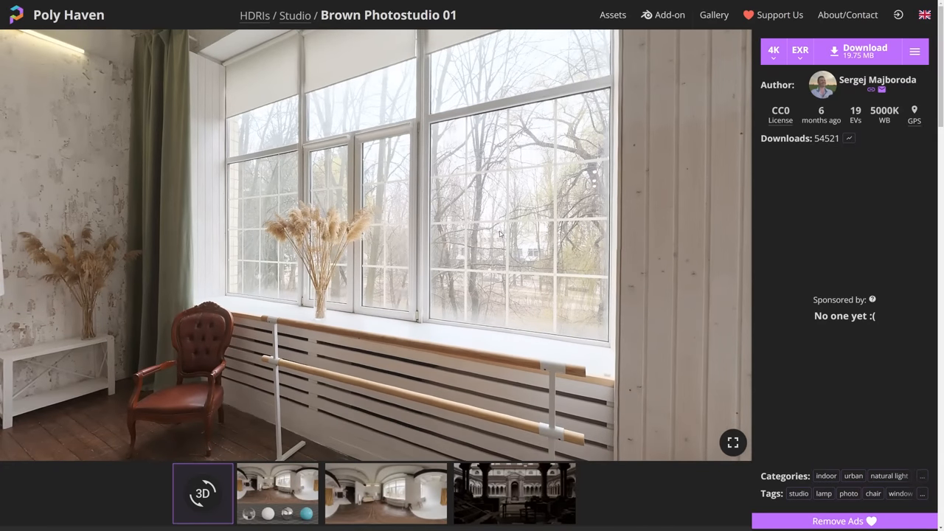
mouse_move(773, 71)
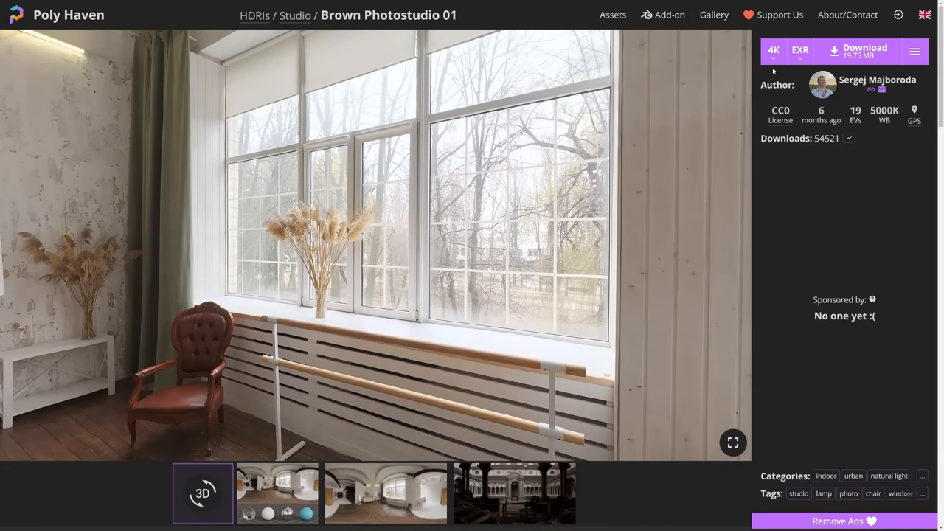
left_click(799, 50)
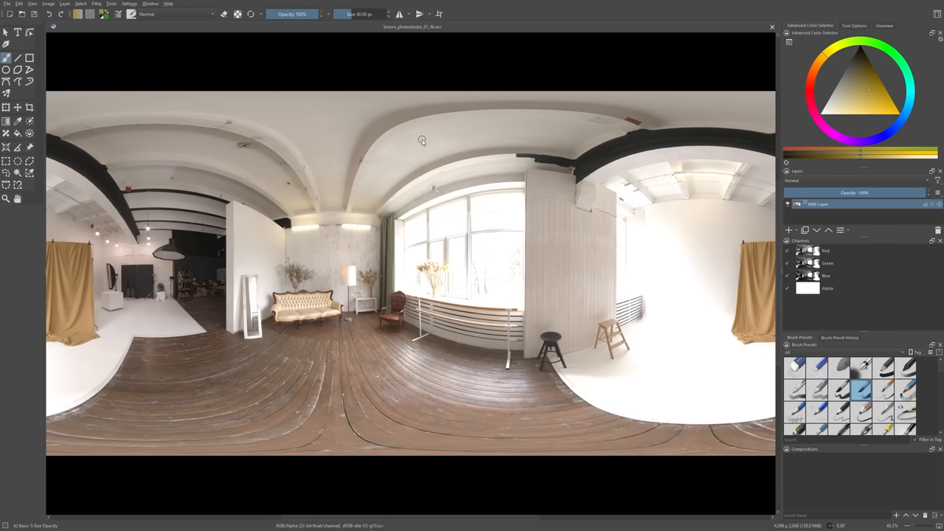
- Apply a Gaussian blur of about 135 px radius to the studio HDRI
key("Tab")
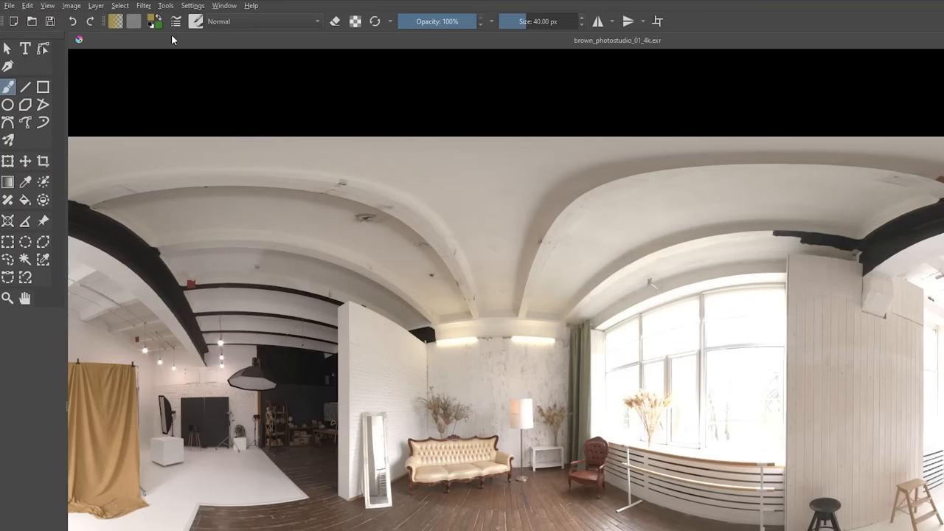
left_click(143, 5)
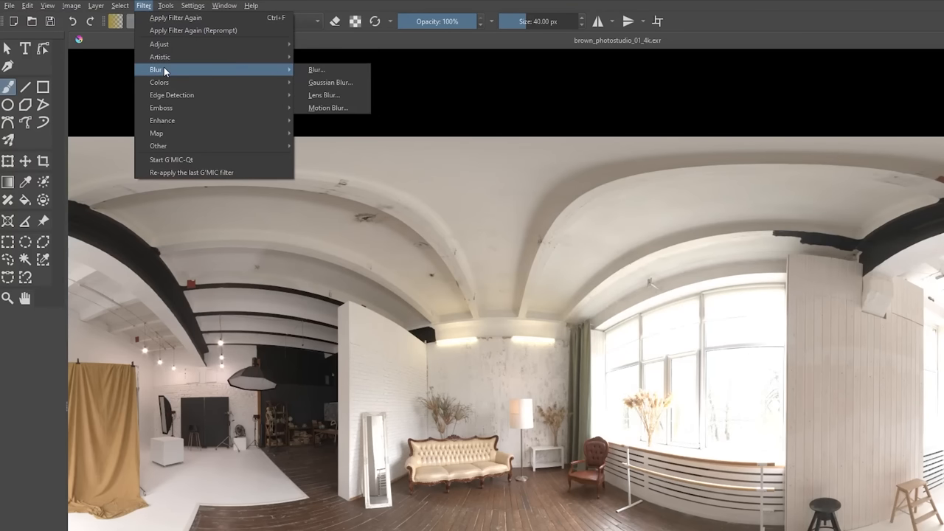
mouse_move(342, 83)
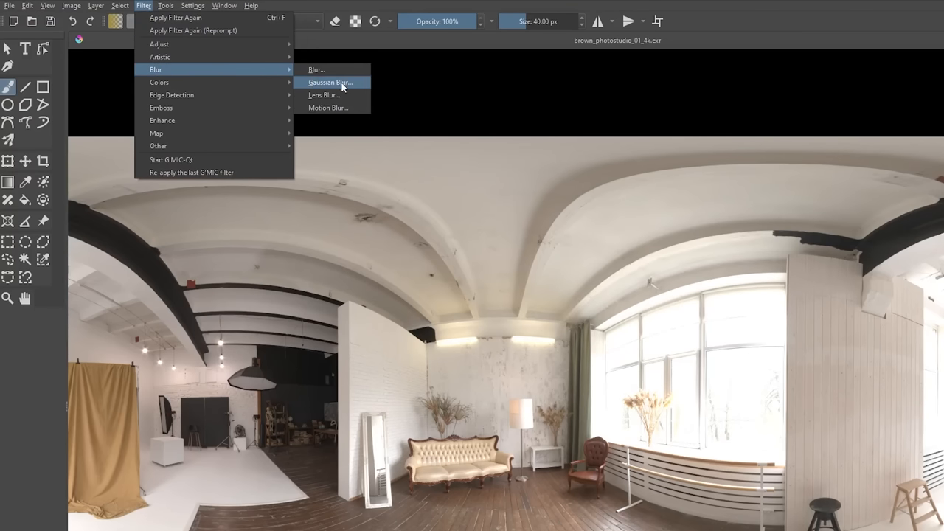
left_click(331, 82)
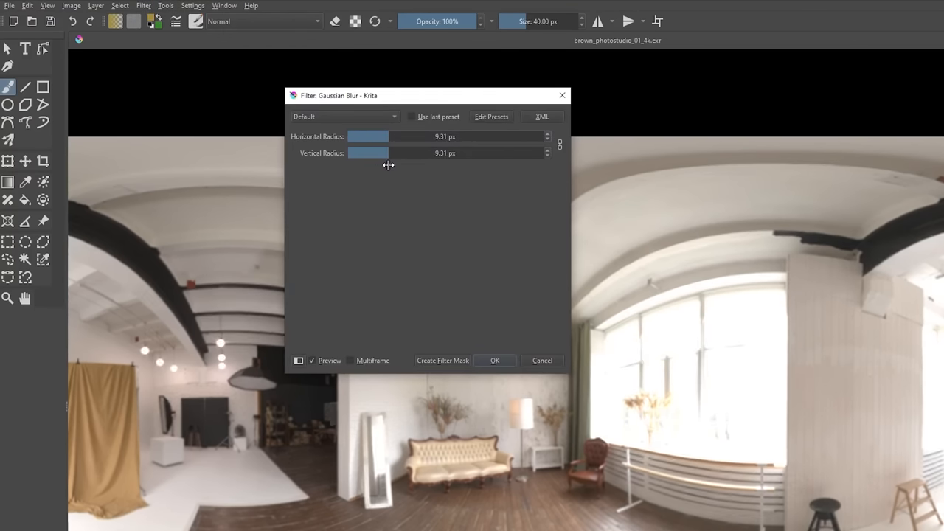
left_click_drag(369, 136, 413, 136)
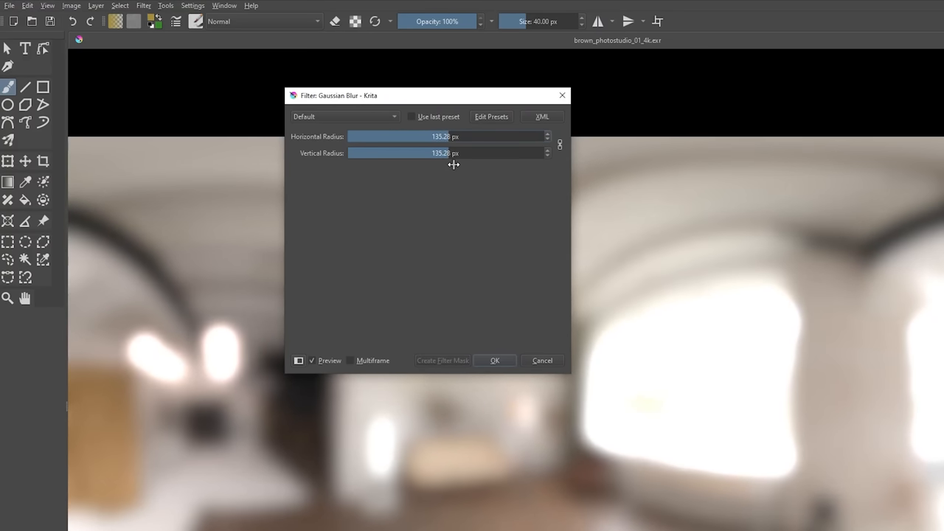
left_click_drag(454, 144, 431, 144)
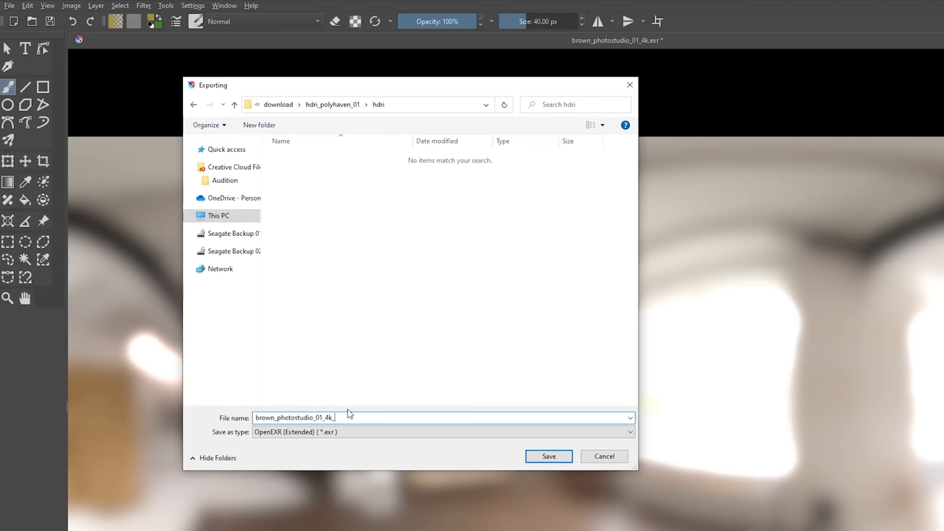
- Export the image as brown_photostudio_01_4k_blurred in OpenEXR format
type("_blurred")
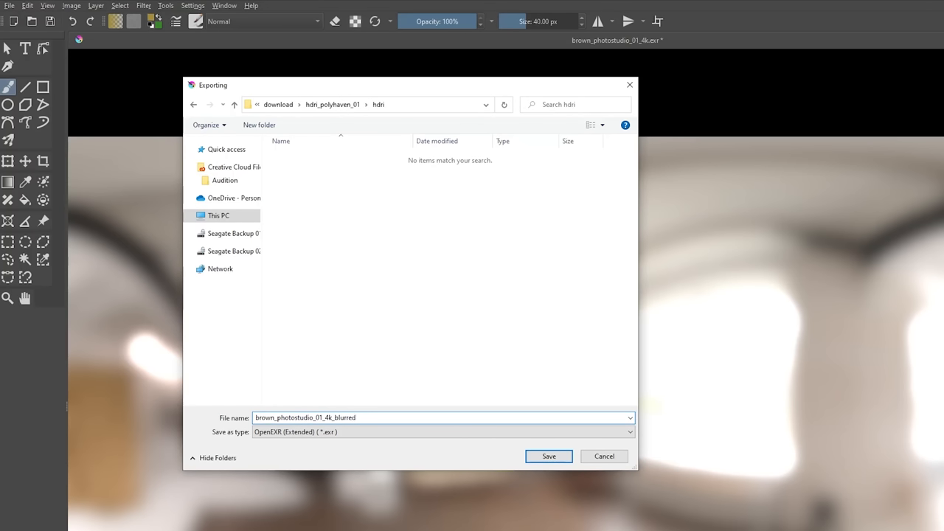
left_click(458, 430)
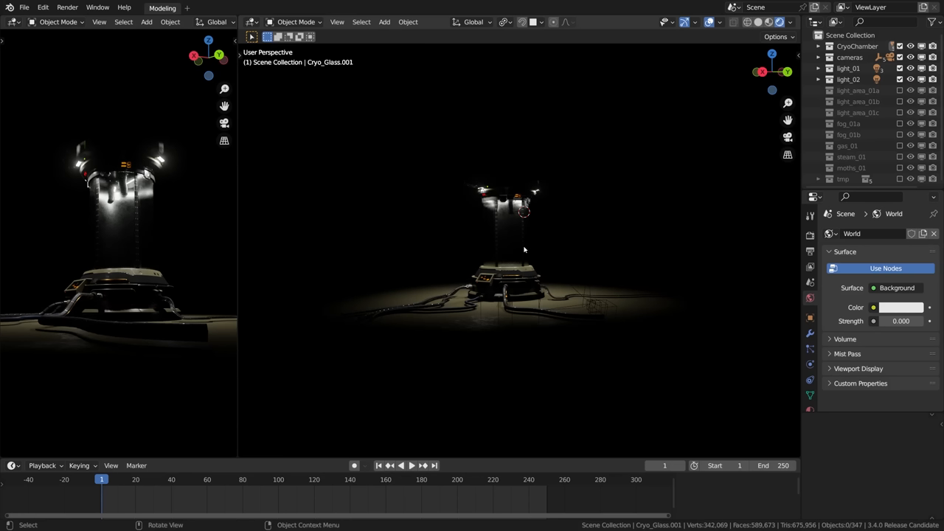
mouse_move(378, 137)
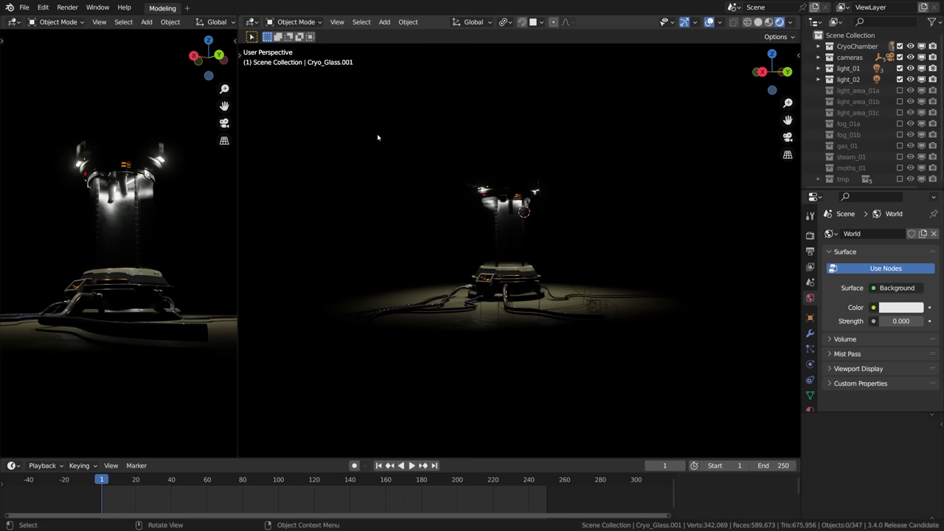
- Show the World shader nodes and raise Background Strength to 5
left_click(251, 22)
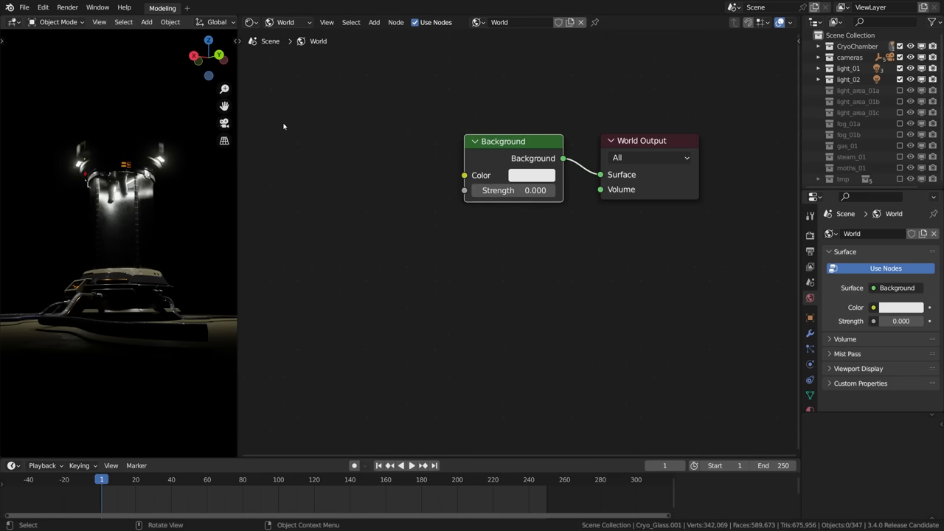
mouse_move(513, 190)
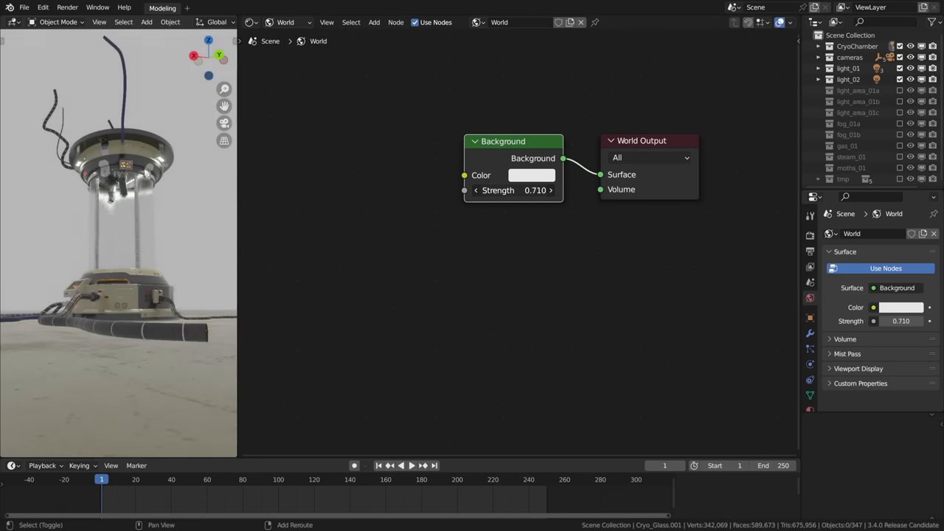
type("5.000")
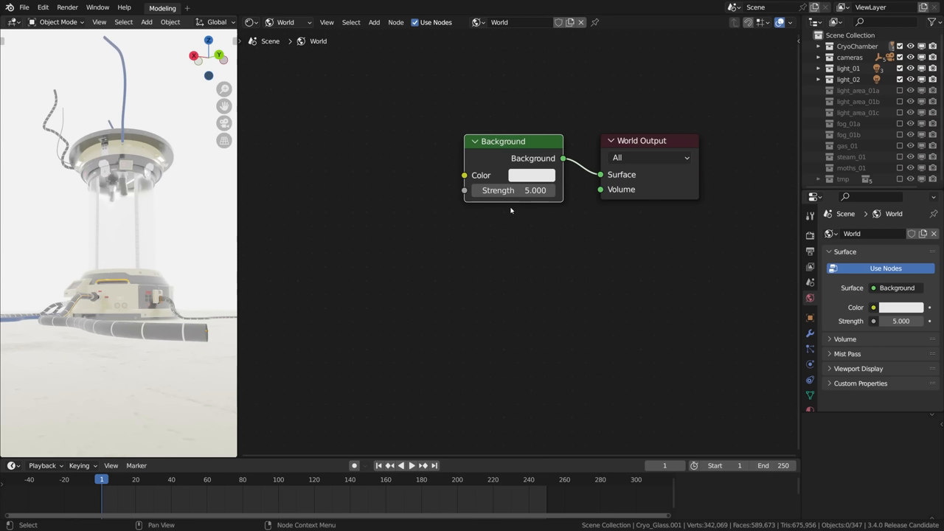
mouse_move(493, 214)
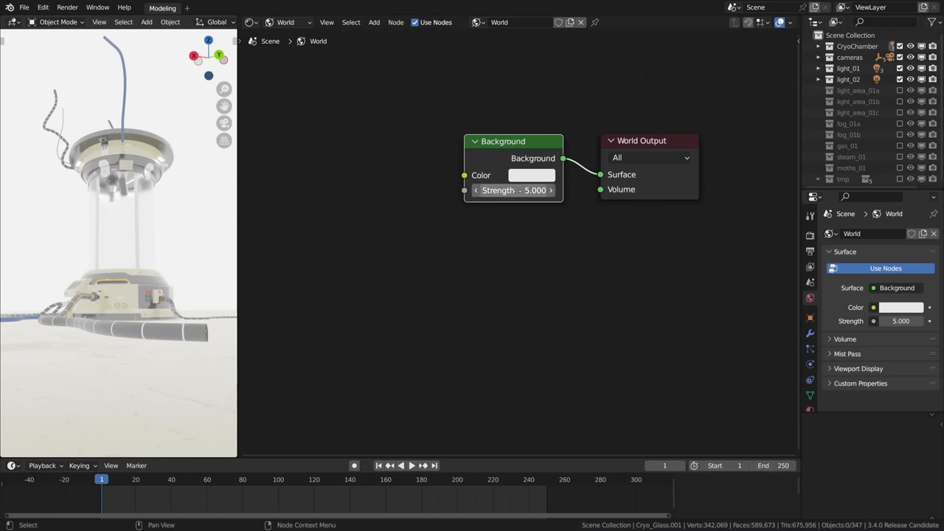
mouse_move(514, 190)
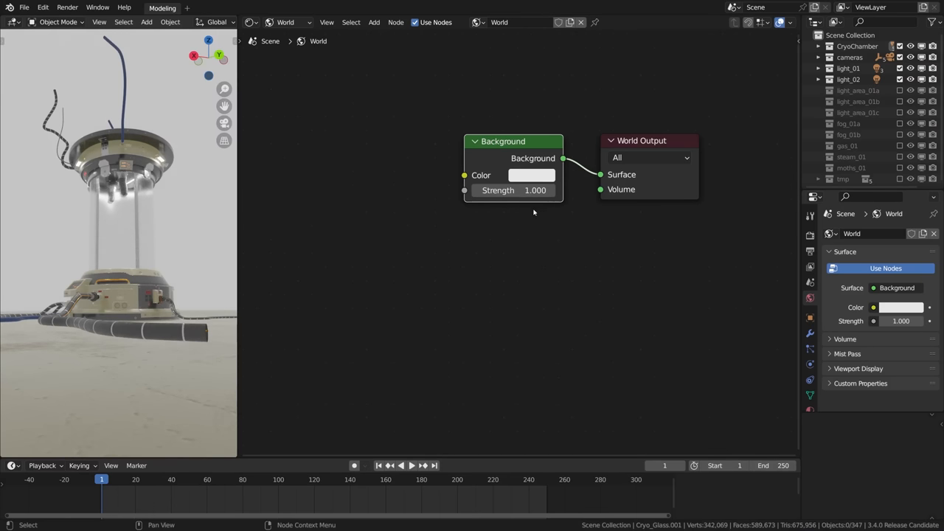
mouse_move(499, 150)
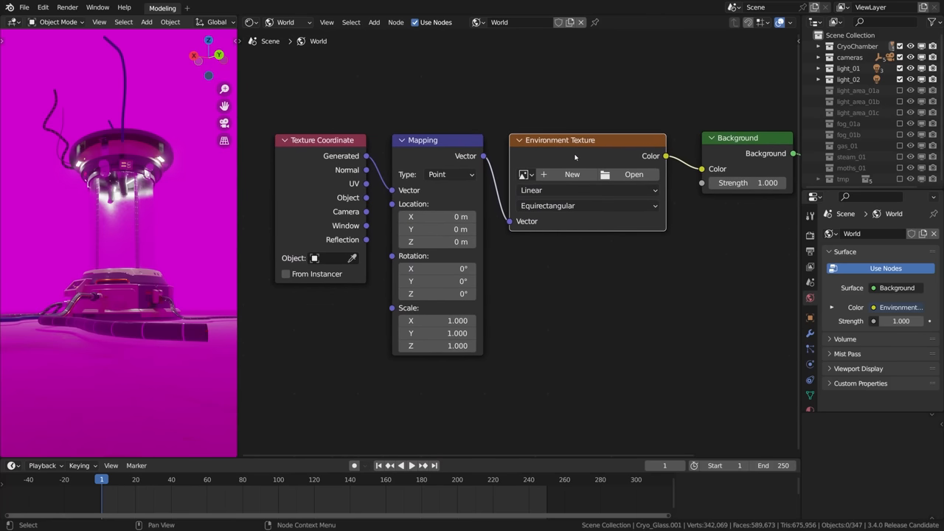
- Load brown_photostudio_01_4k_blurred.exr into the Environment Texture node
left_click(634, 175)
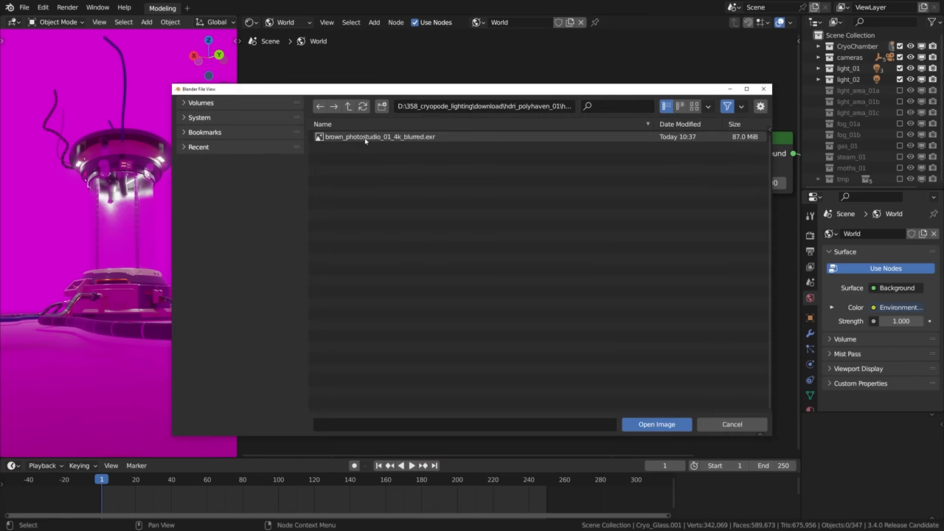
left_click(693, 106)
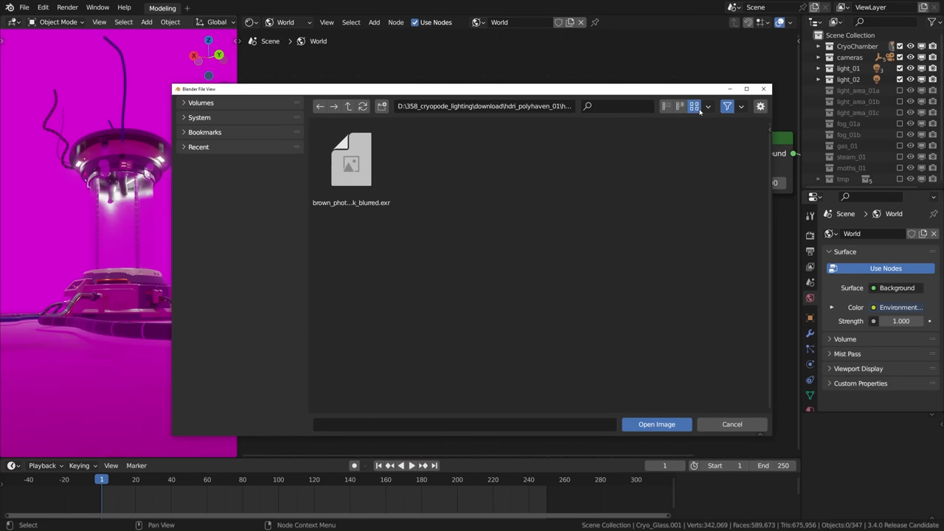
left_click(351, 159)
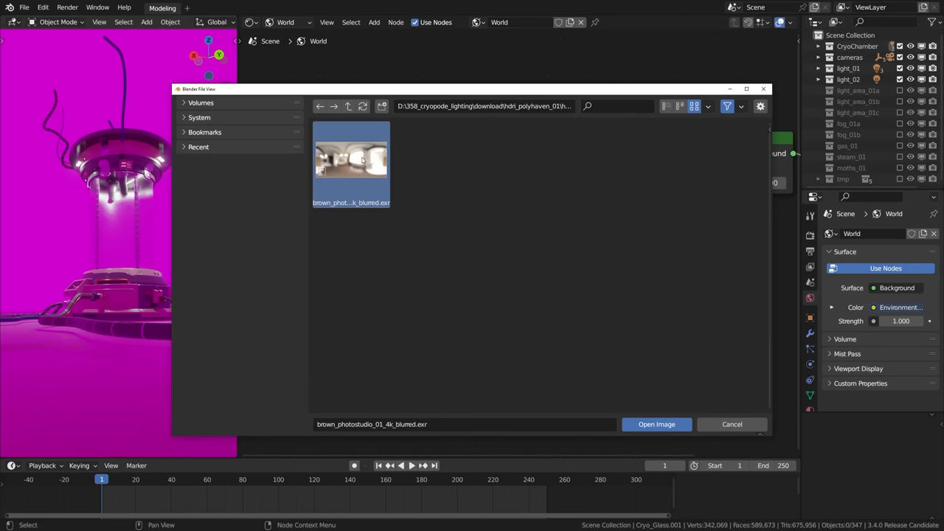
left_click(655, 425)
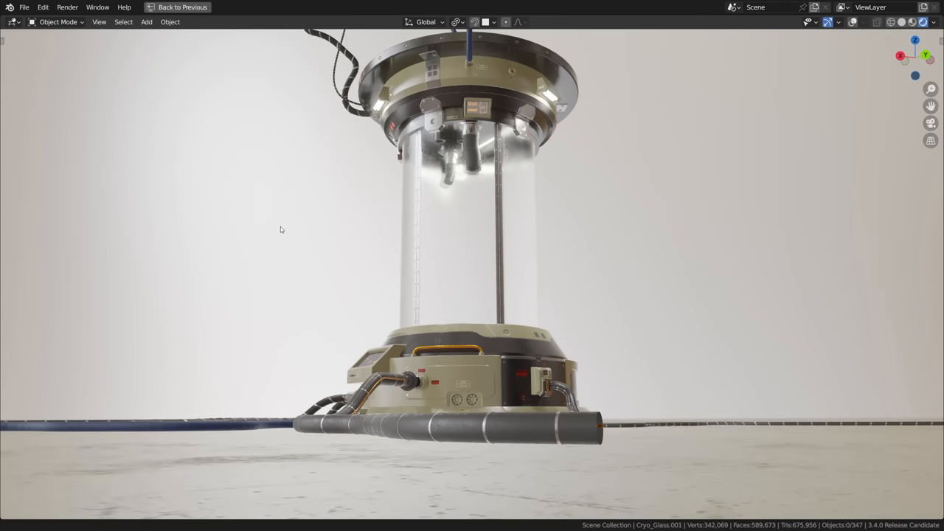
- Fly-navigate the viewport to a new viewpoint around the cryopod
key("shift+`")
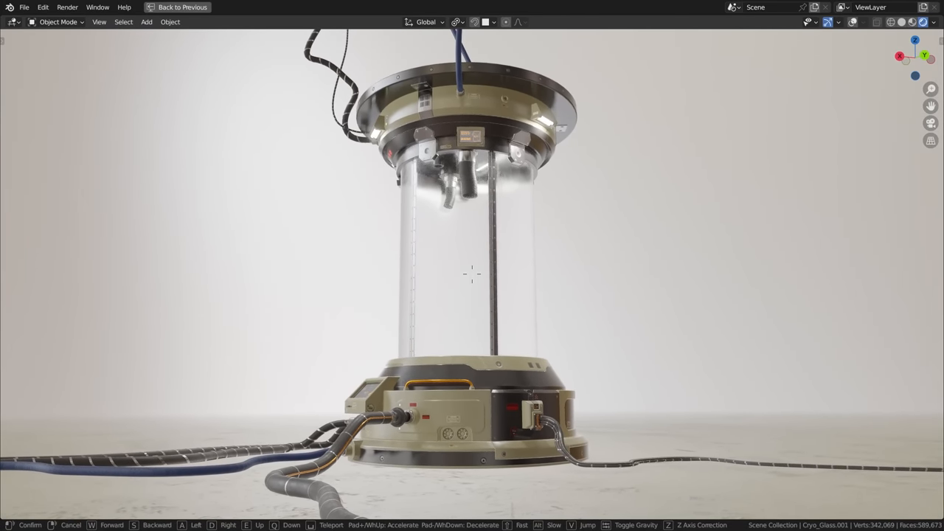
left_click(162, 8)
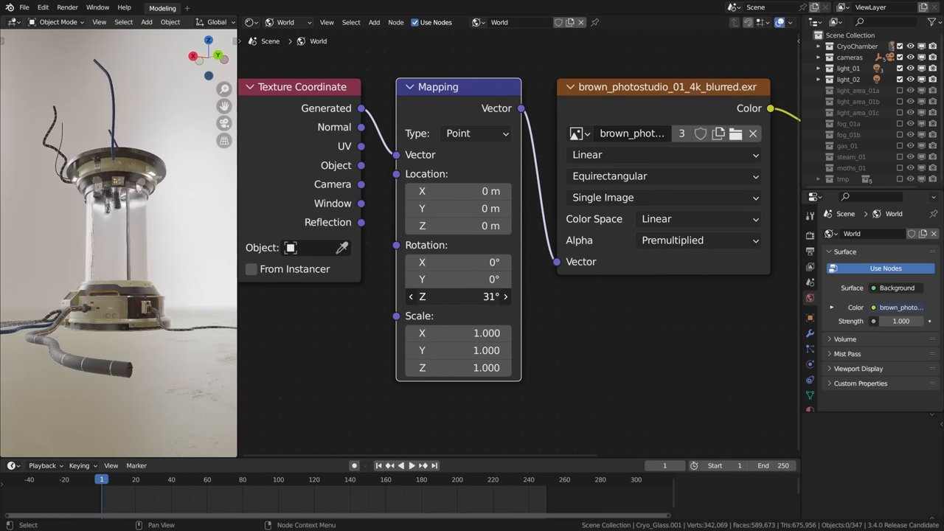
- Rotate the HDRI's Mapping Z rotation through about 233° and 247° up to roughly 480°
left_click_drag(457, 297, 487, 296)
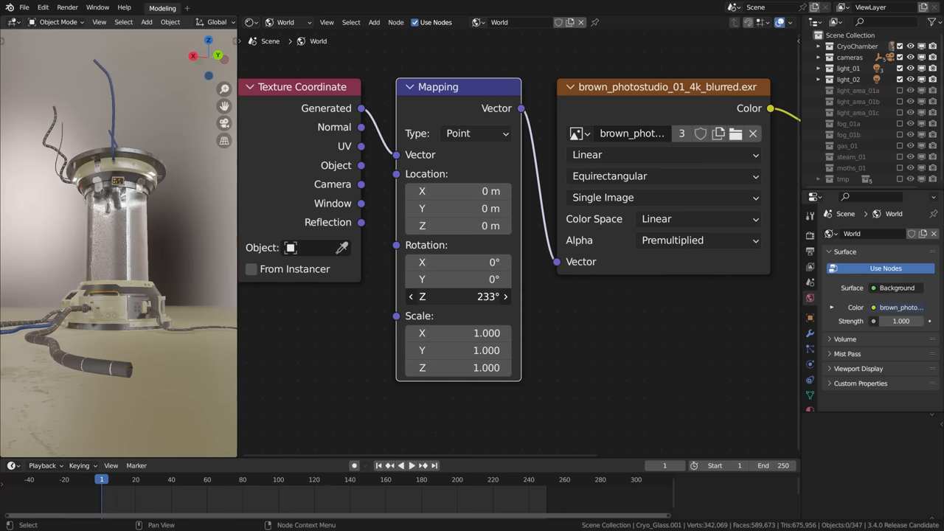
left_click_drag(457, 297, 487, 296)
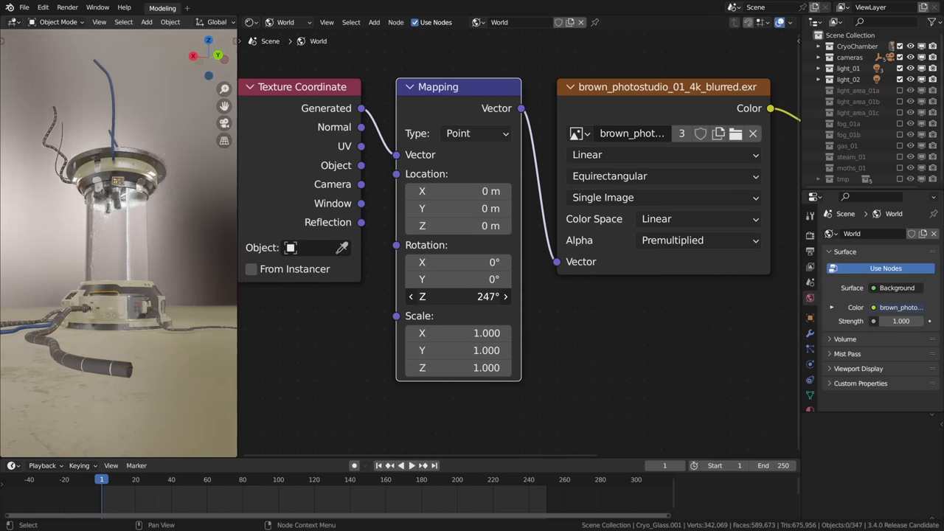
left_click_drag(457, 295, 487, 295)
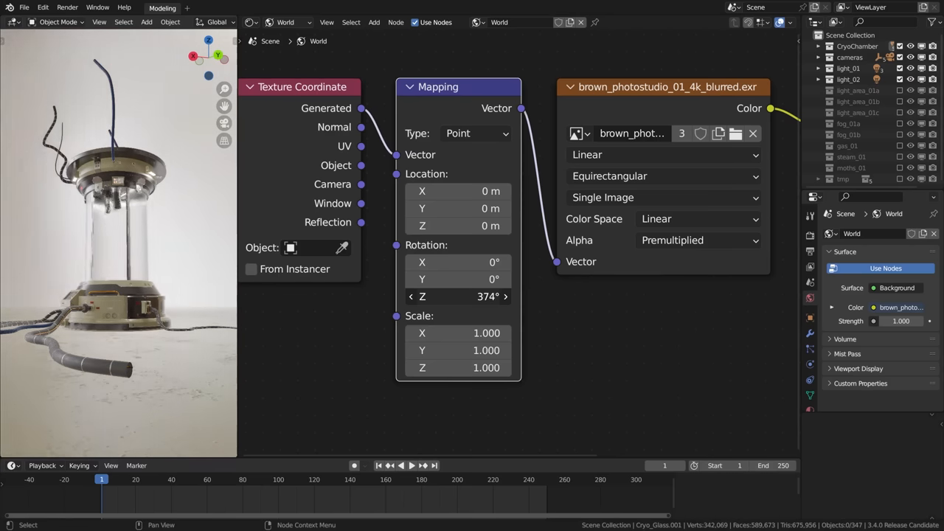
left_click_drag(458, 297, 517, 297)
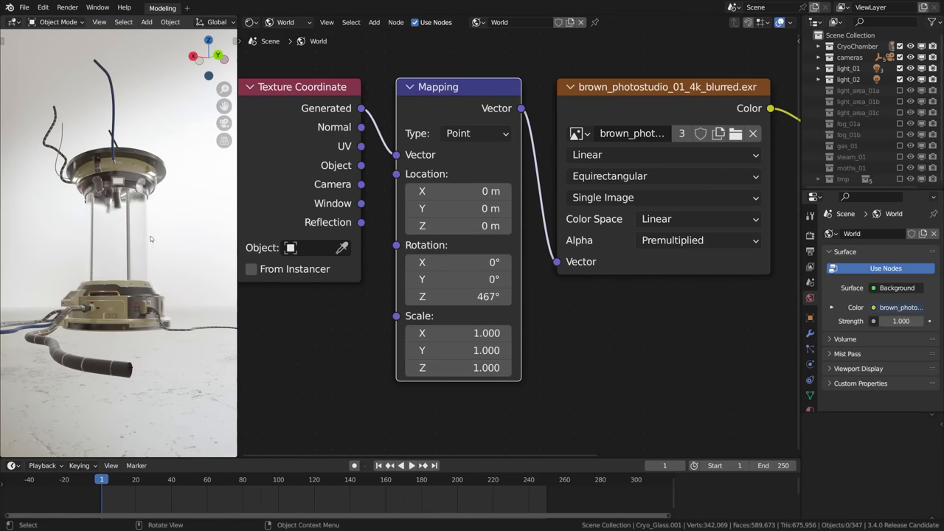
mouse_move(109, 239)
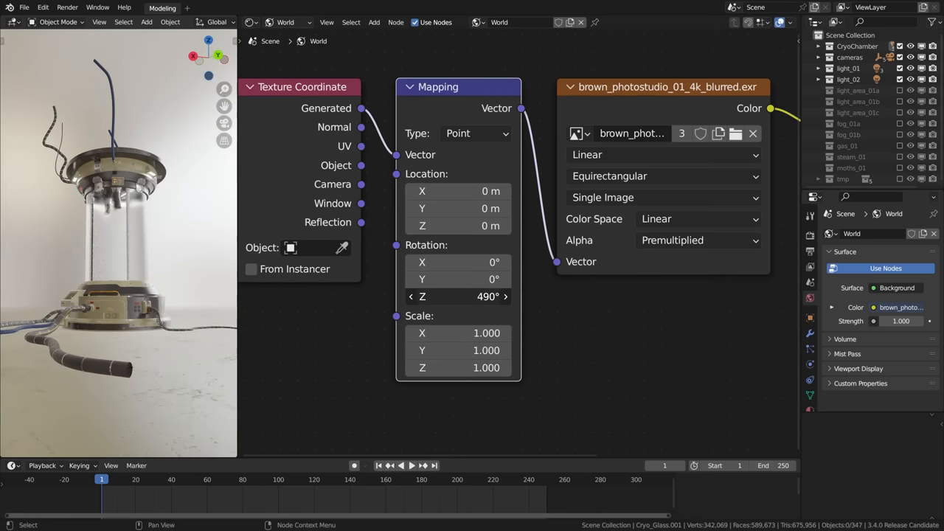
left_click_drag(458, 295, 469, 296)
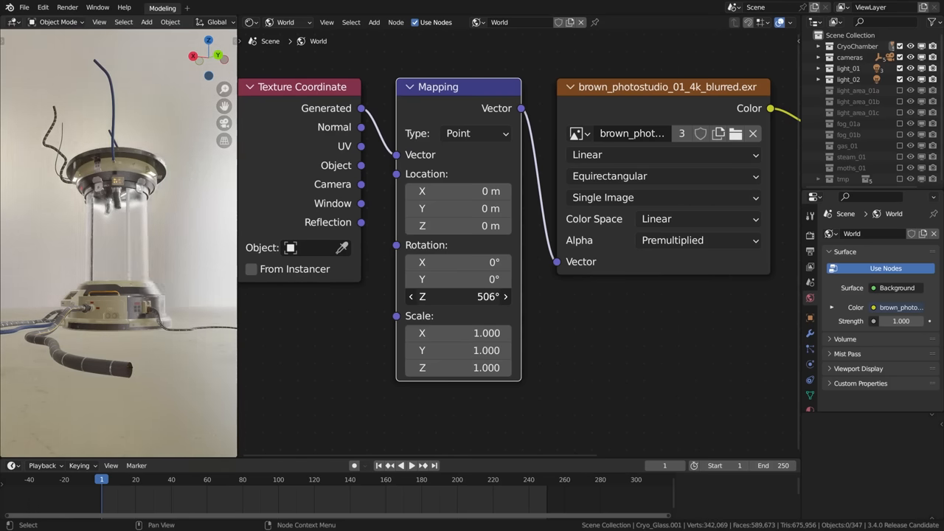
left_click_drag(472, 297, 453, 296)
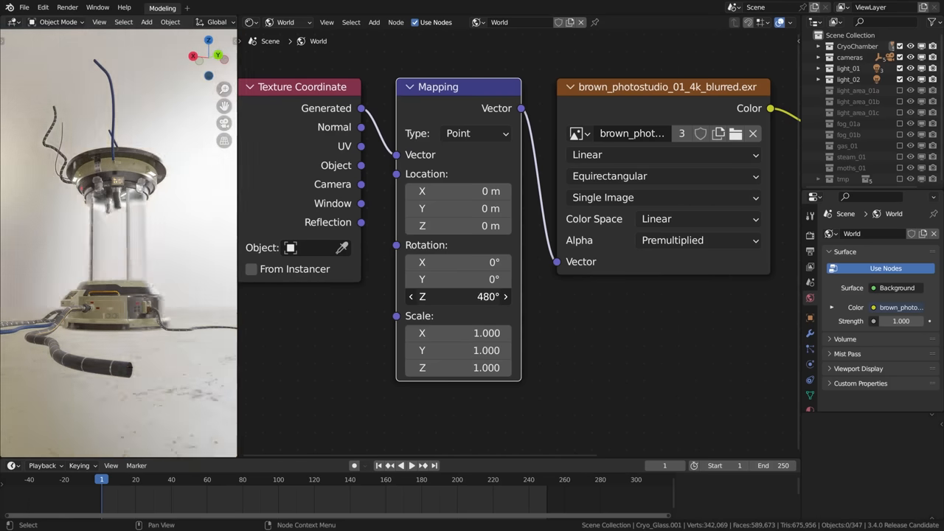
left_click_drag(457, 297, 413, 297)
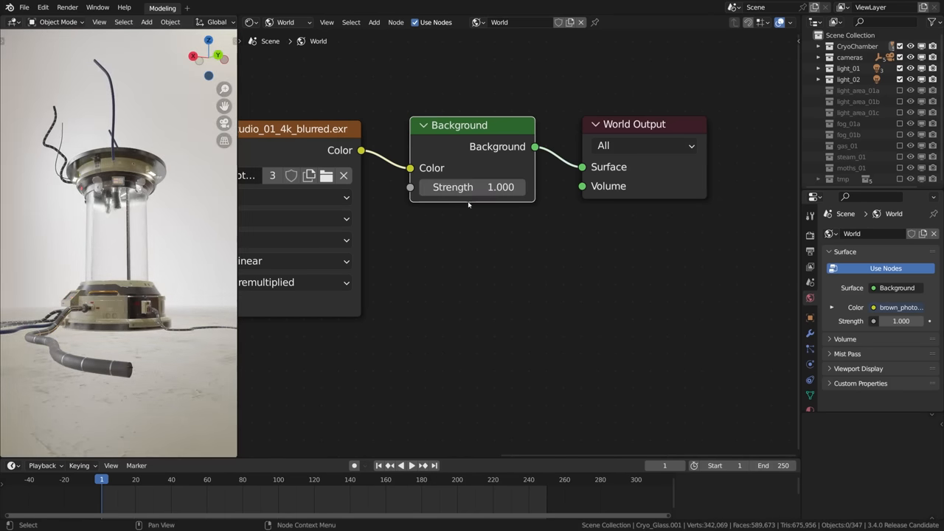
mouse_move(472, 186)
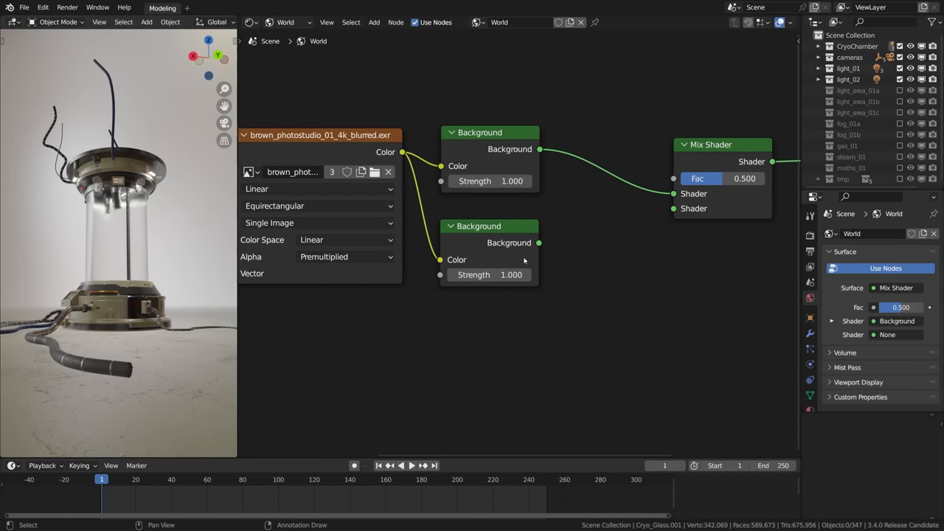
- Wire the second Background into a Mix Shader and drive its factor with a Light Path's Is Diffuse Ray
left_click_drag(539, 242, 673, 208)
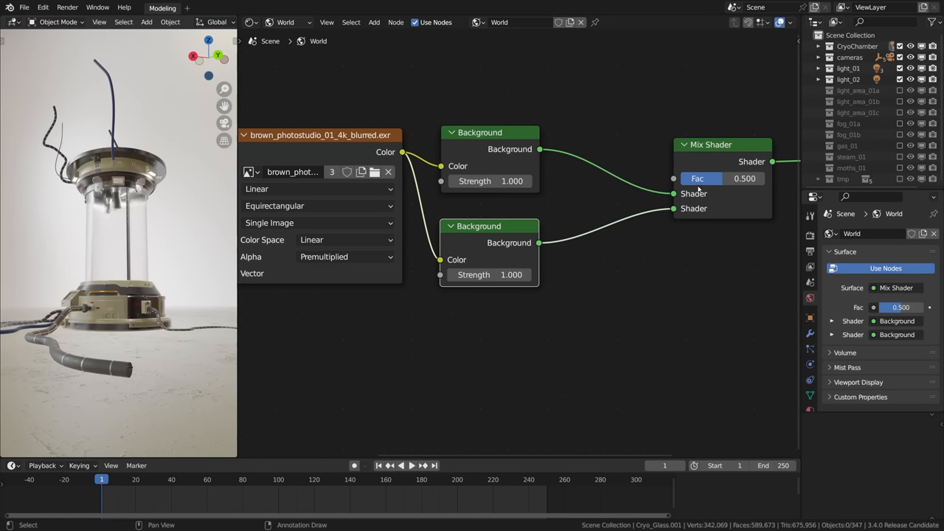
left_click(375, 22)
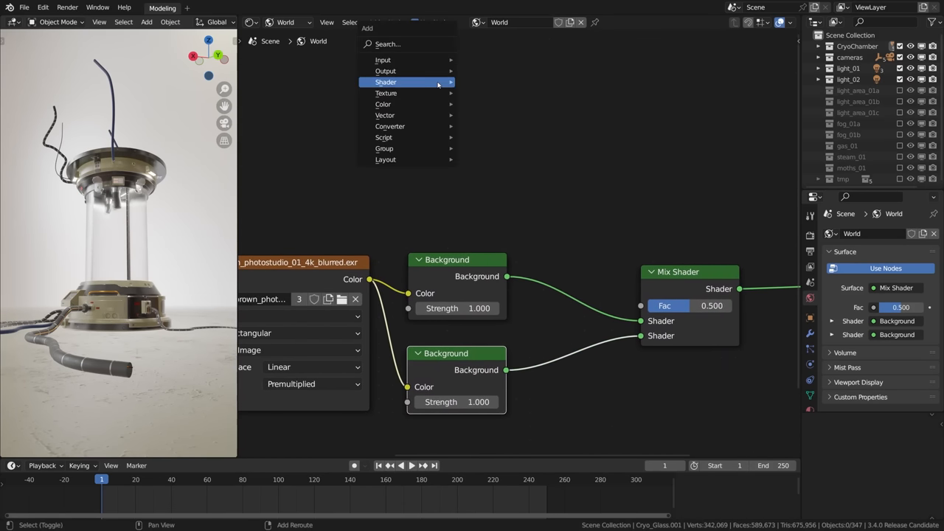
mouse_move(383, 59)
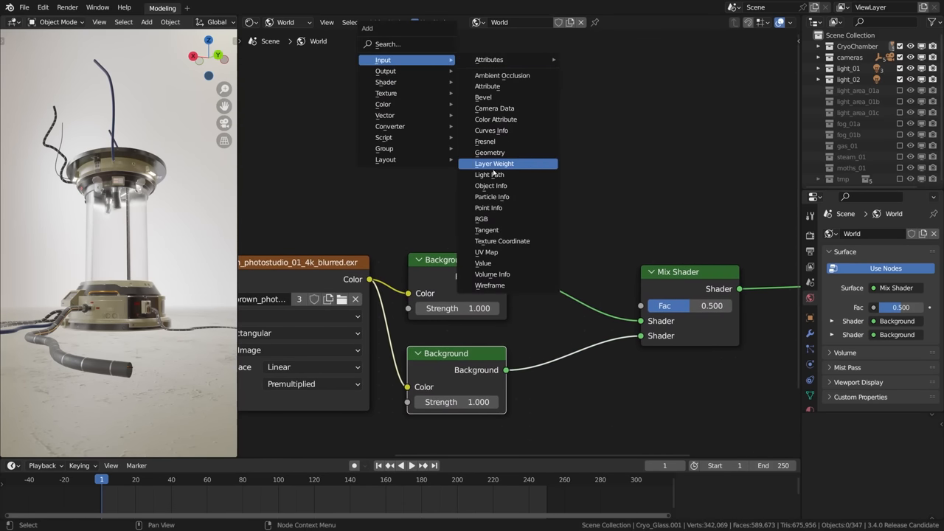
left_click(489, 174)
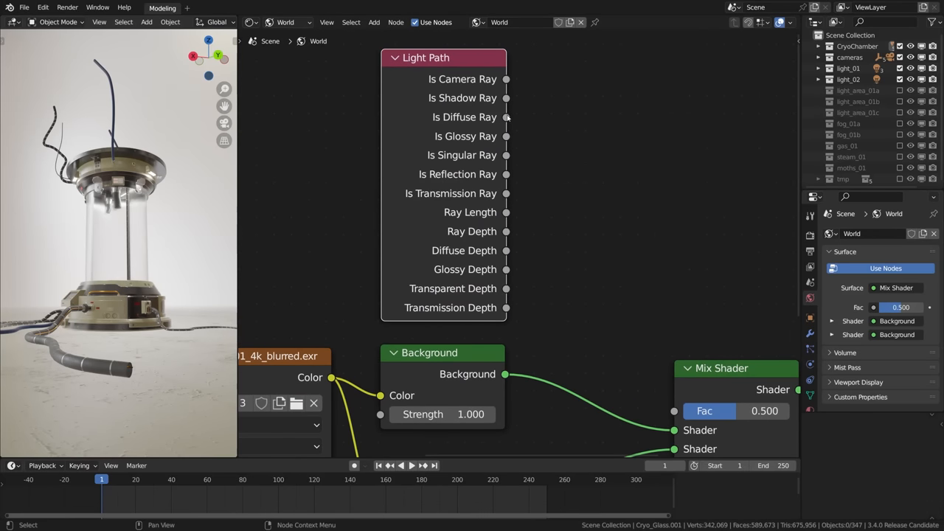
left_click_drag(507, 117, 621, 310)
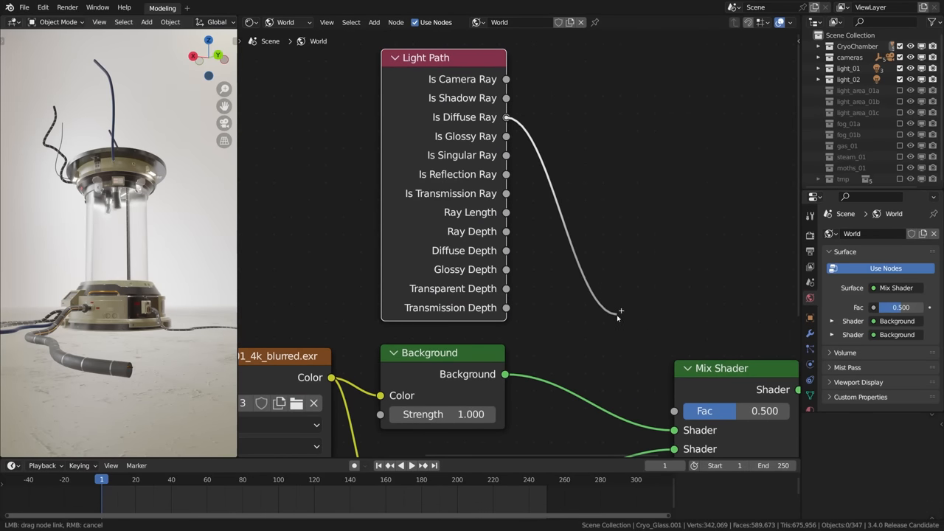
left_click_drag(506, 117, 672, 410)
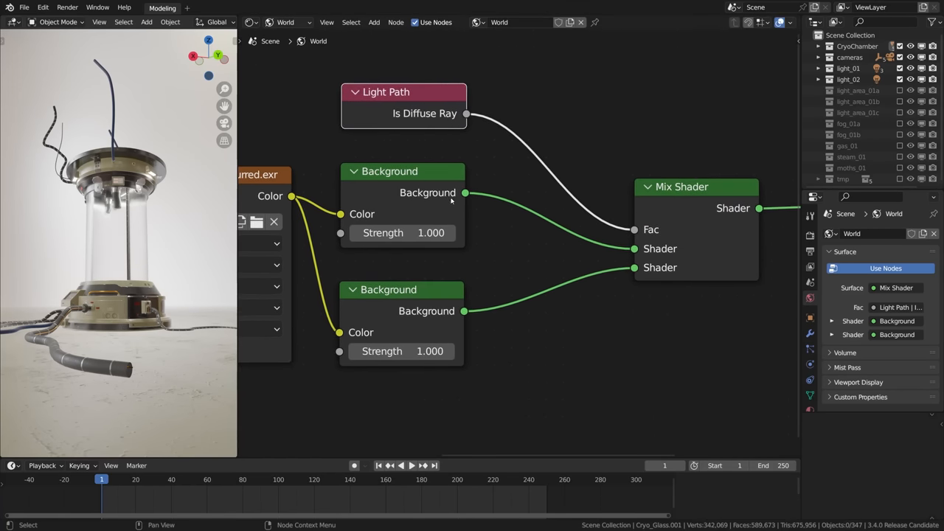
- Rename the upper Background node BG Glossy and the lower one BG Diffuse
double_click(401, 233)
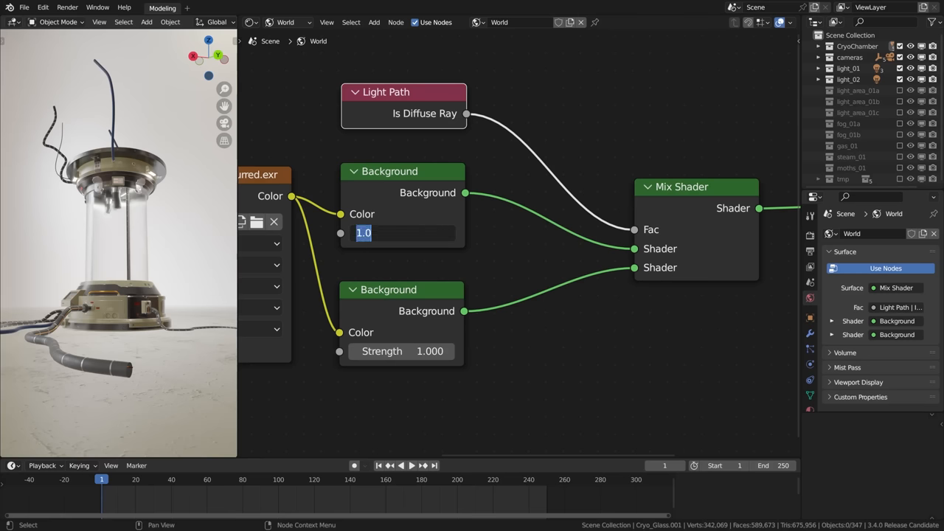
right_click(390, 171)
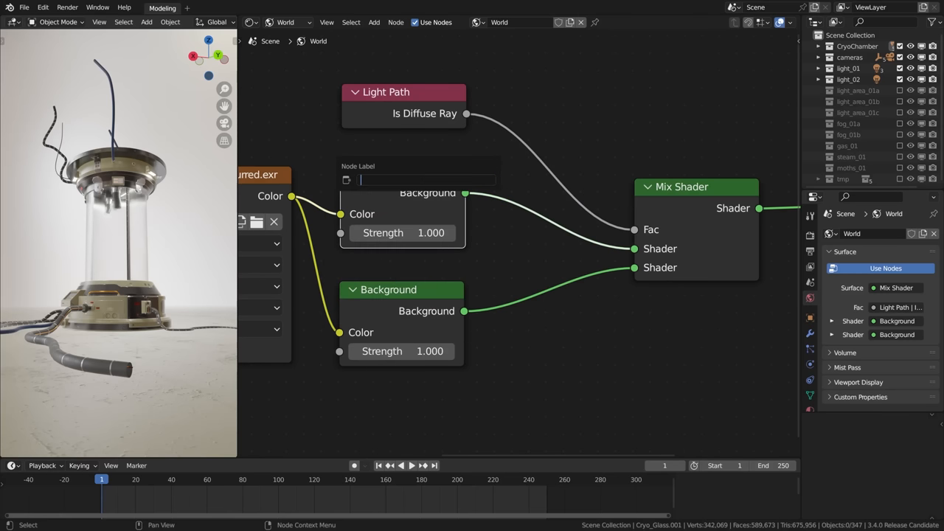
type("BG")
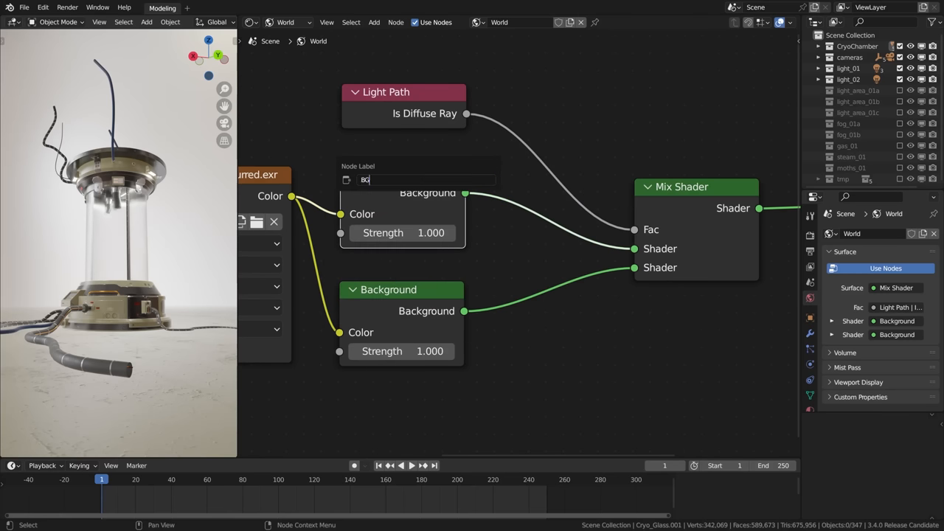
type("Glossy")
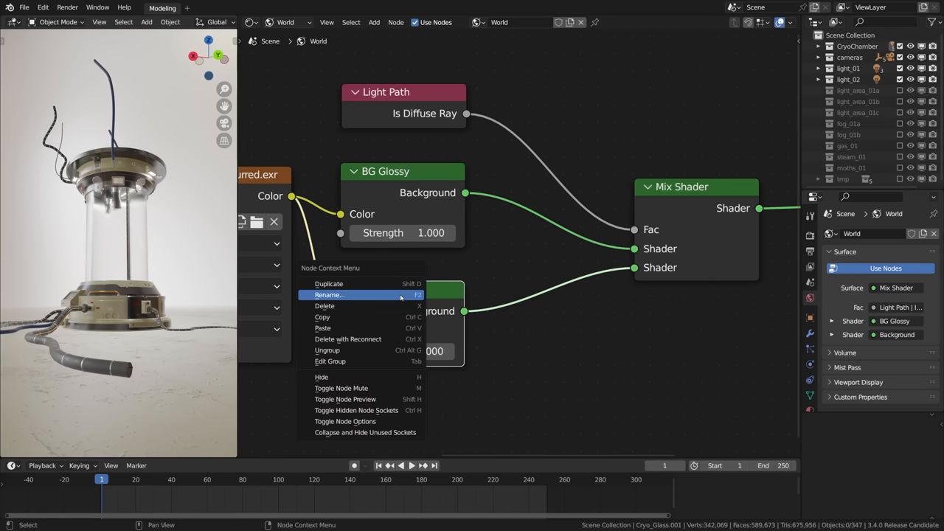
left_click(329, 295)
type("BG Diffuse")
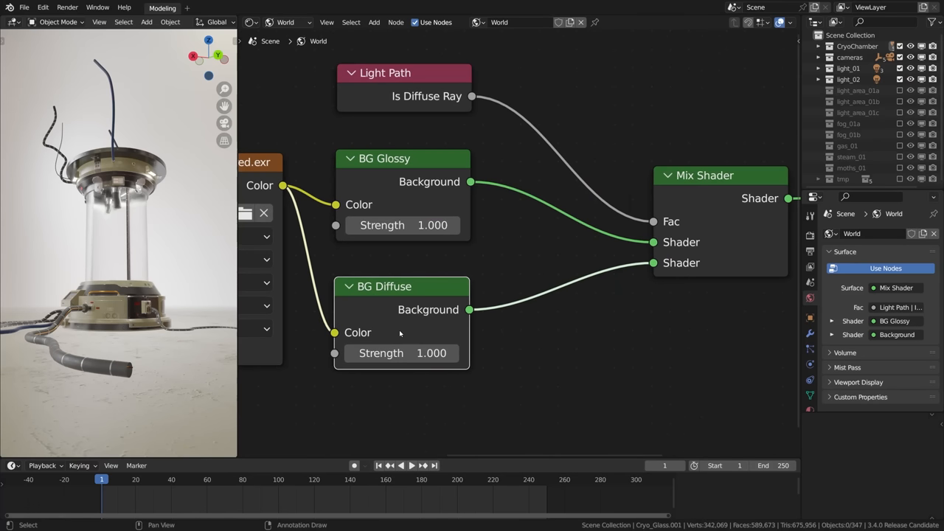
mouse_move(401, 352)
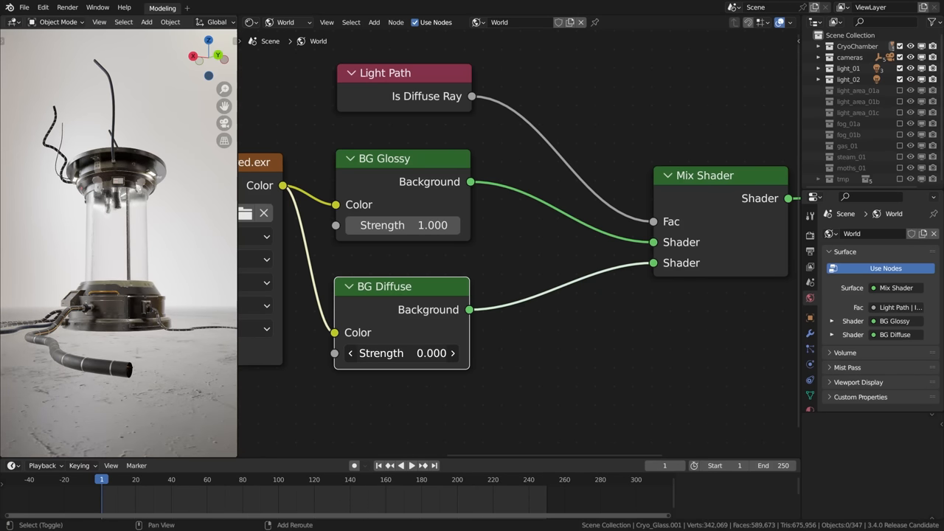
- Drag the BG Diffuse strength up to 1.000, leaving BG Glossy at 0.010
left_click_drag(401, 352, 421, 353)
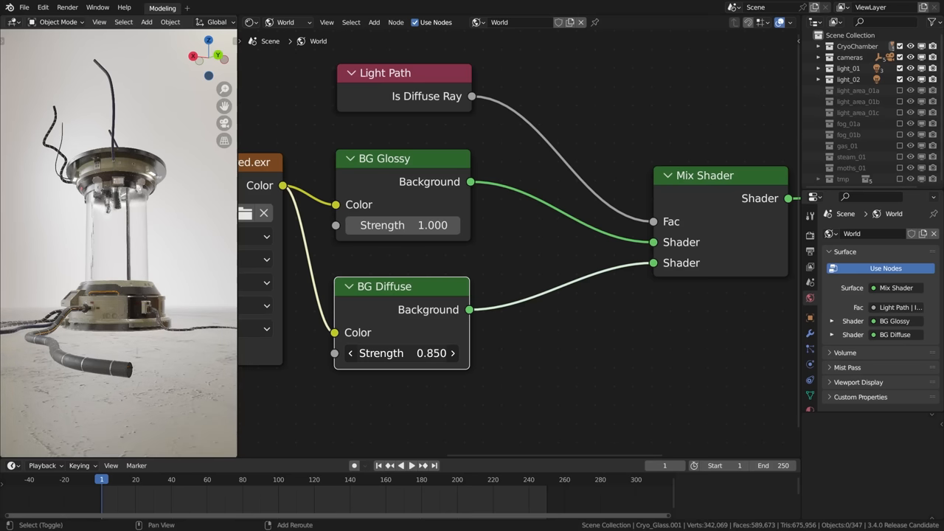
left_click_drag(405, 352, 443, 352)
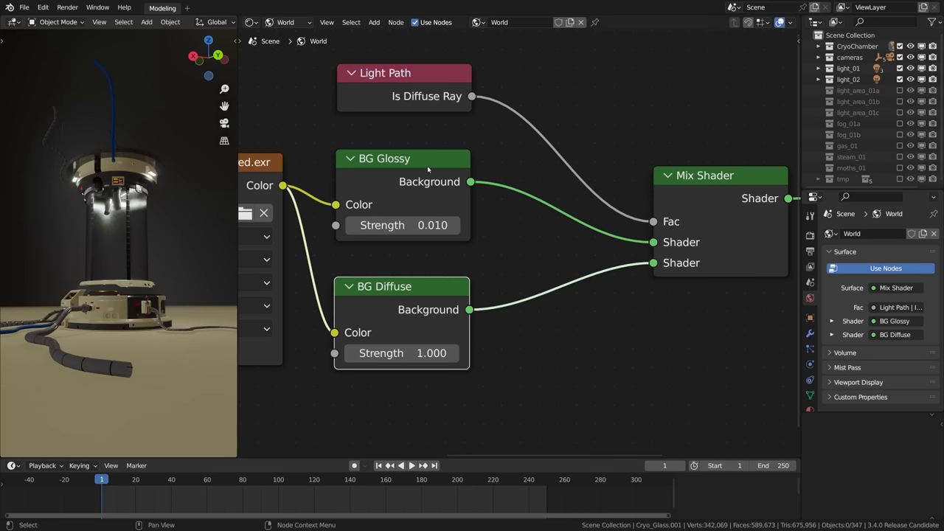
- Relabel the glossy background node as BG Glossy & All
double_click(383, 158)
type(" & All")
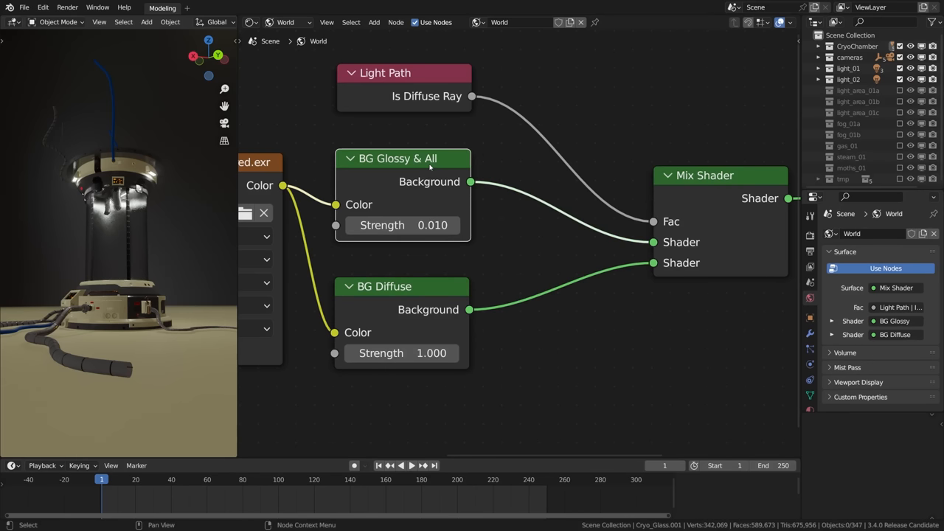
mouse_move(403, 224)
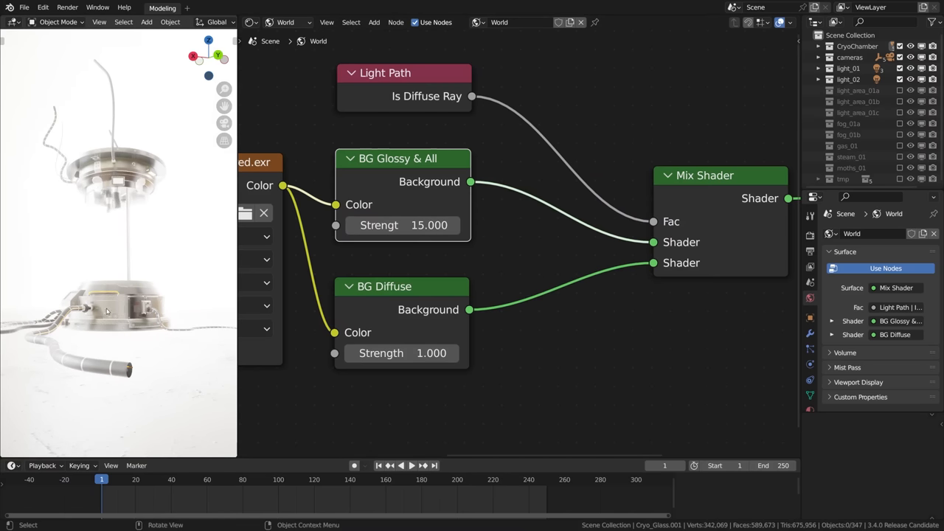
mouse_move(100, 300)
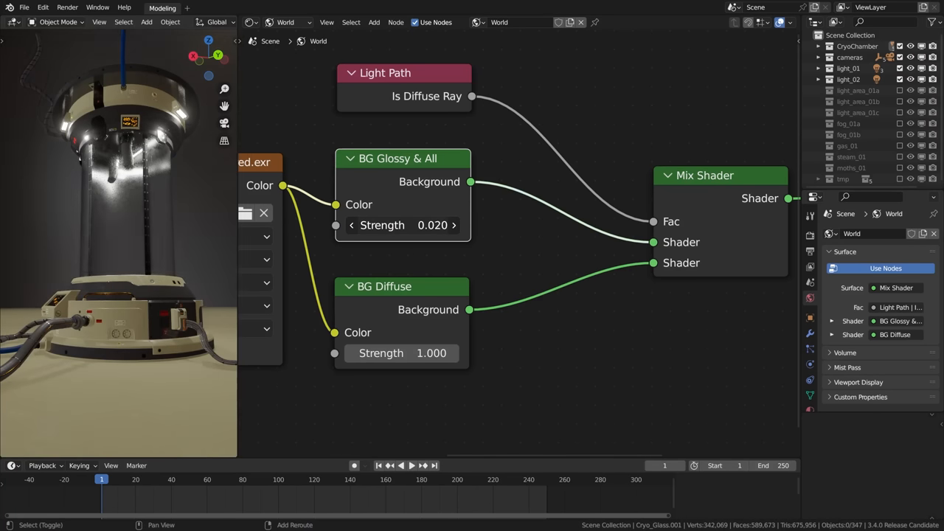
- Enter exact strengths: 1.500 for BG Glossy & All and 1.200 for BG Diffuse
double_click(401, 225)
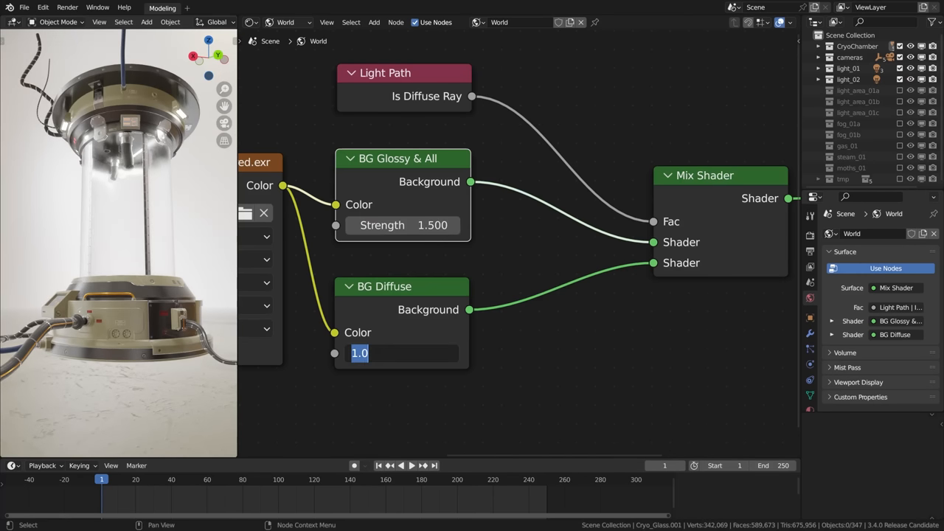
type("1.200")
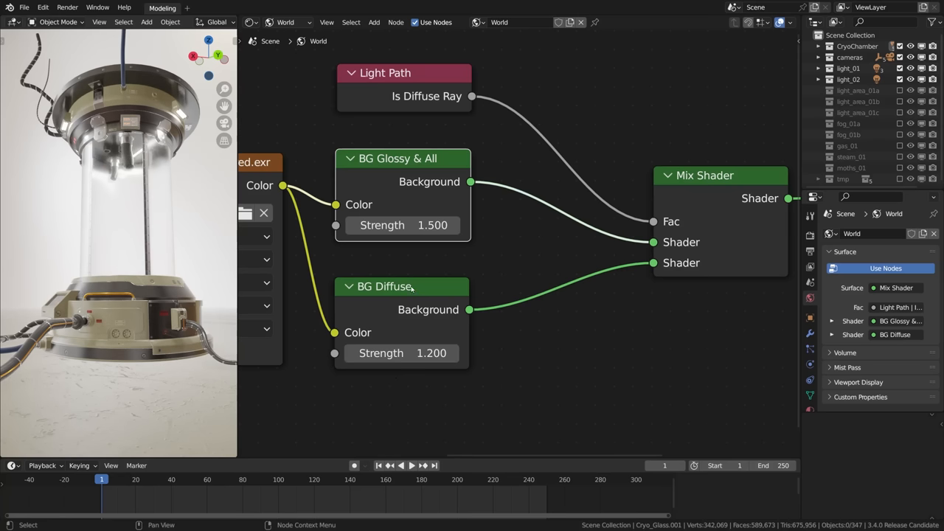
mouse_move(336, 264)
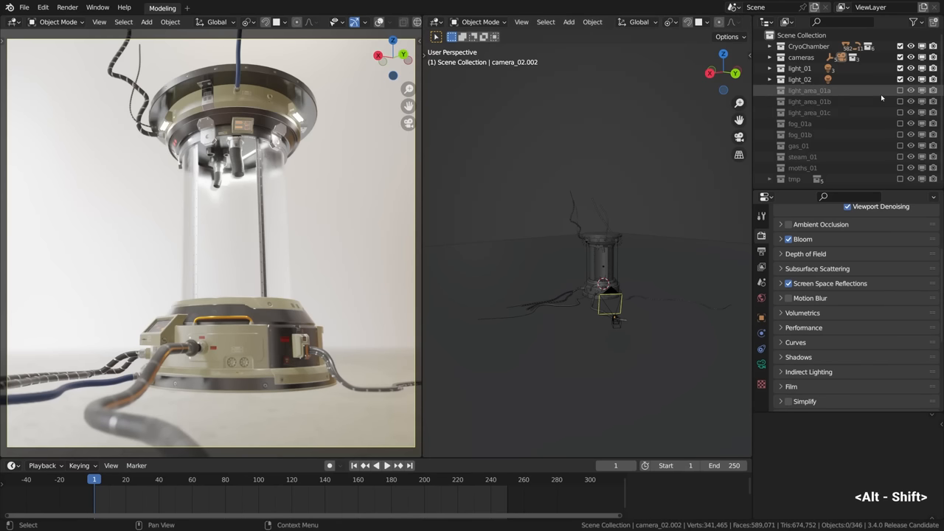
left_click(808, 90)
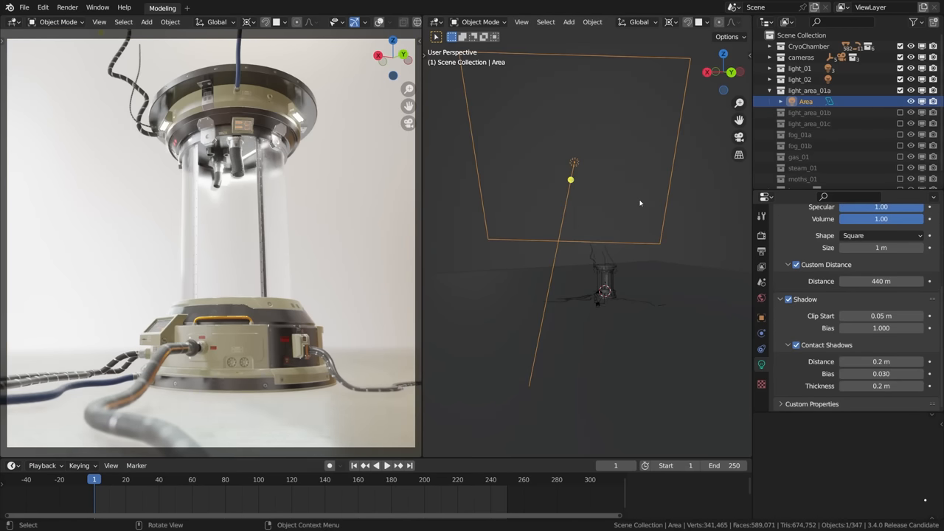
key("r")
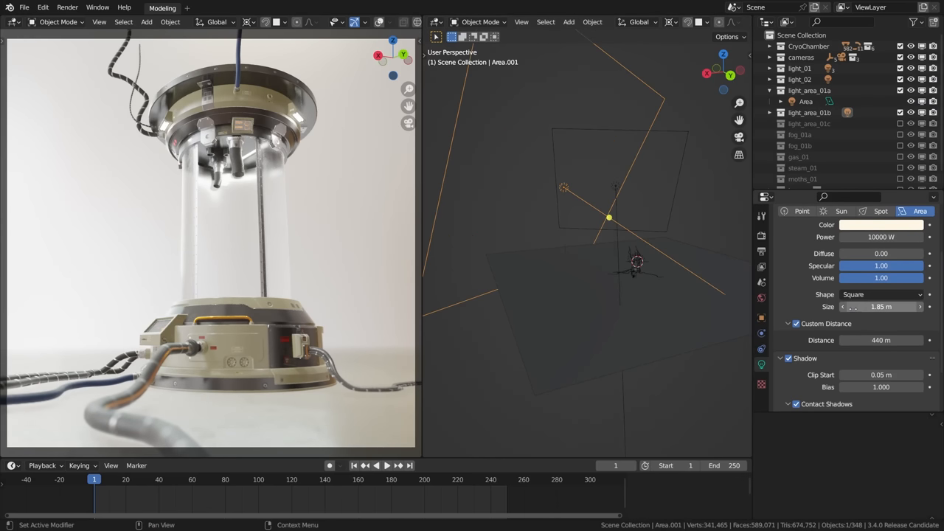
left_click(882, 295)
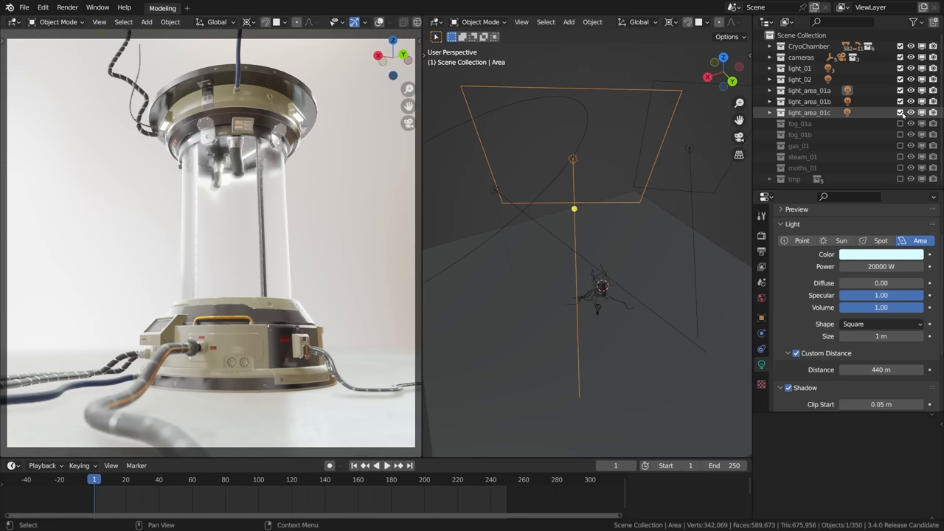
- Reposition the three light_area_01 lamp sets around the cryopod with grab moves
key("g")
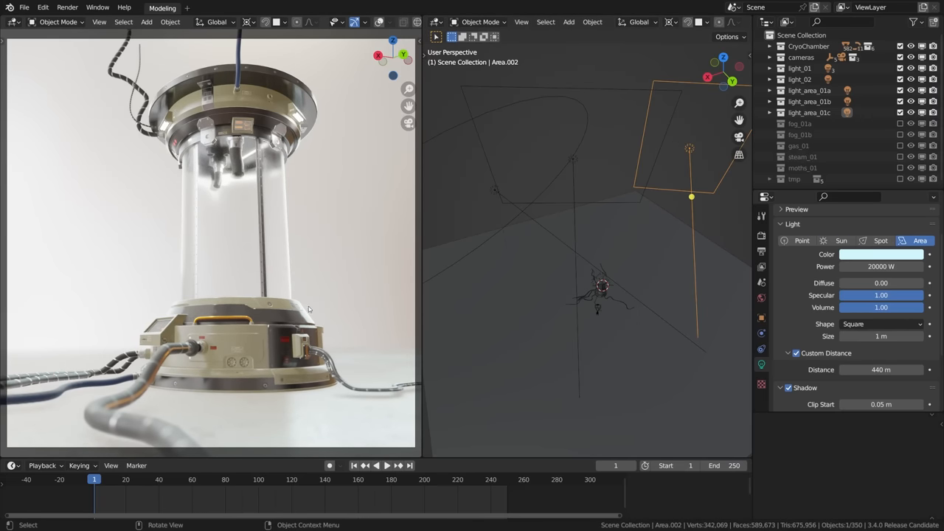
mouse_move(313, 112)
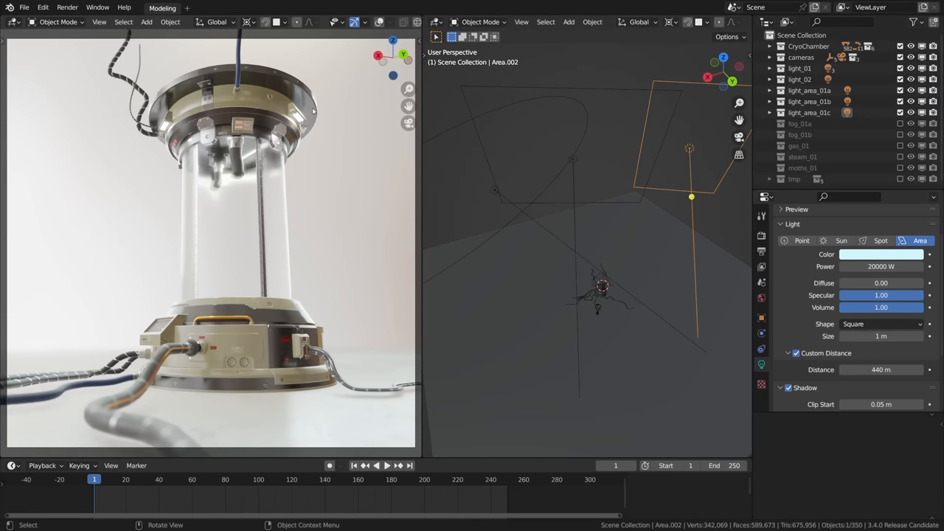
key("g")
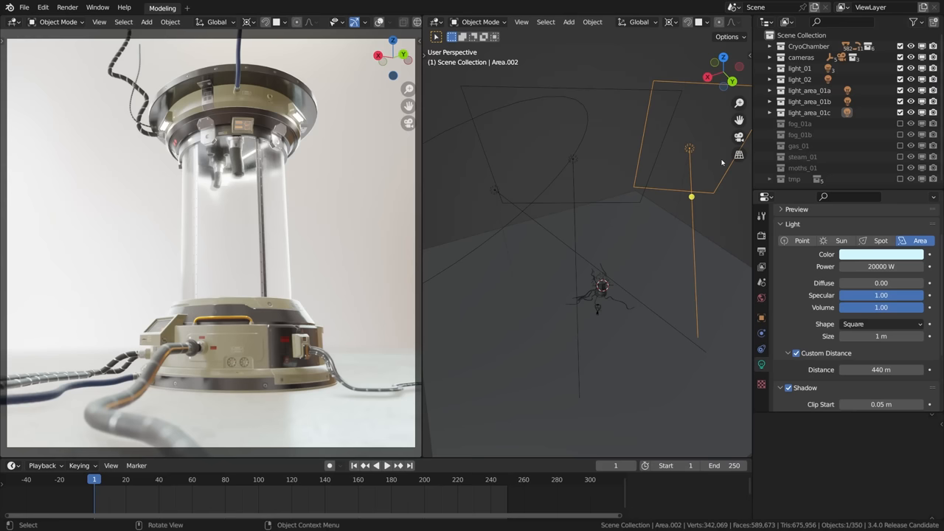
mouse_move(558, 121)
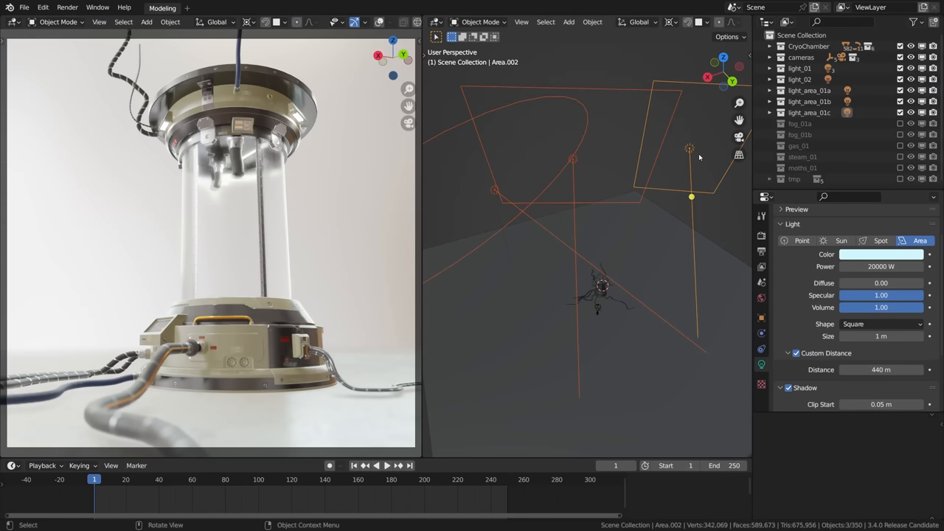
key("g")
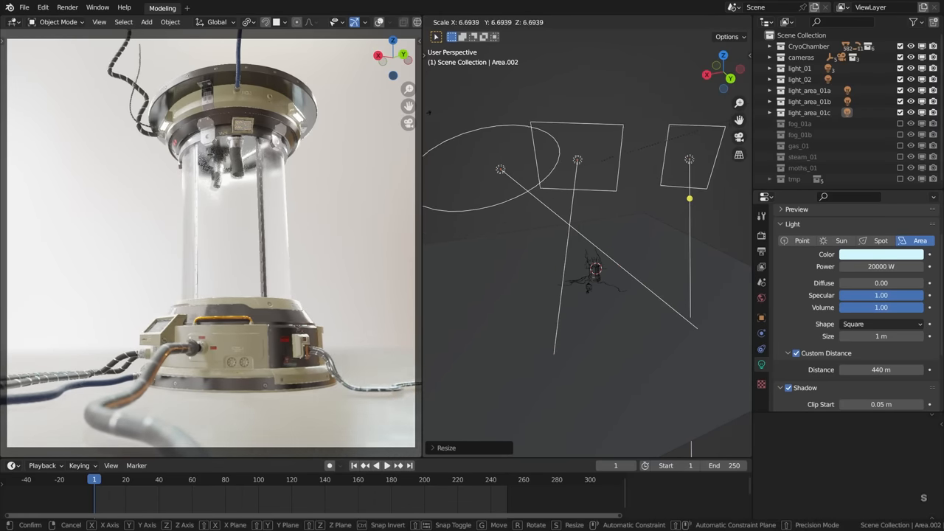
key("ctrl+z")
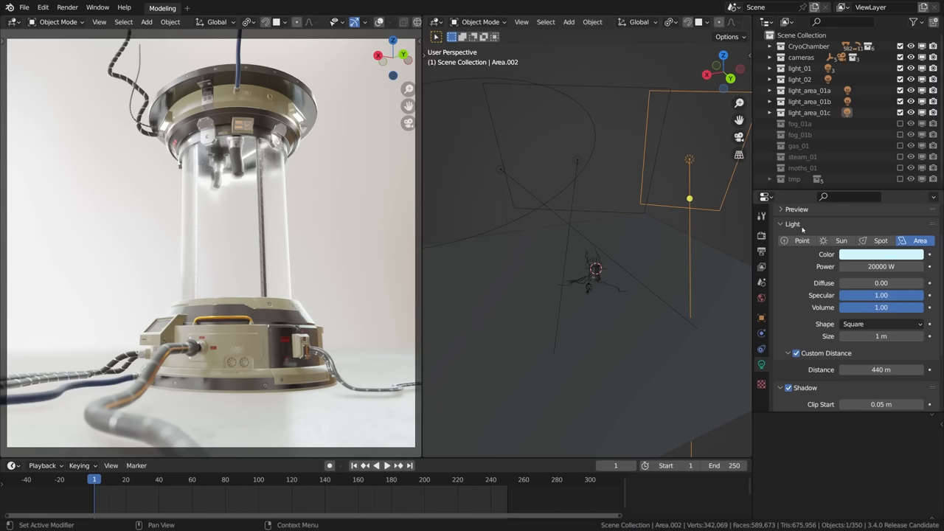
double_click(880, 266)
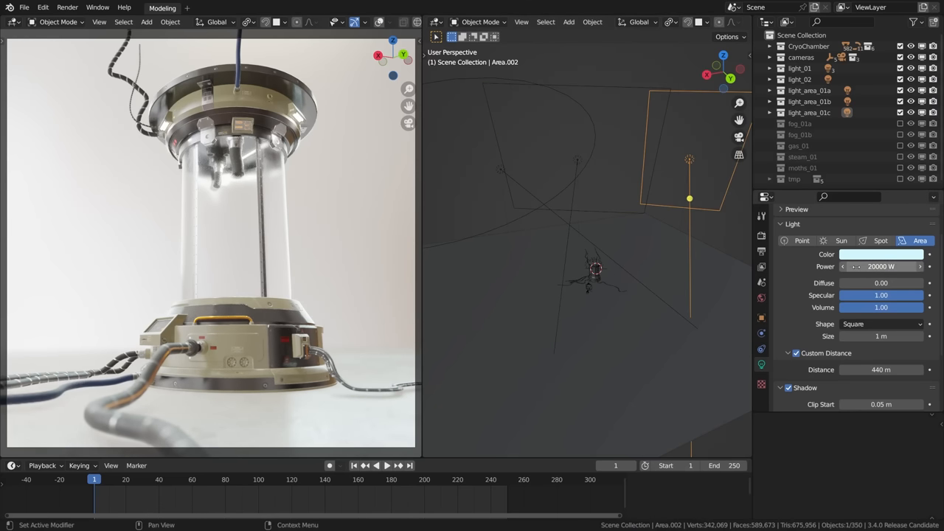
left_click(883, 265)
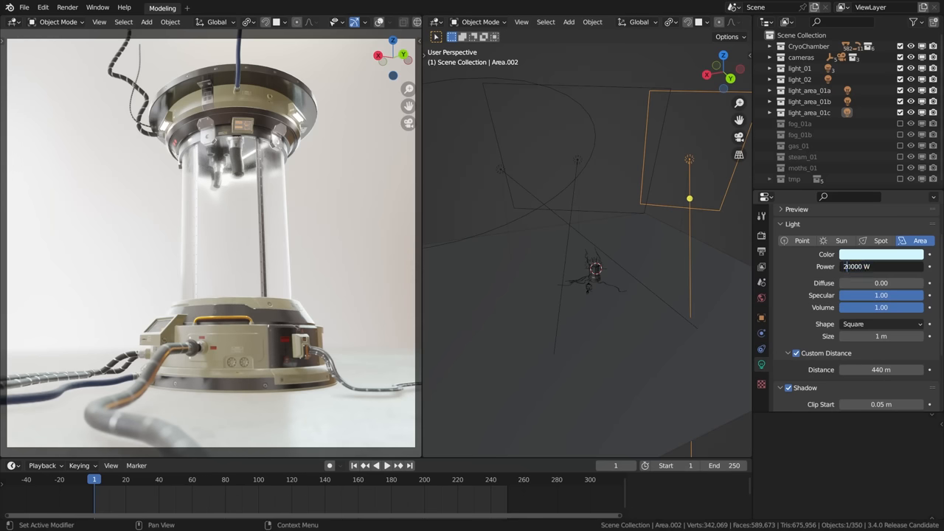
type("200000")
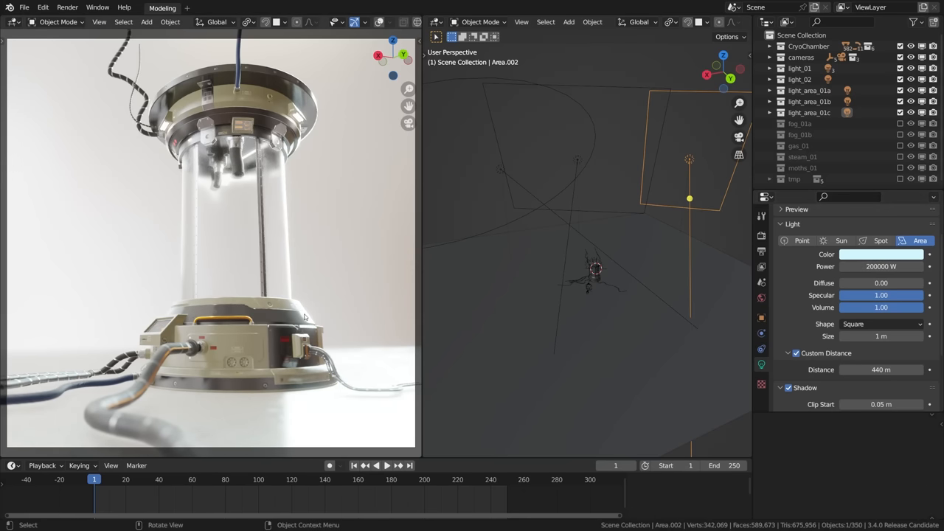
double_click(881, 265)
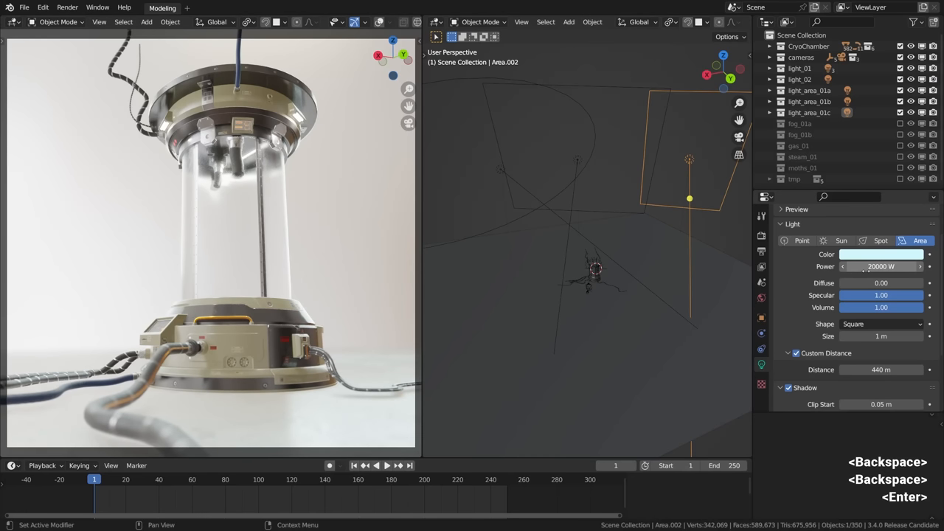
key("Enter")
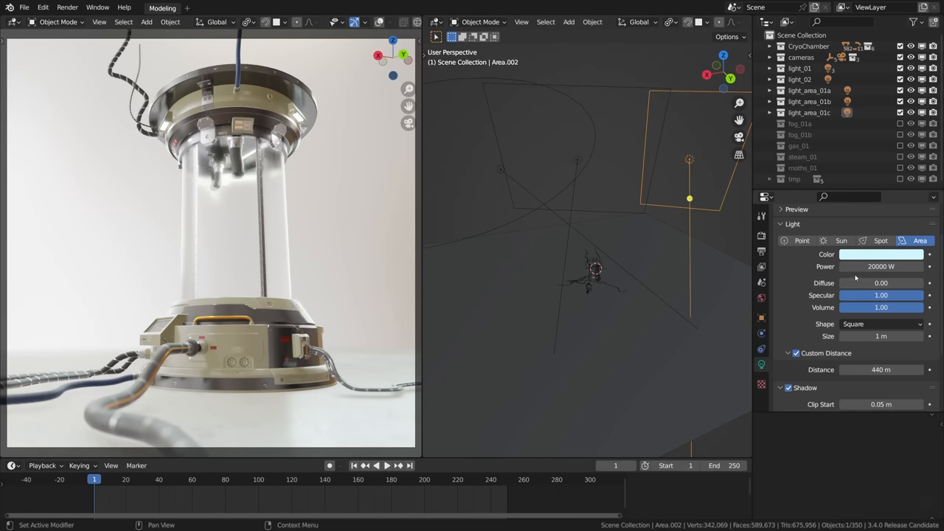
- Test a saturated green tint on the Area.002 lamp's colour swatch, then revert toward white
left_click(880, 253)
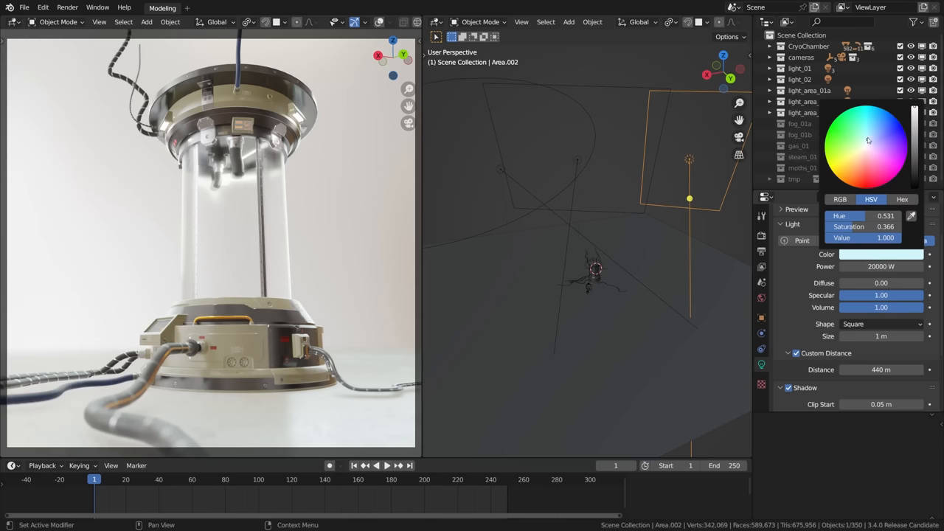
left_click(856, 130)
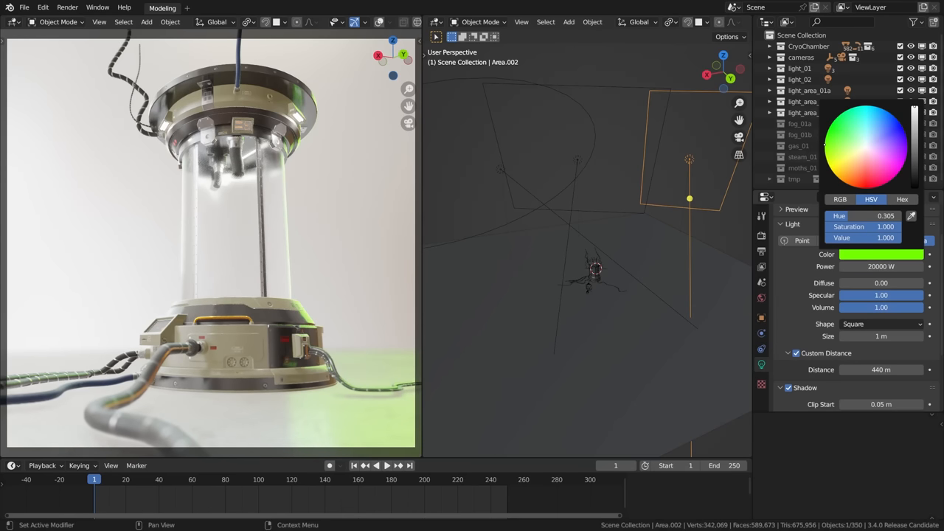
left_click(826, 148)
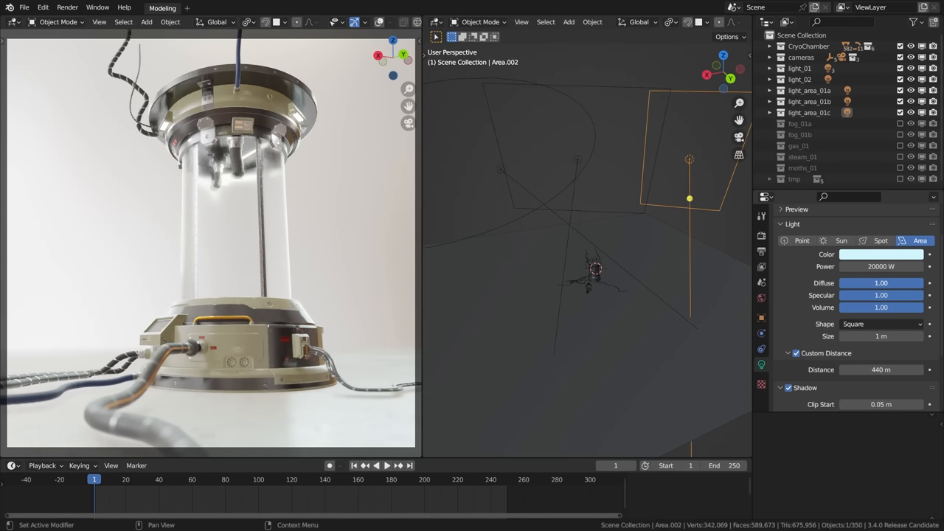
left_click(880, 284)
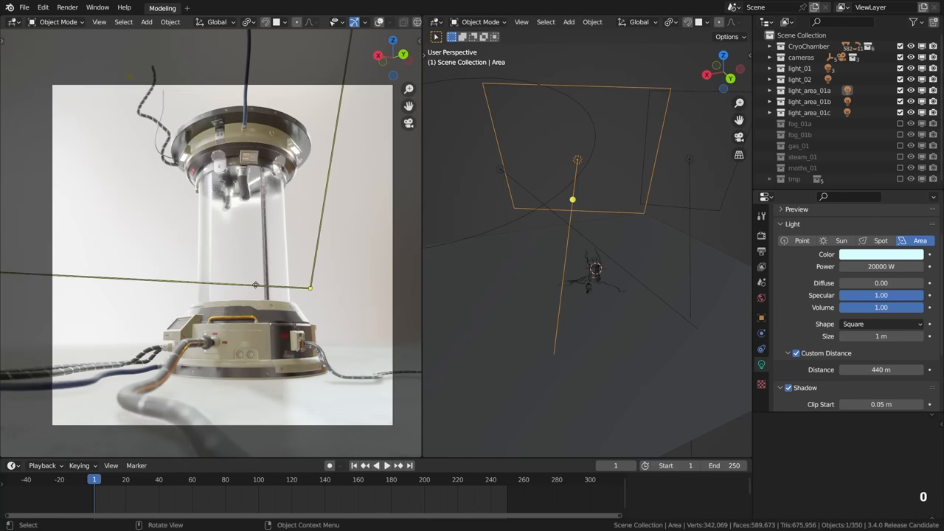
- Enter camera view, select camera_02.002 and adjust its Depth of Field setting
key("KP_0")
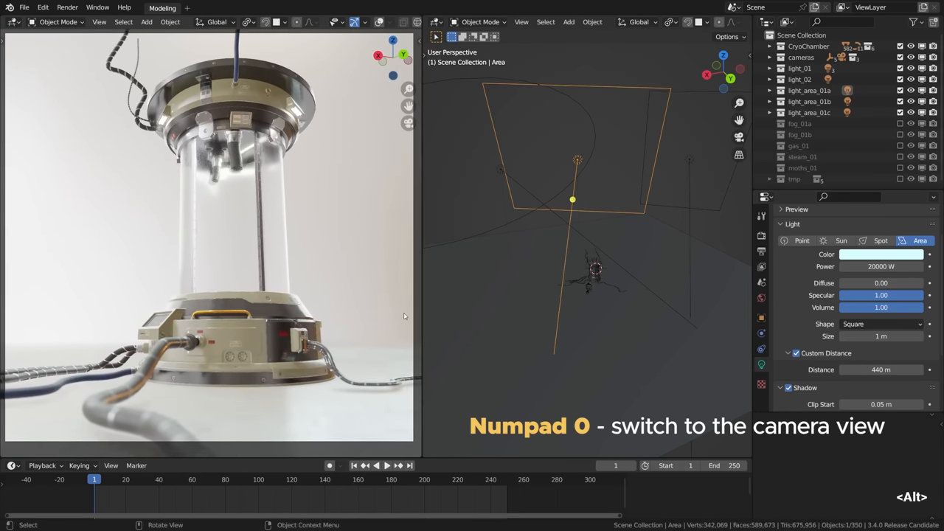
left_click(572, 283)
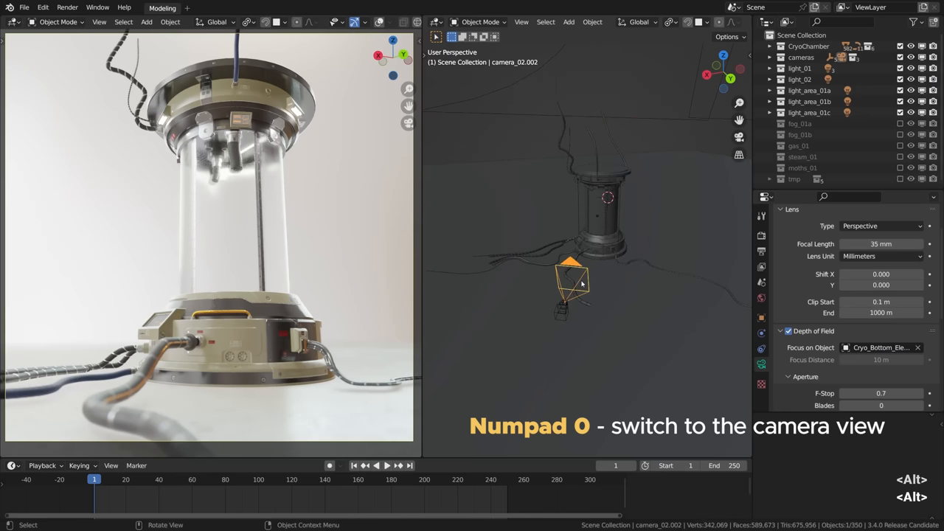
key("g")
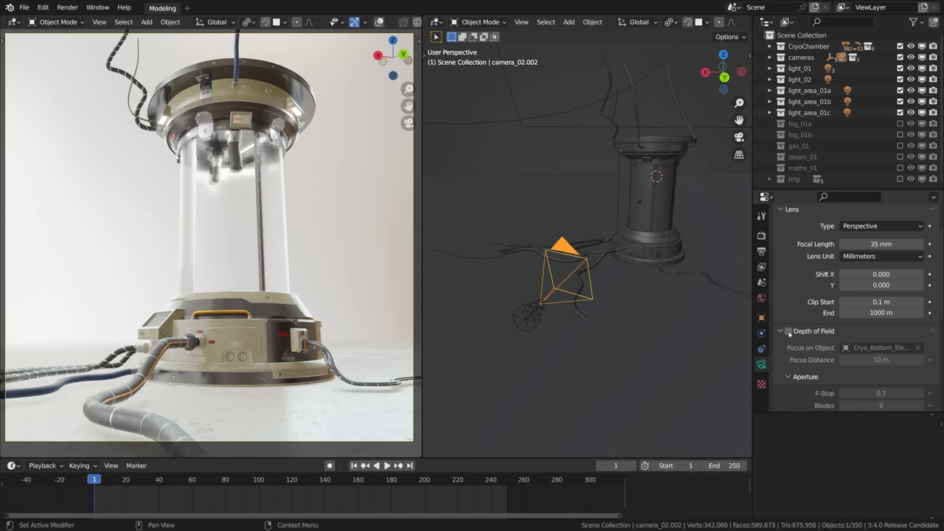
left_click(787, 331)
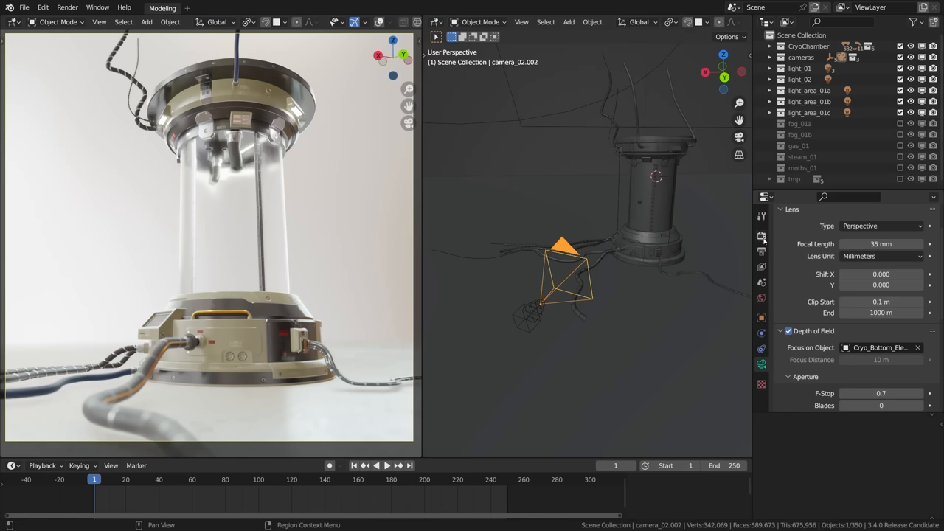
- In Render properties enable High Quality Slight Defocus with Jitter Camera left off
left_click(761, 236)
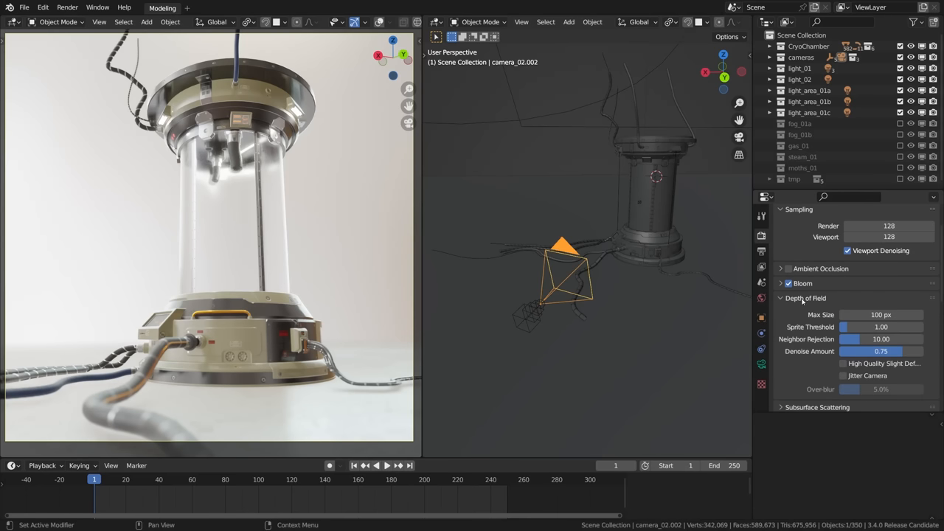
left_click(844, 363)
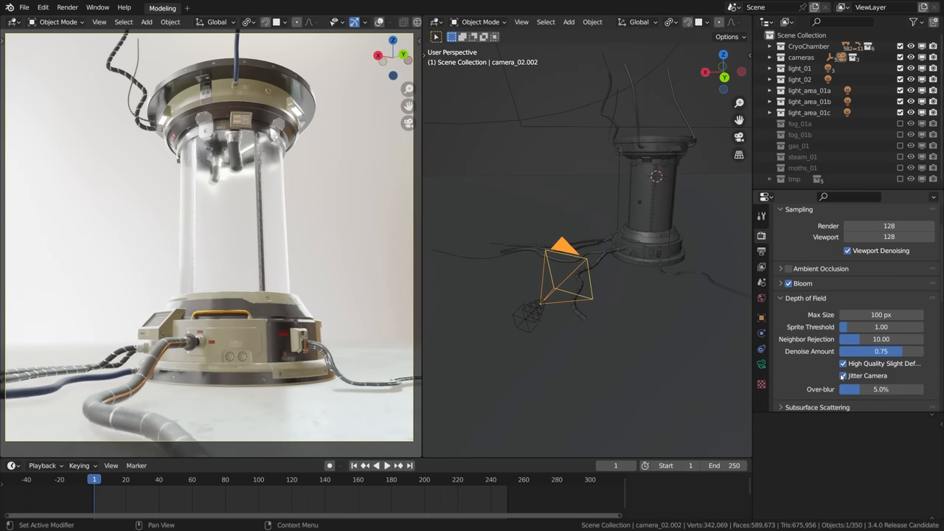
left_click(844, 376)
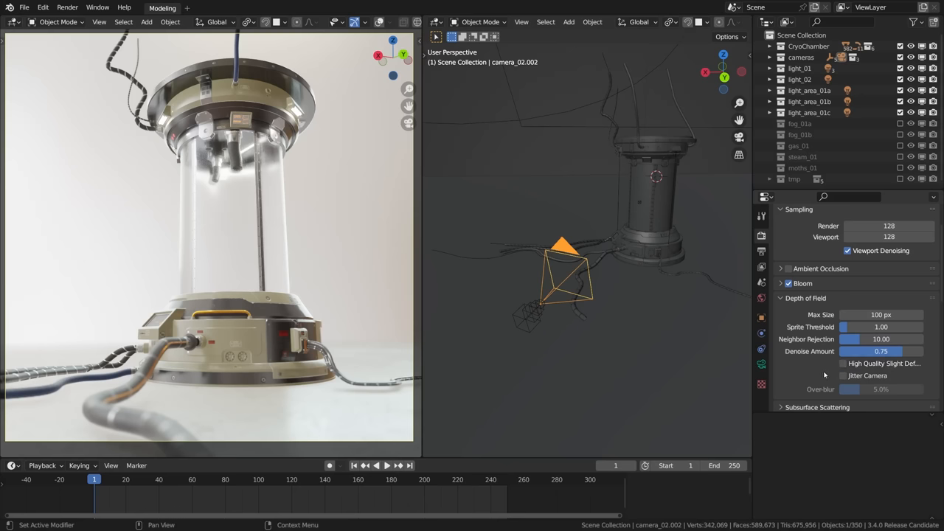
left_click(780, 298)
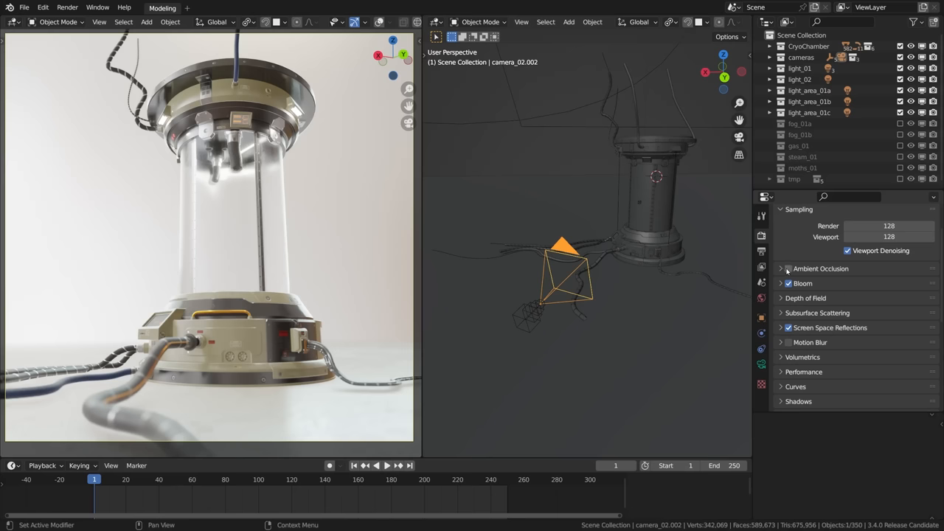
- Enable Eevee ambient occlusion and reduce its distance from 10 m to about 0.6 m
left_click(780, 269)
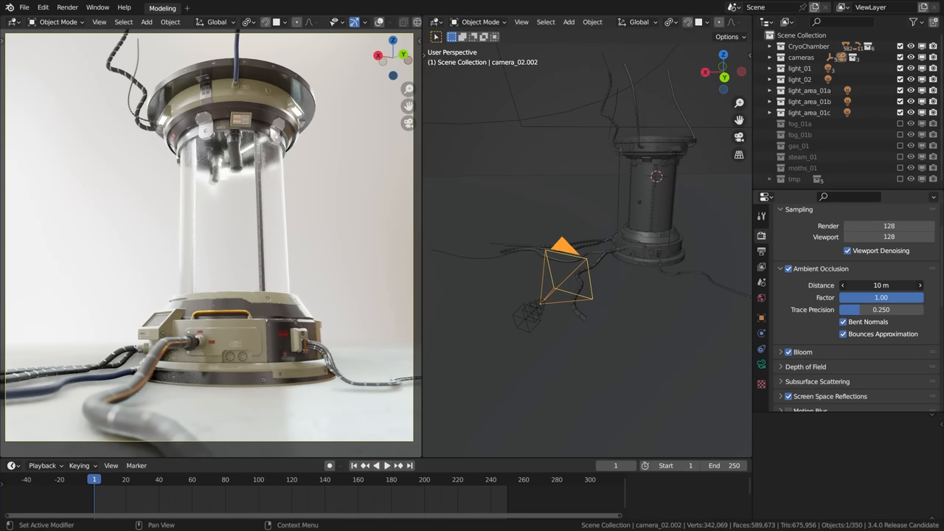
left_click_drag(893, 286, 882, 286)
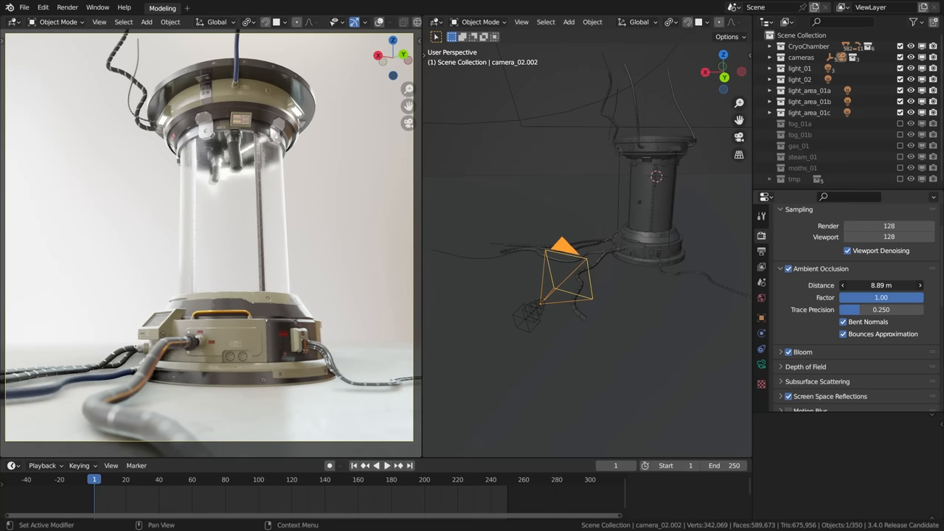
left_click_drag(900, 286, 870, 286)
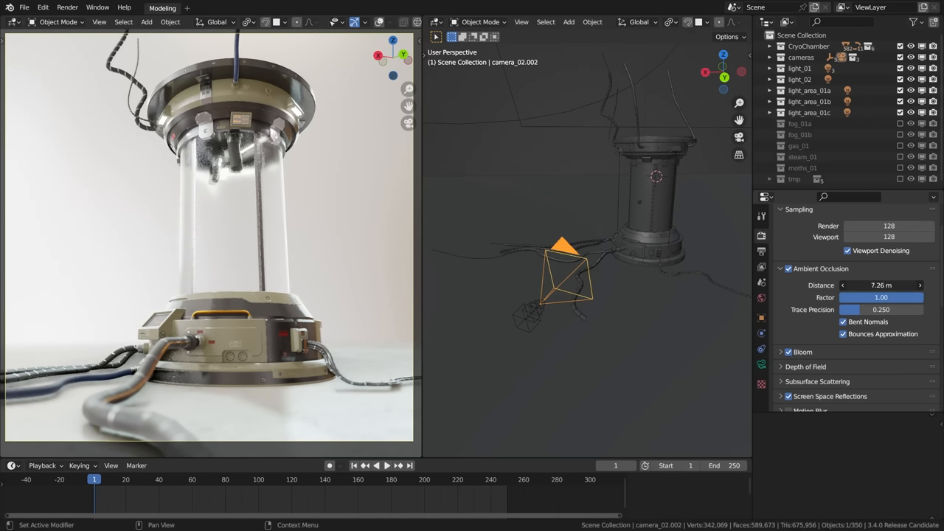
left_click(882, 286)
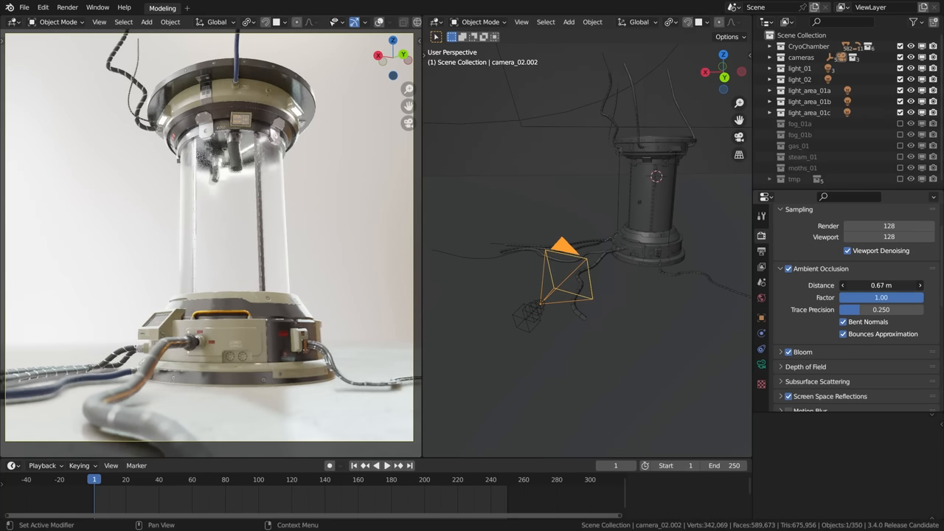
key("ctrl+z")
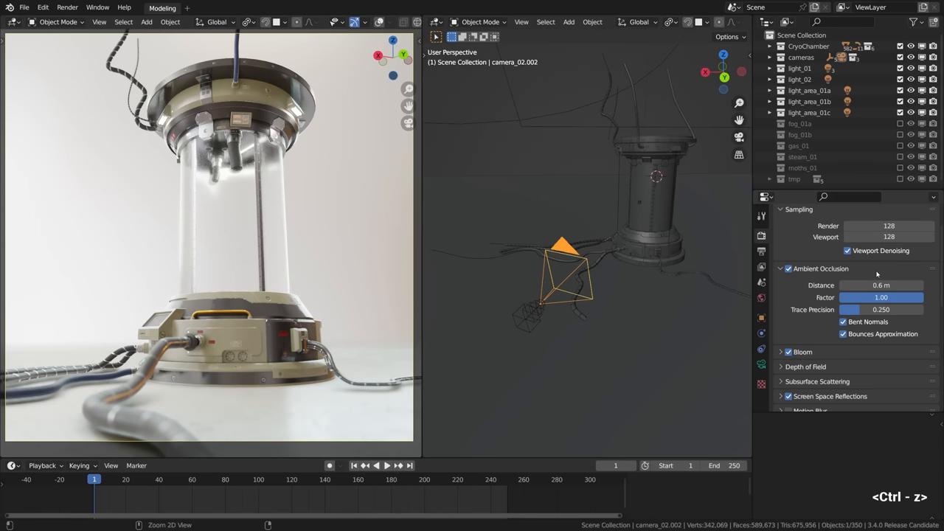
mouse_move(882, 284)
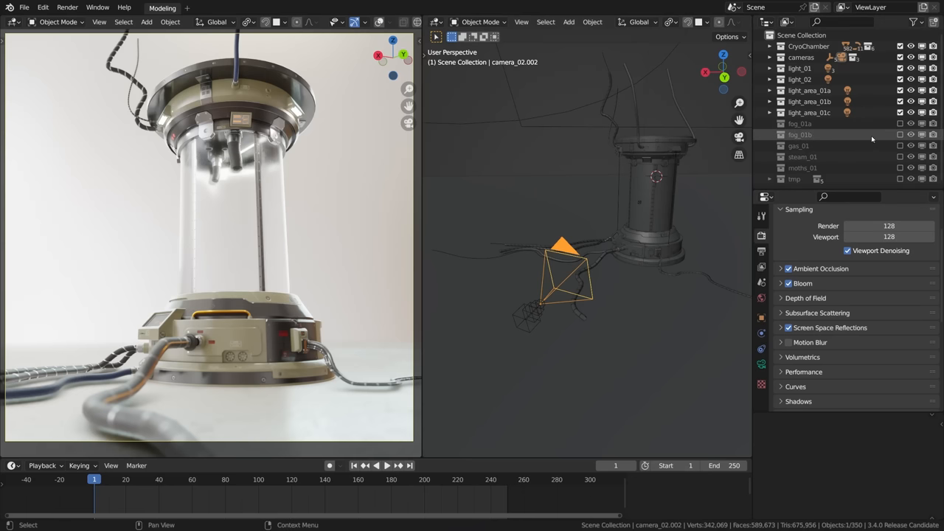
mouse_move(899, 124)
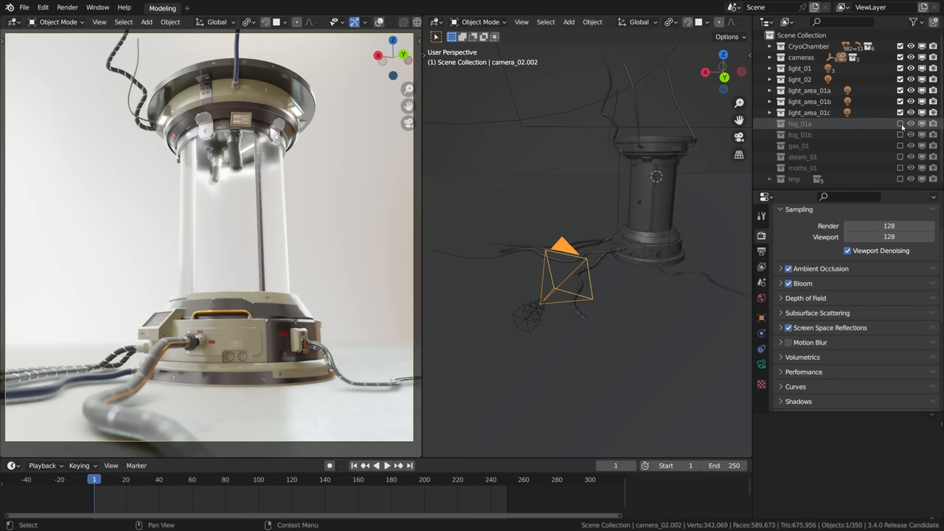
- Re-enable fog_01a and set its Principled Volume to density 0.015, anisotropy 0.275
left_click(900, 124)
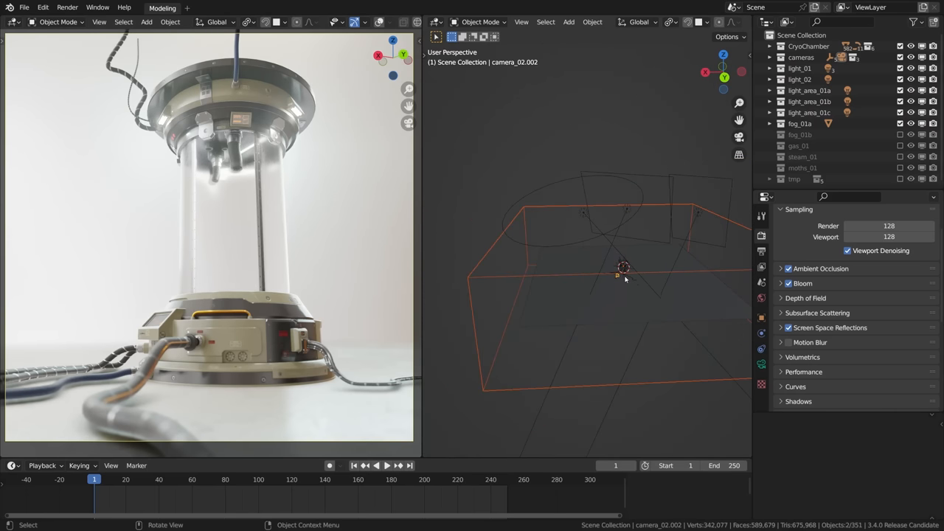
key("g")
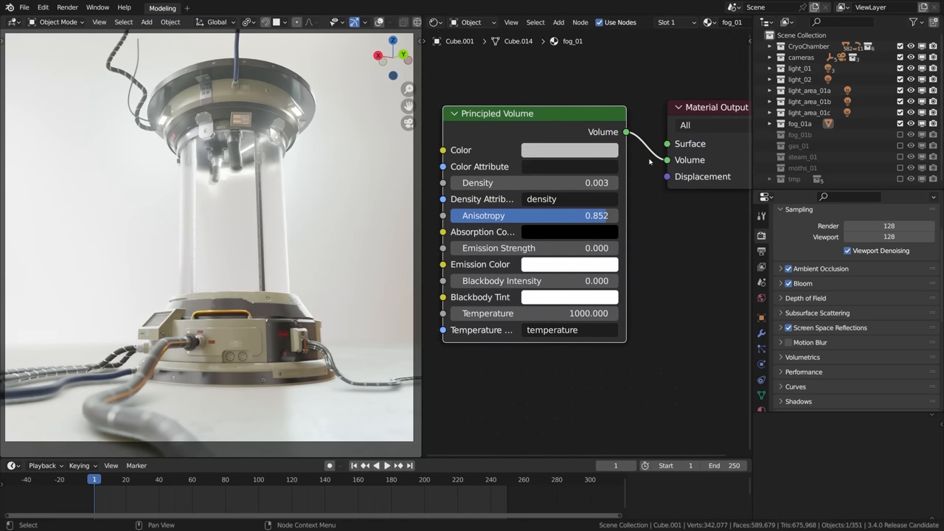
mouse_move(540, 133)
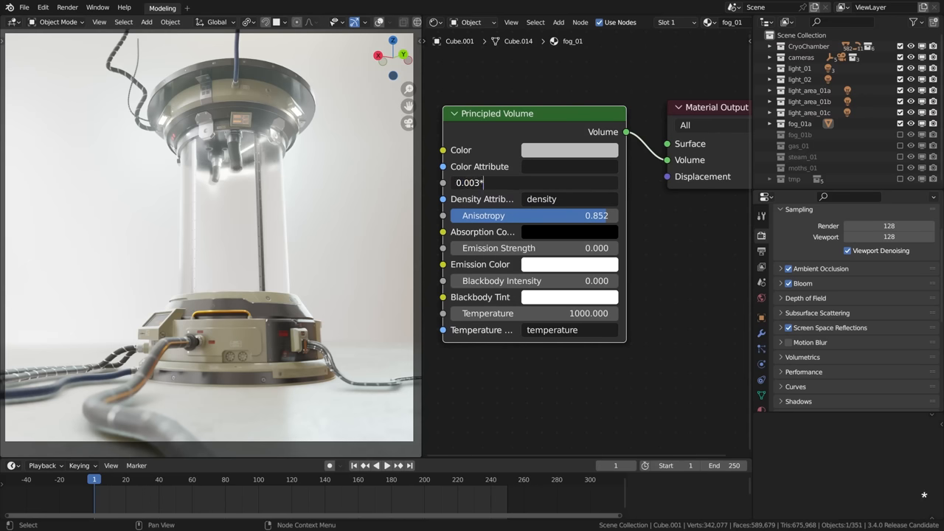
key("Return")
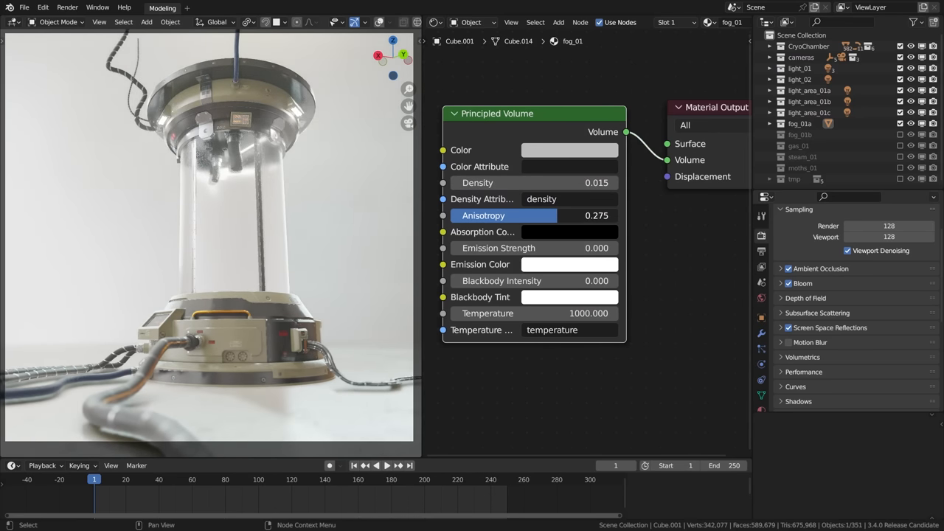
left_click_drag(504, 216, 597, 216)
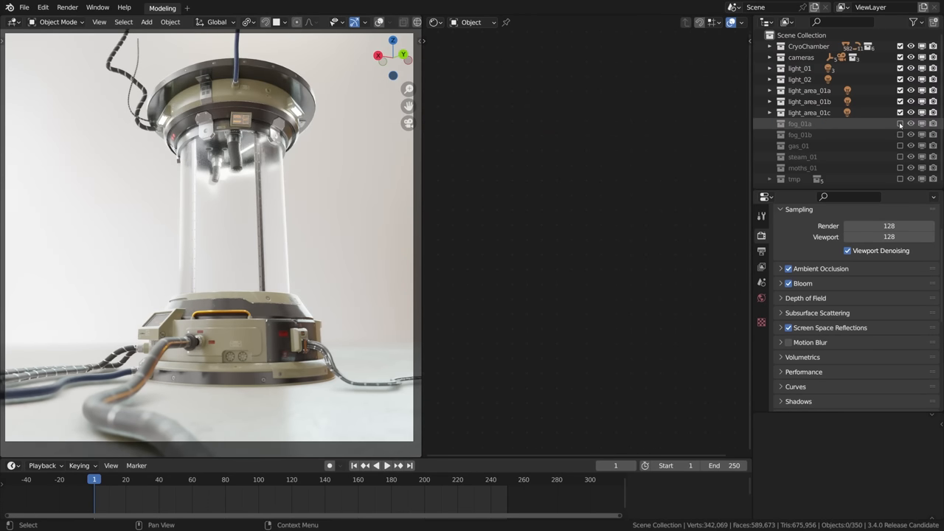
- Swap the scene fog to fog_01b, leaving fog_01a disabled, and deselect the fog box
left_click(900, 134)
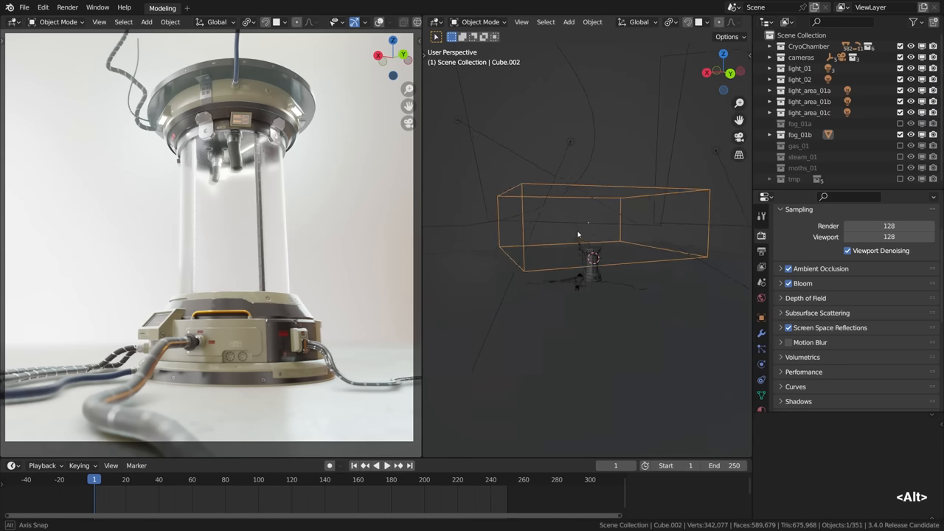
key("g")
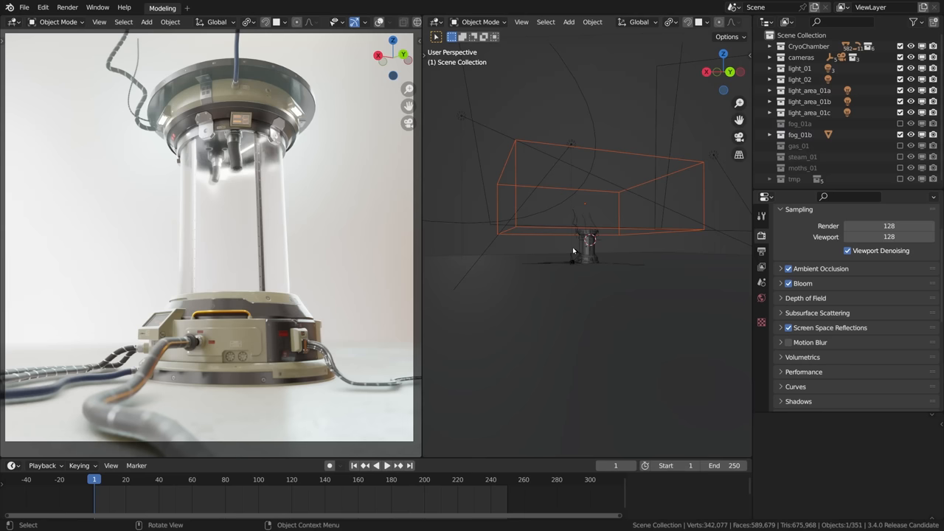
left_click(652, 305)
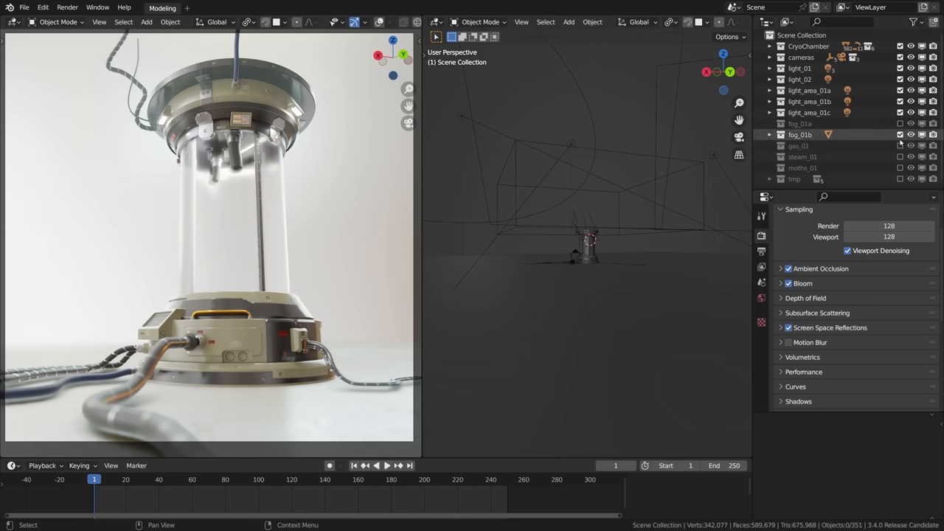
left_click(770, 146)
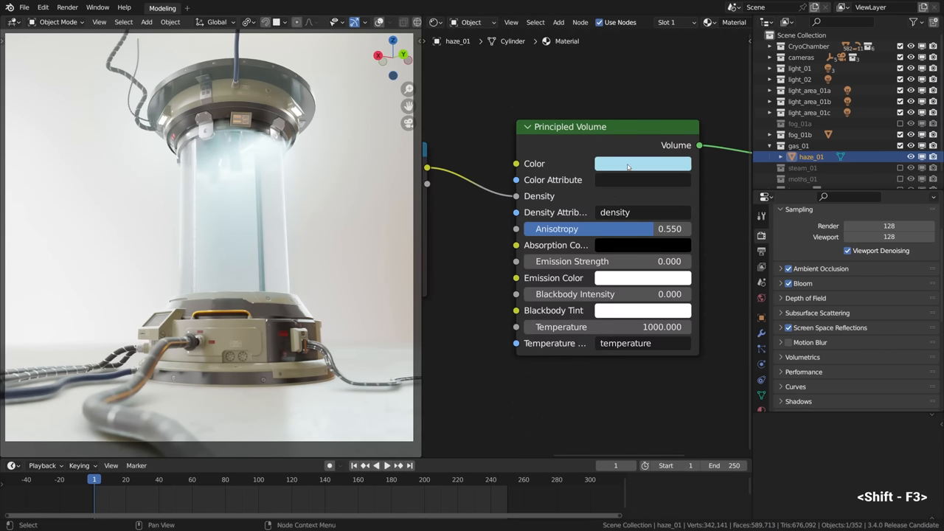
- Drag the haze_01 ColorRamp density stops (black near 0.453) so the blue gas turns wispy
left_click(641, 162)
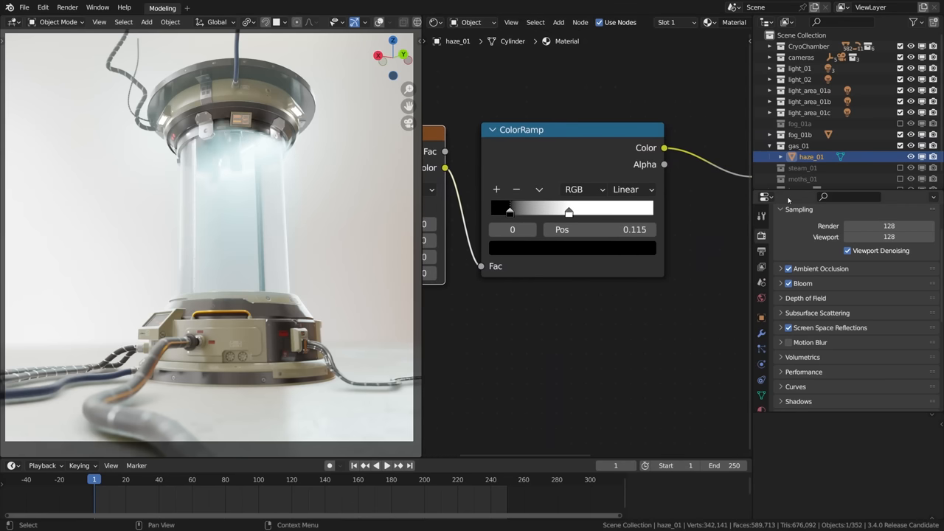
mouse_move(773, 200)
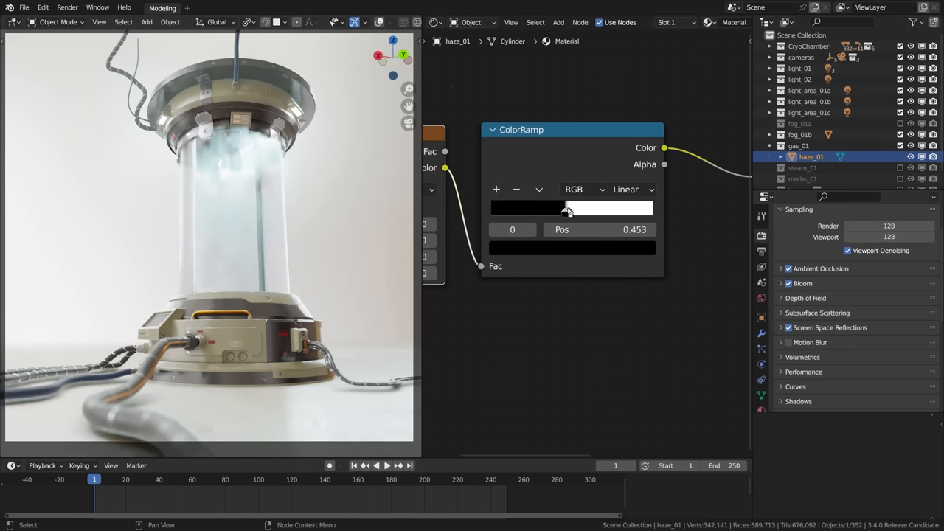
left_click_drag(568, 208, 598, 208)
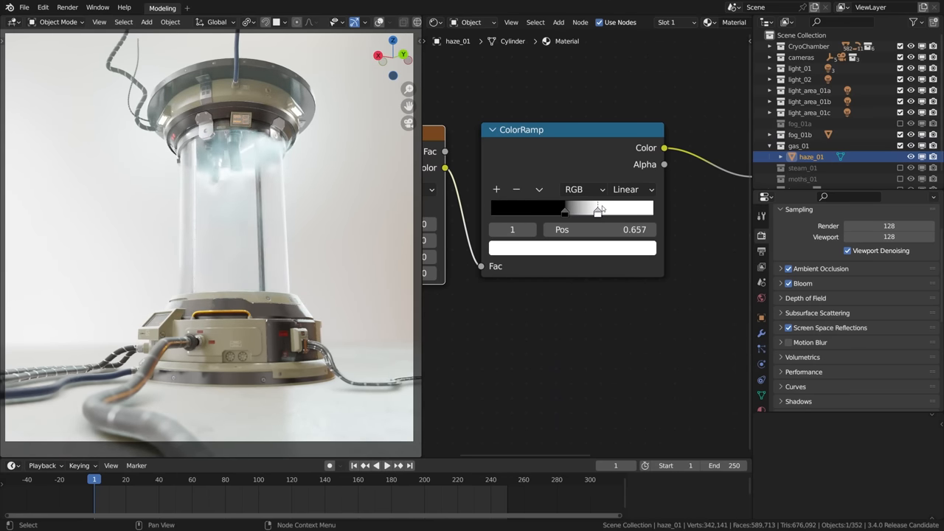
left_click_drag(599, 210, 581, 210)
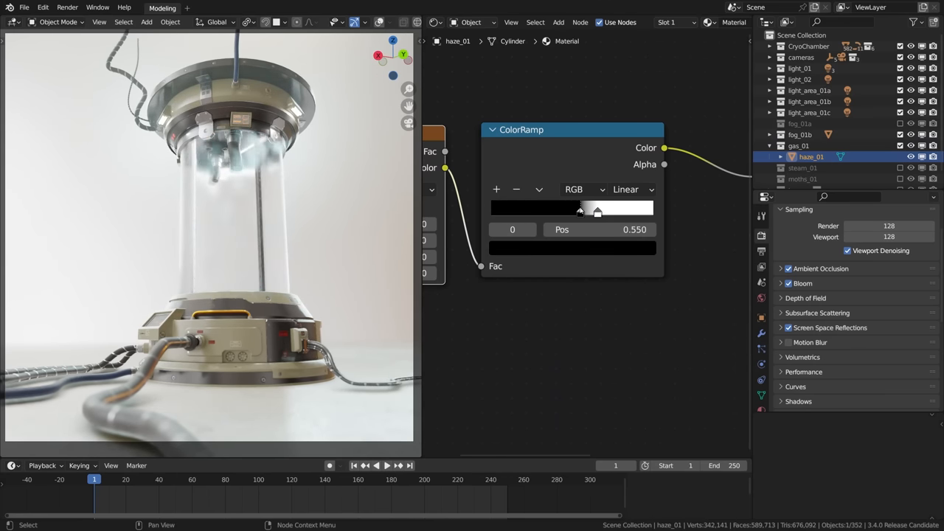
left_click_drag(597, 212, 568, 212)
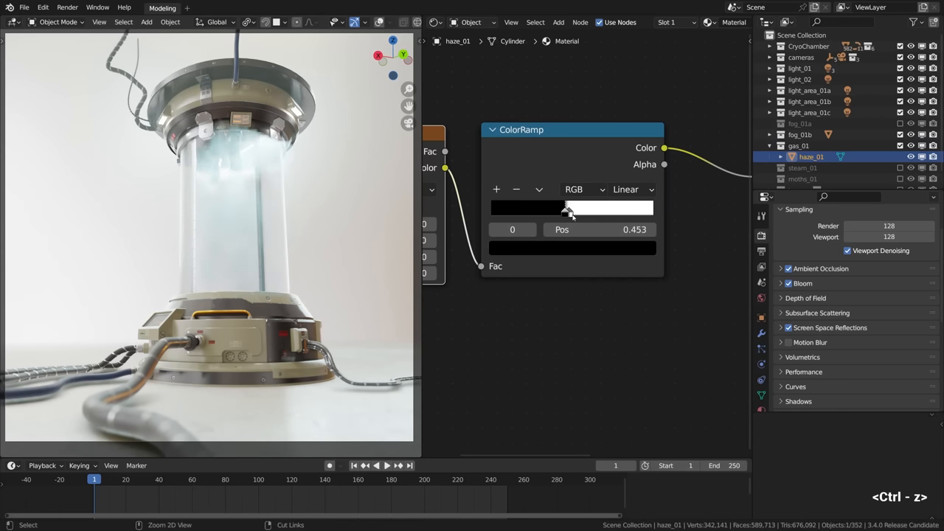
left_click_drag(568, 212, 509, 210)
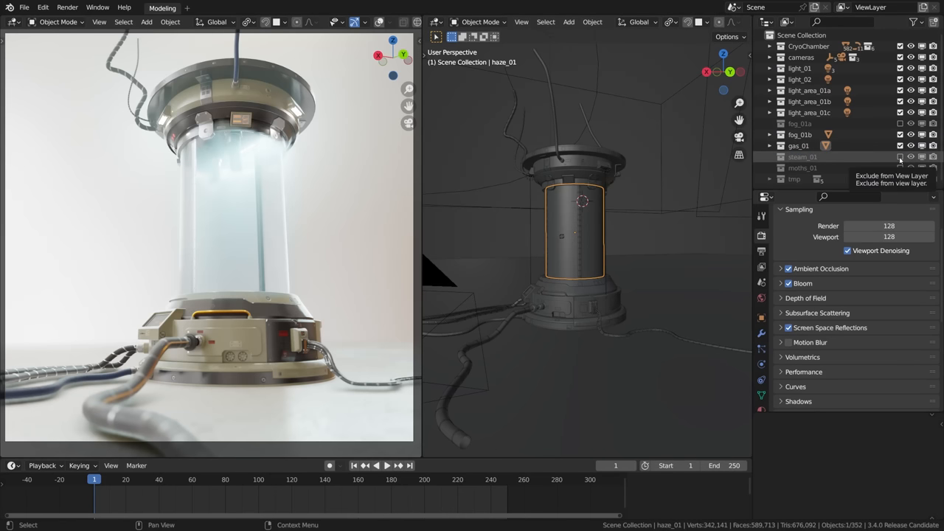
- Disable the gas_01 haze, enable steam_01 and show its material nodes
left_click(899, 156)
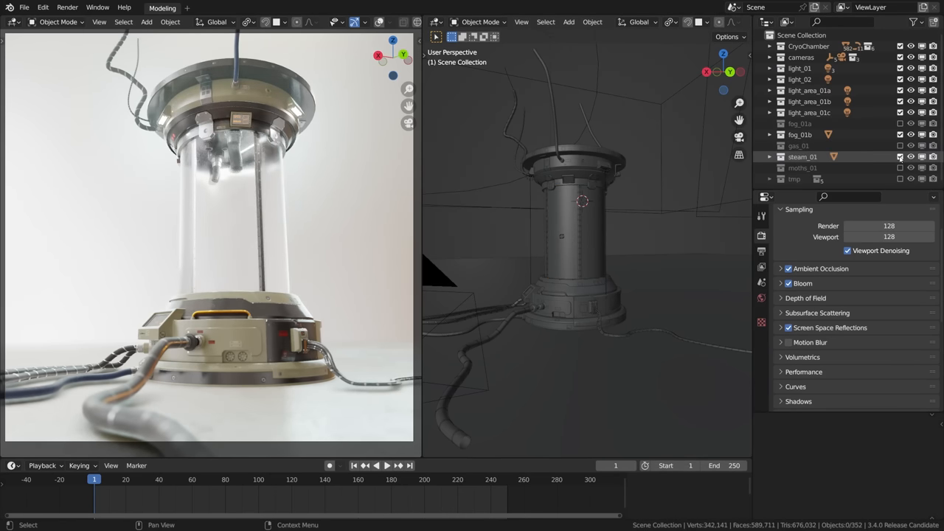
left_click(815, 168)
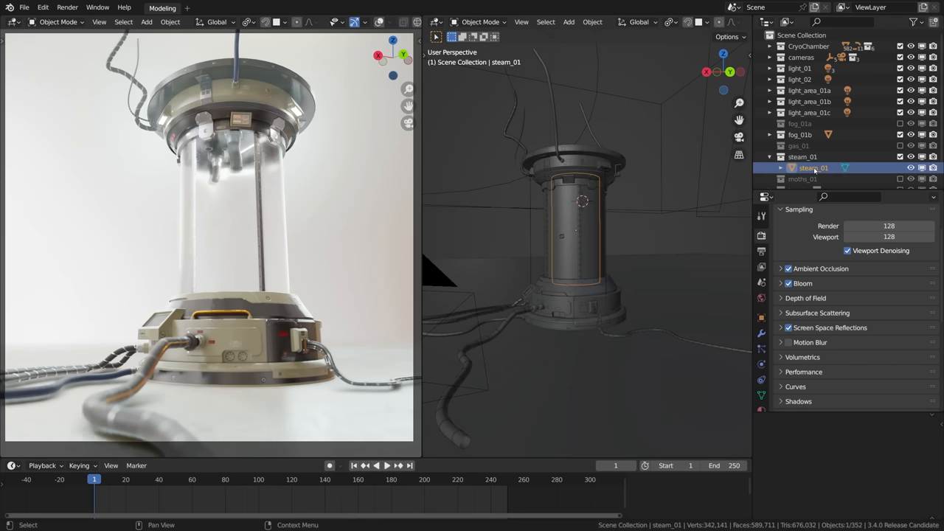
key("g")
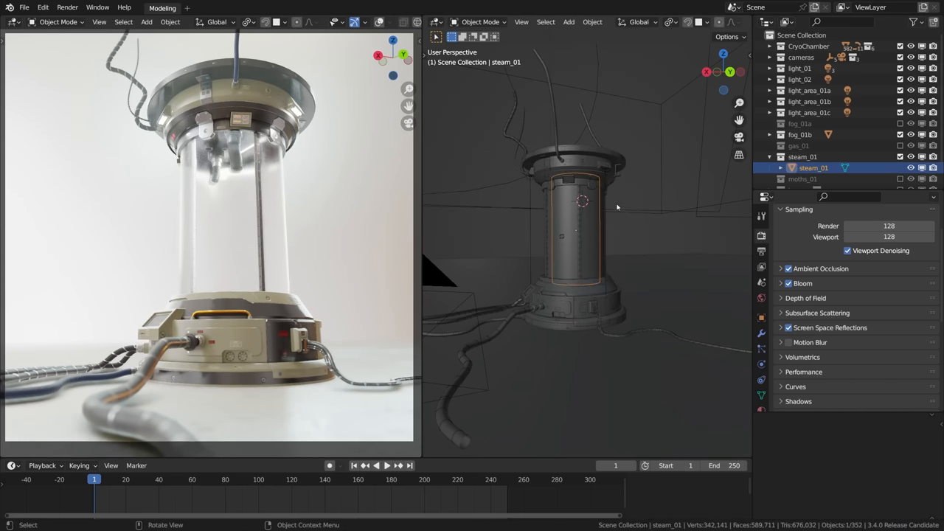
key("shift+f3")
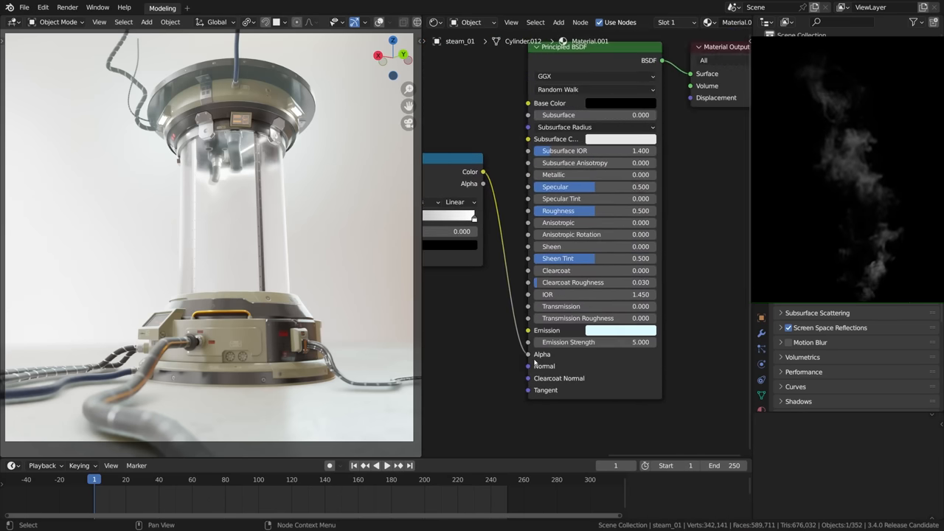
- Test a higher steam Emission Strength, then undo back to 5
scroll("up", 3)
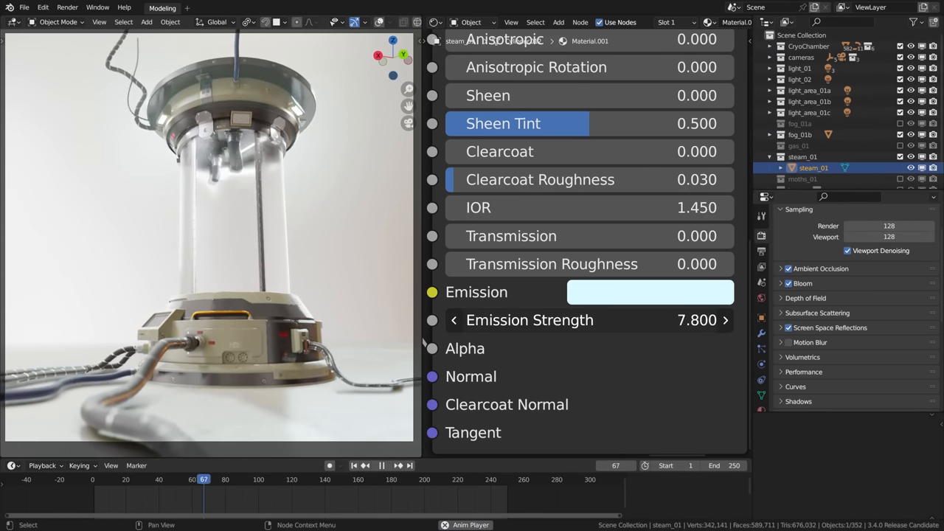
key("ctrl+z")
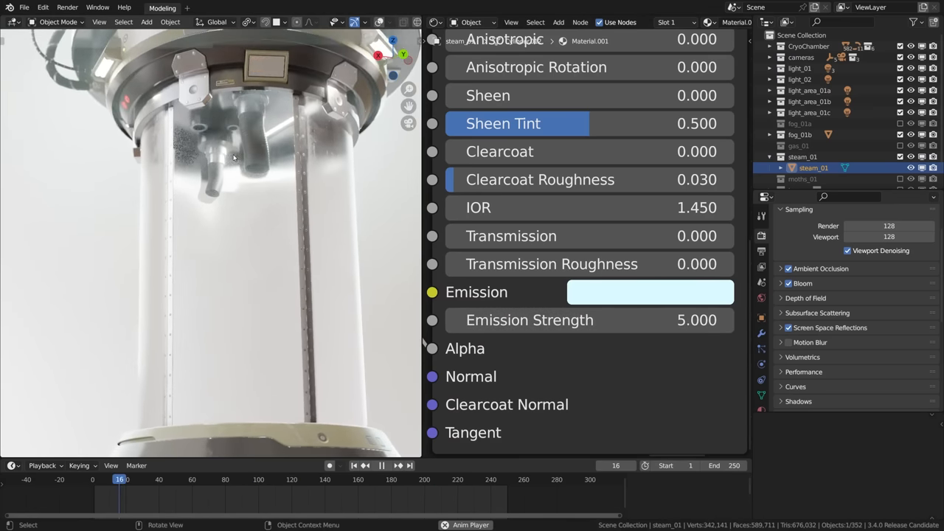
left_click(380, 466)
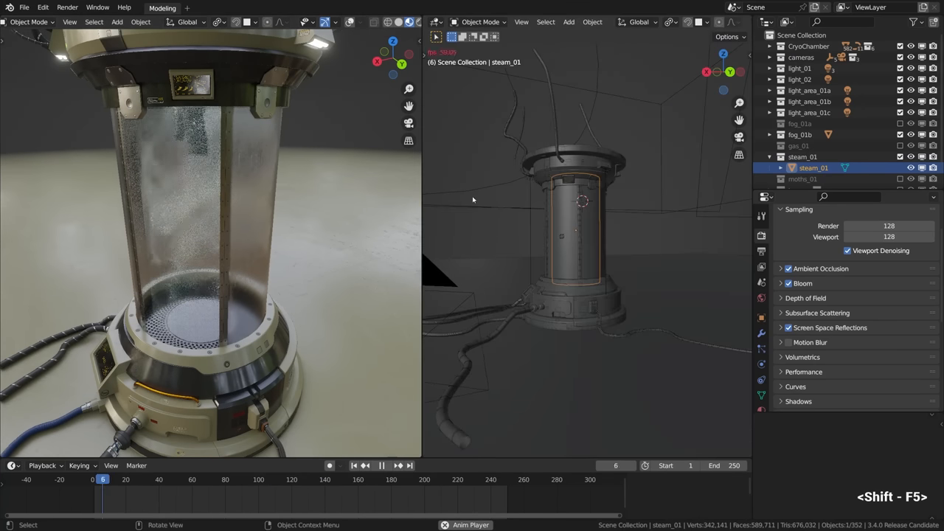
- Enable motes_01 and set the particles' Geometry Nodes colour to a warm pale yellow
left_click(381, 466)
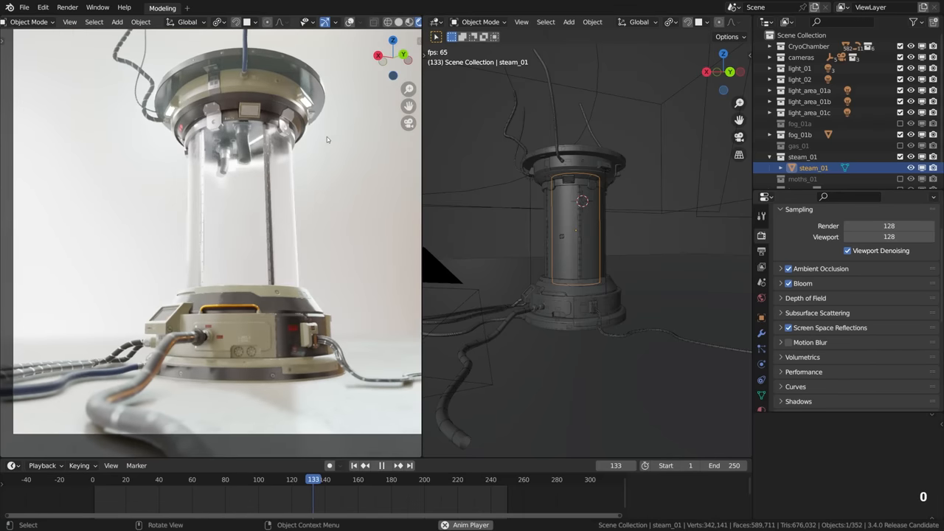
key("shift+space")
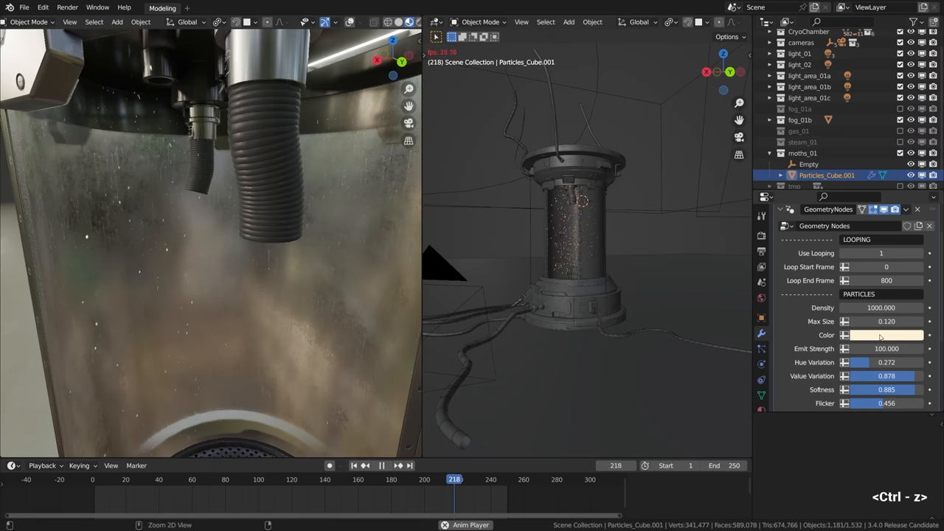
left_click(882, 334)
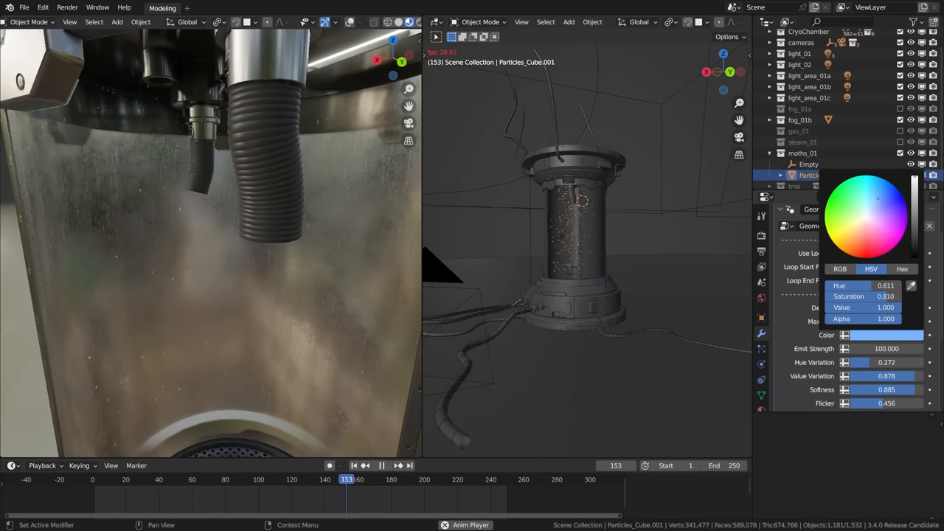
left_click(843, 235)
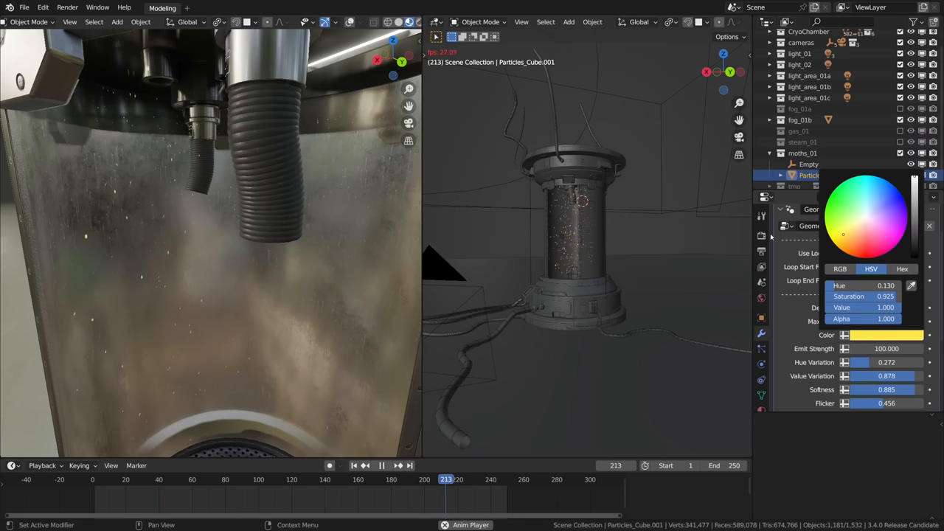
key("ctrl+z")
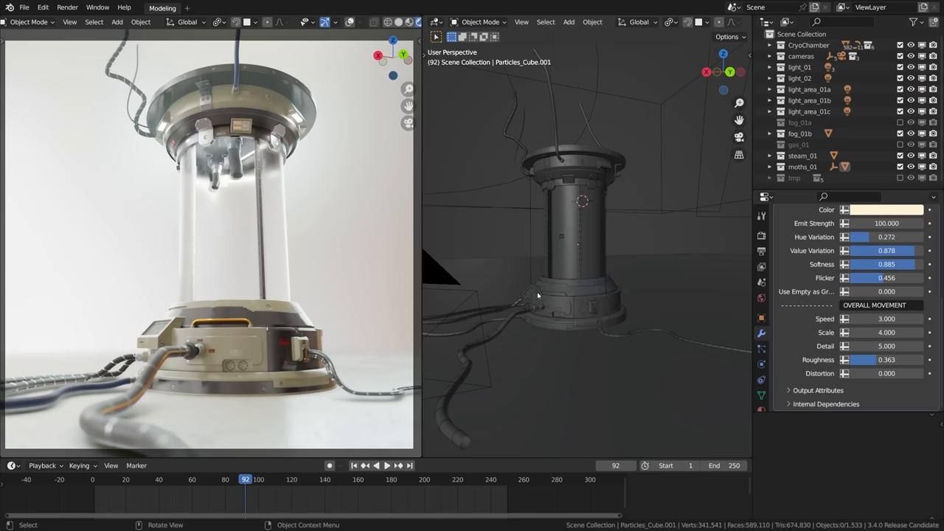
mouse_move(541, 295)
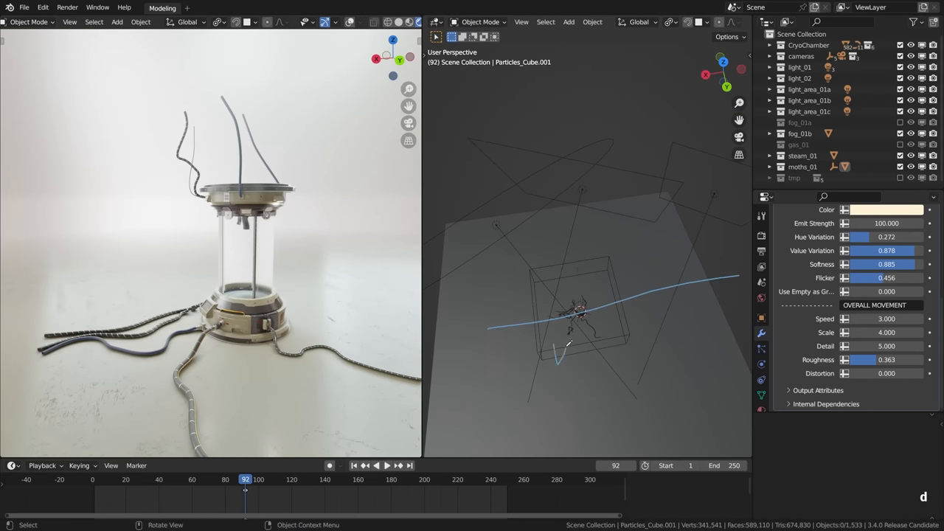
- Bring the cryopod base into the right viewport and expand the cameras collection
key("d")
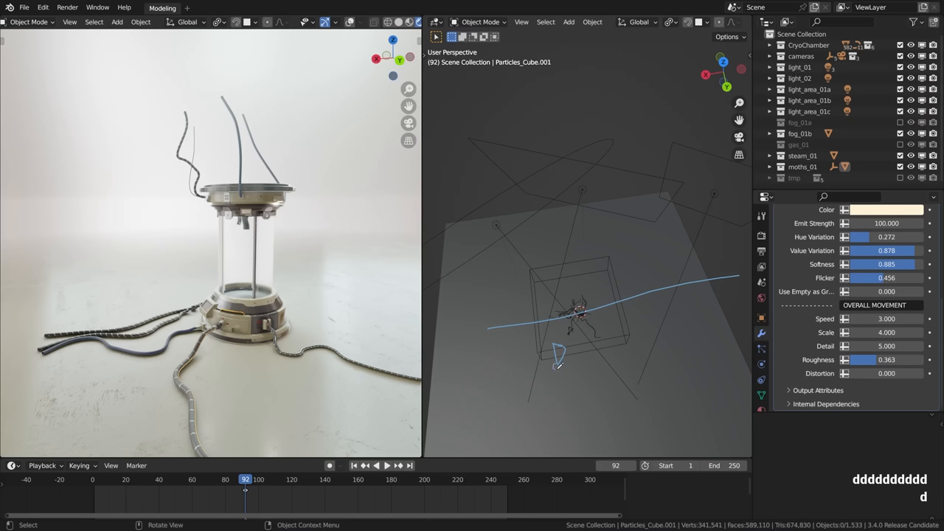
mouse_move(561, 333)
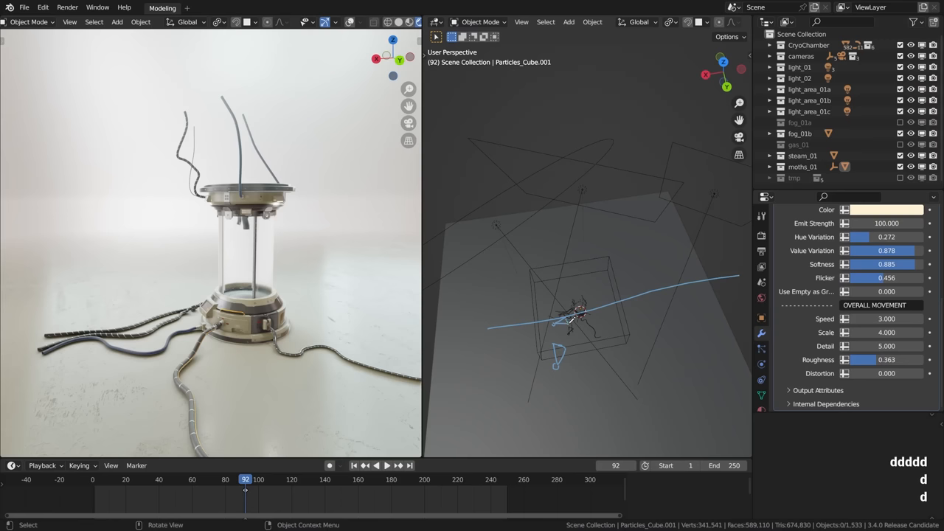
mouse_move(598, 324)
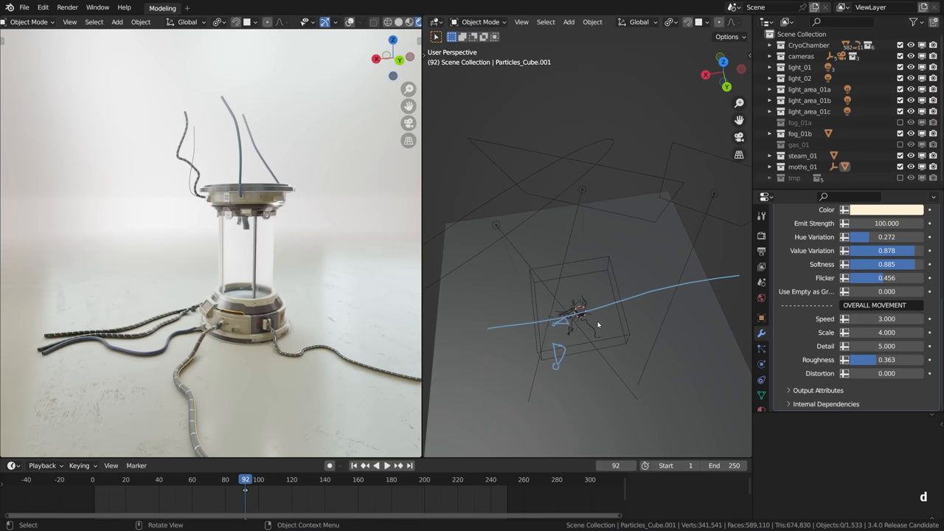
mouse_move(578, 330)
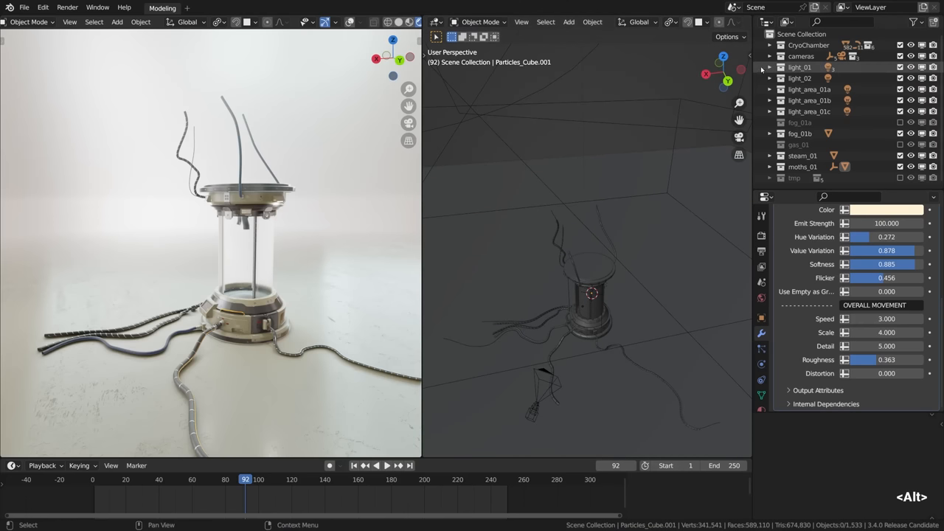
left_click(770, 56)
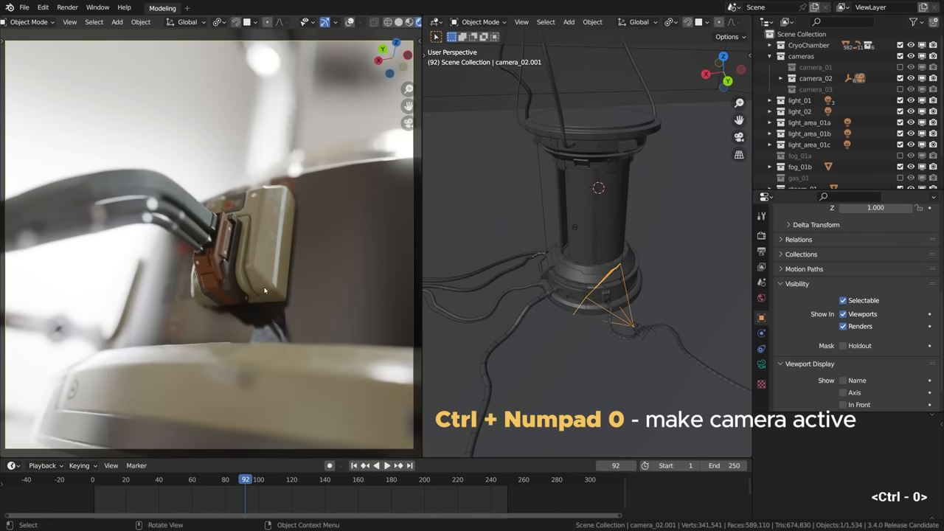
mouse_move(255, 243)
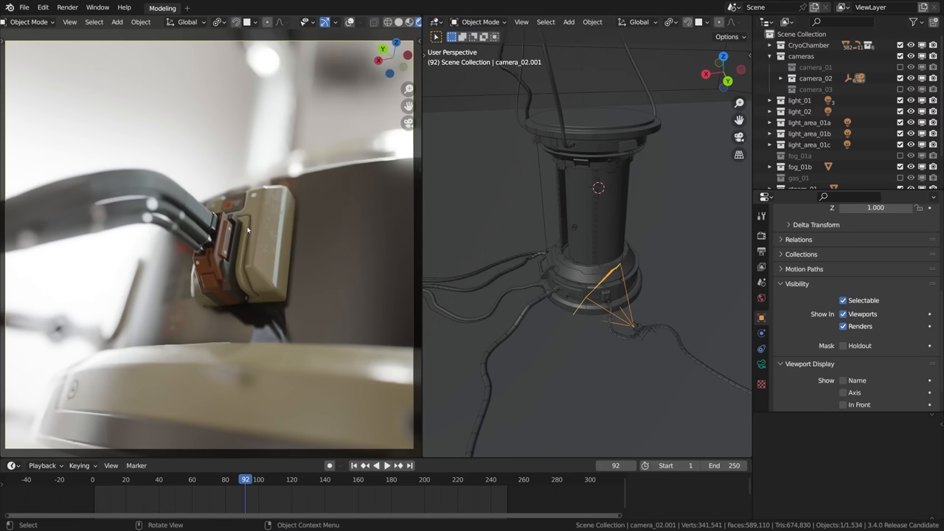
- Make camera_02.003 active for a top-down close-up of the cryopod's perforated base
left_click(814, 90)
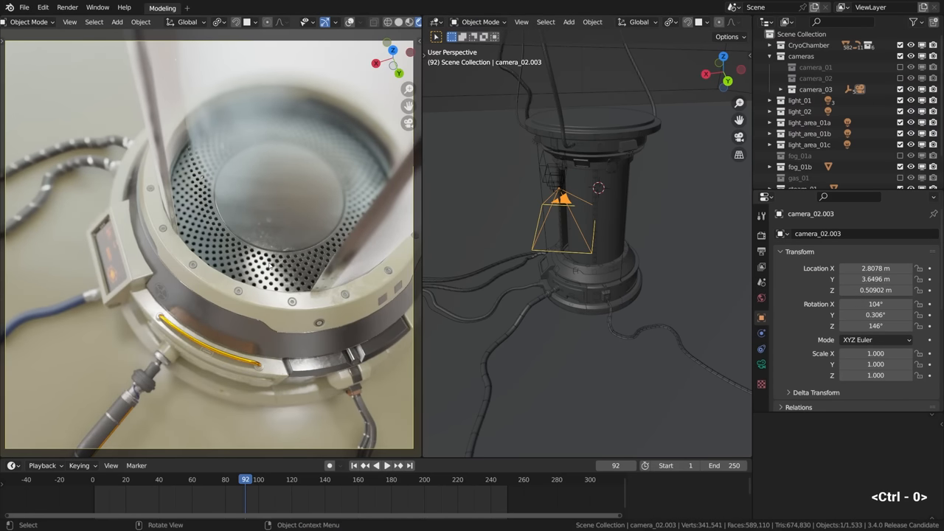
mouse_move(349, 121)
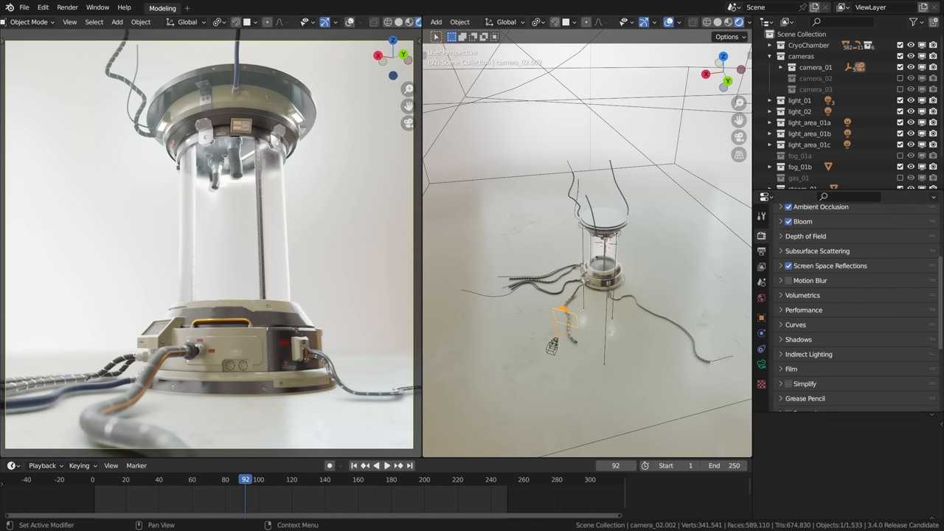
- Check Indirect Lighting, turn Soft Shadows back on in Shadows, then collapse both panels
scroll("down", 3)
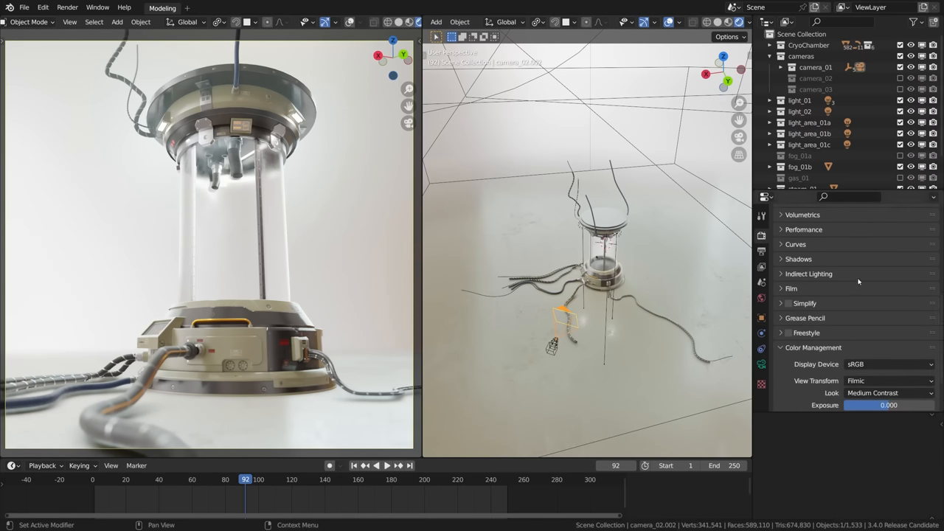
left_click(809, 273)
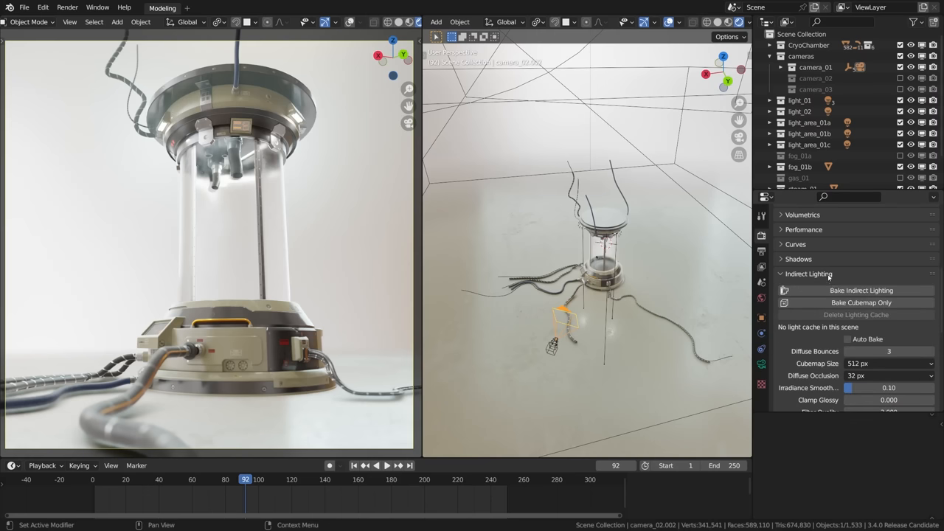
left_click(808, 273)
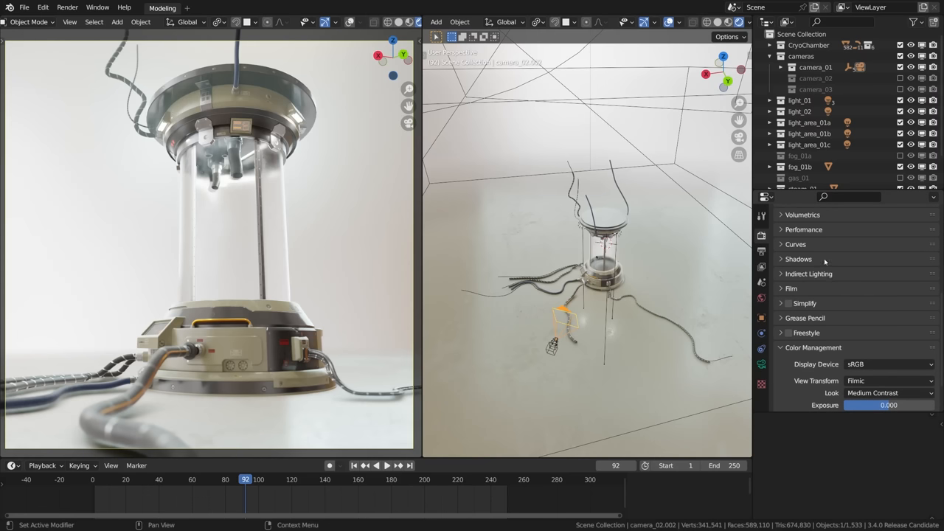
left_click(800, 260)
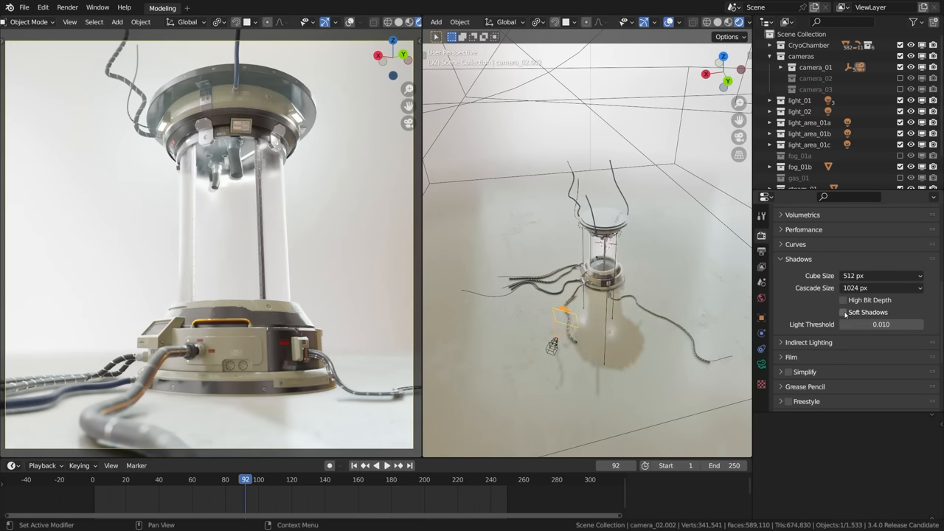
left_click(844, 313)
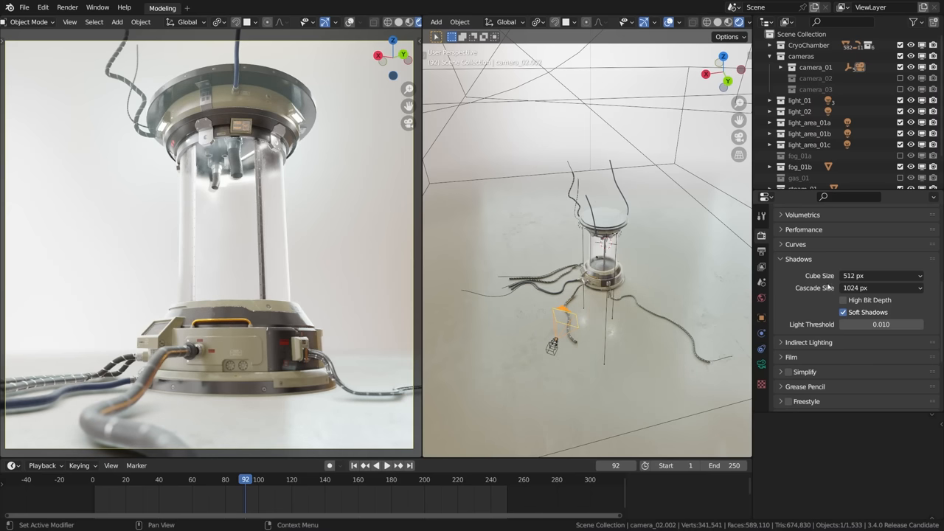
mouse_move(819, 264)
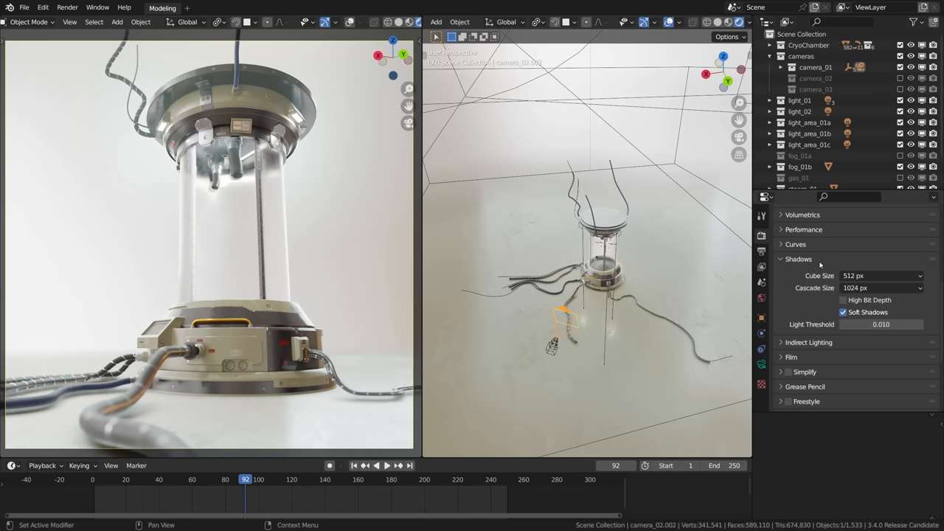
left_click(798, 260)
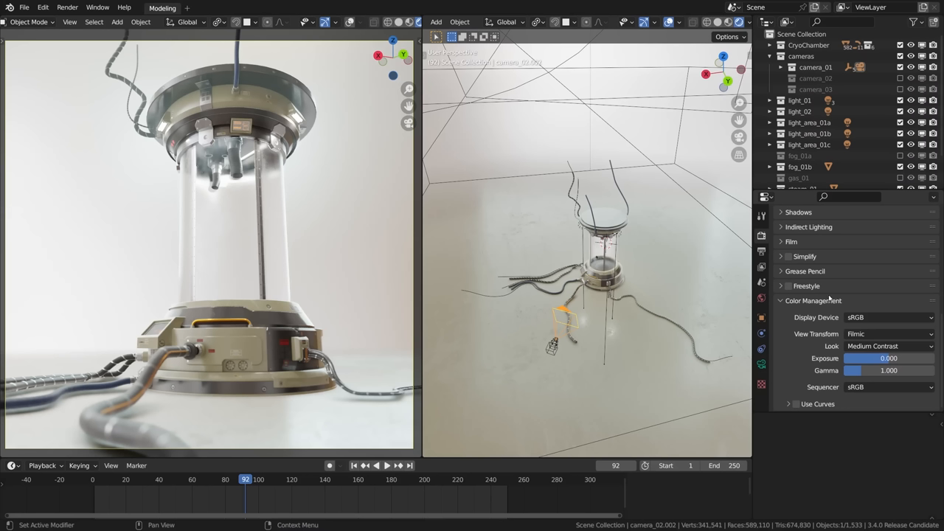
mouse_move(830, 298)
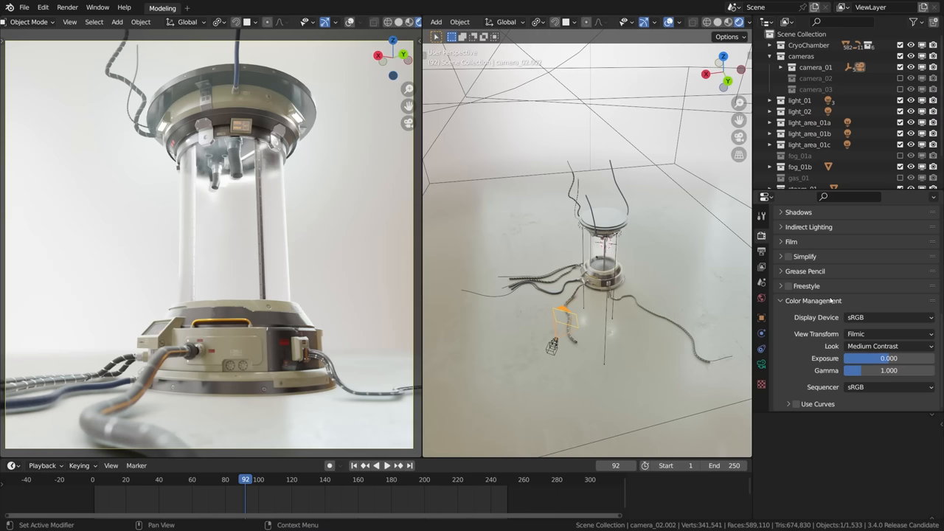
- Try the Standard view transform with washed-out exposure, then return to Filmic
left_click(888, 333)
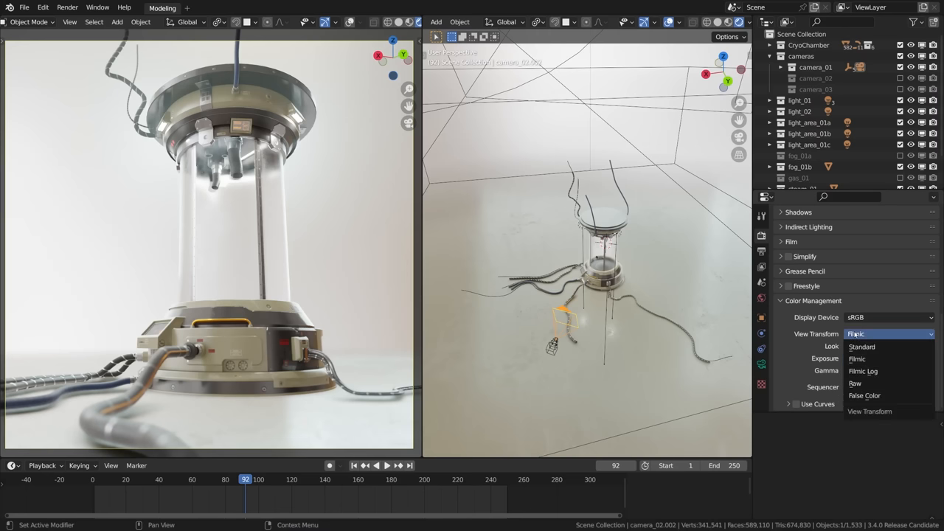
left_click(861, 346)
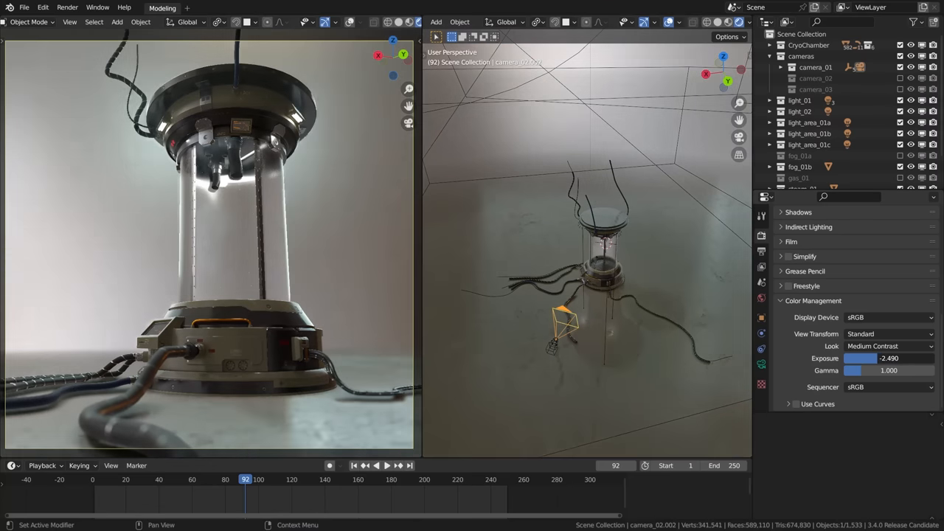
left_click_drag(858, 358, 900, 358)
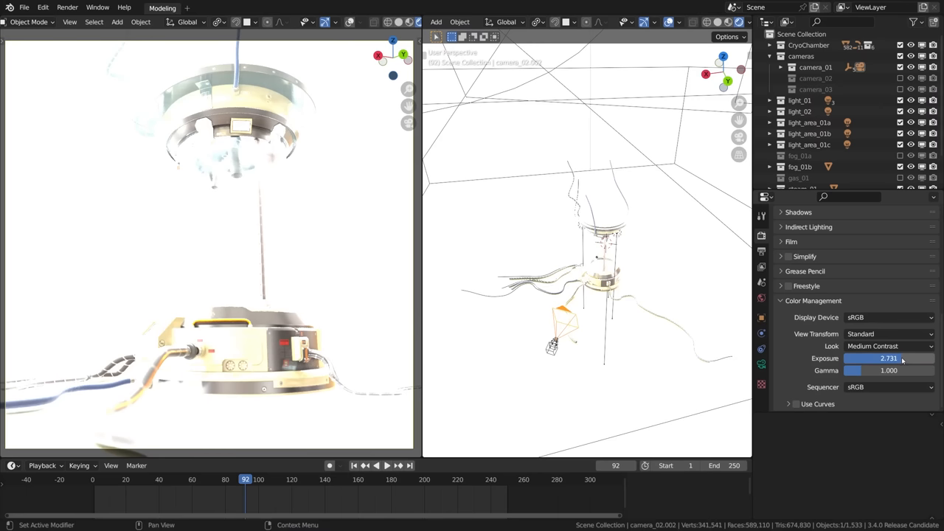
left_click(888, 334)
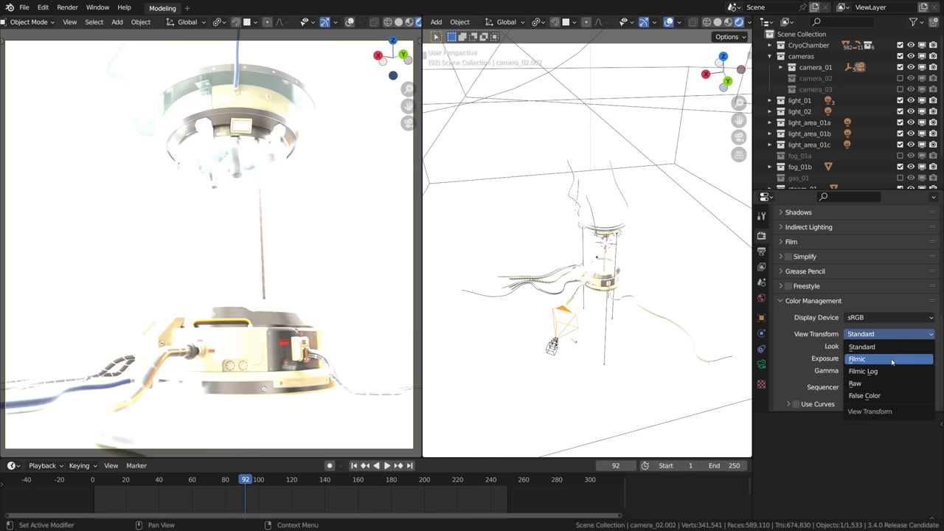
left_click(855, 360)
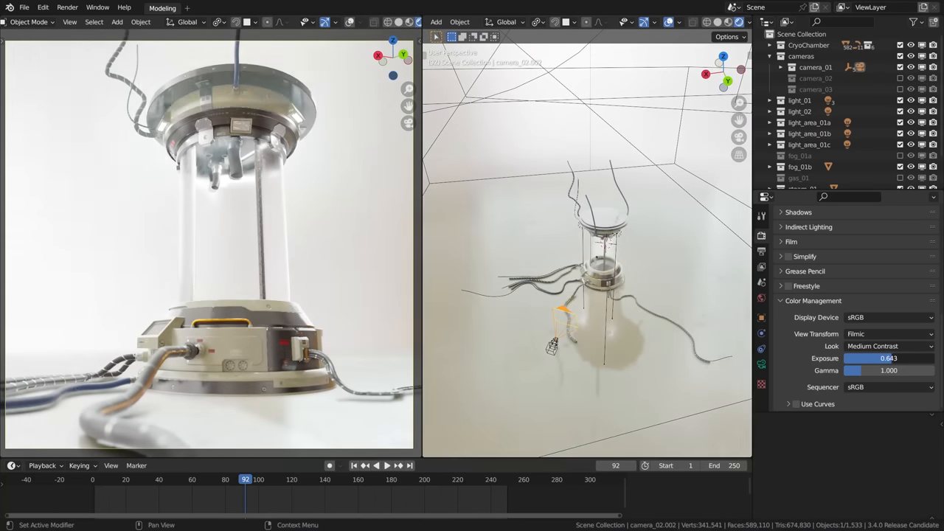
- Scrub the exposure around zero, reset it, and settle on about 0.3
left_click_drag(885, 359, 855, 359)
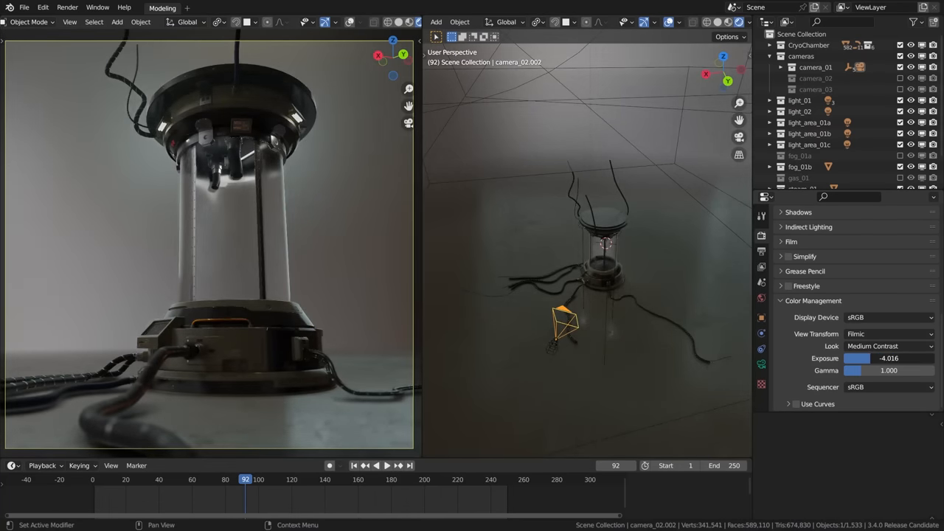
left_click_drag(858, 359, 885, 359)
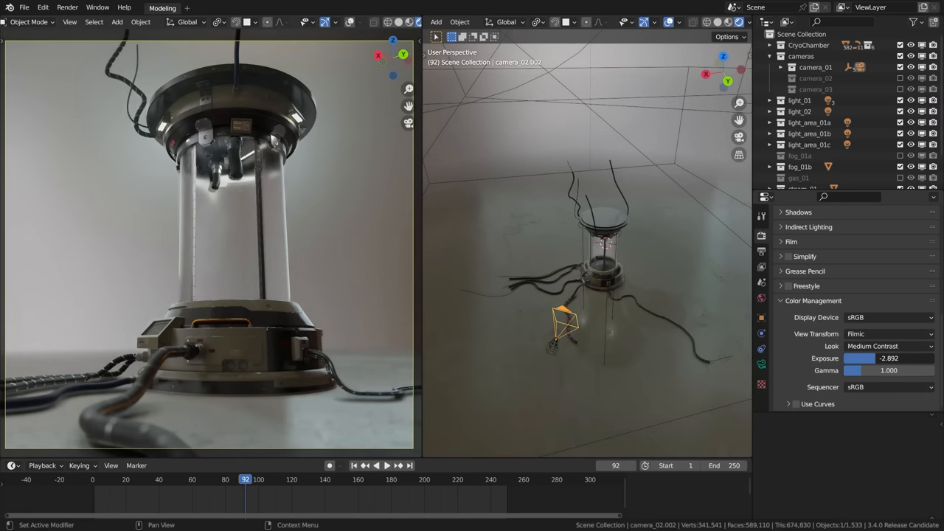
left_click_drag(858, 358, 885, 359)
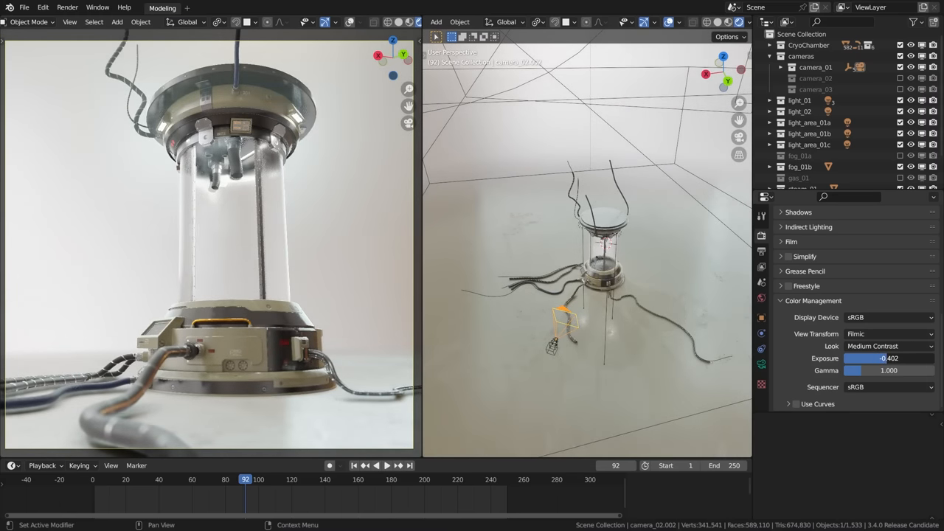
left_click_drag(888, 358, 907, 358)
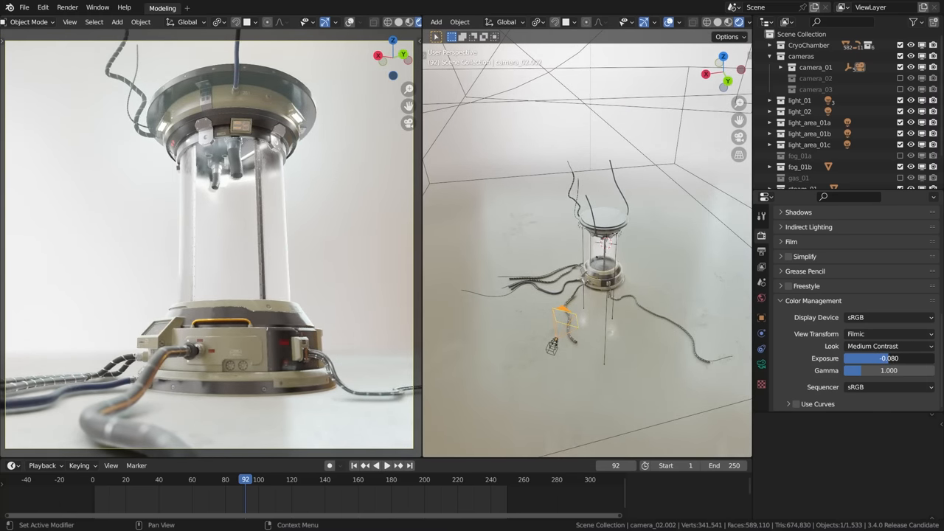
left_click(888, 358)
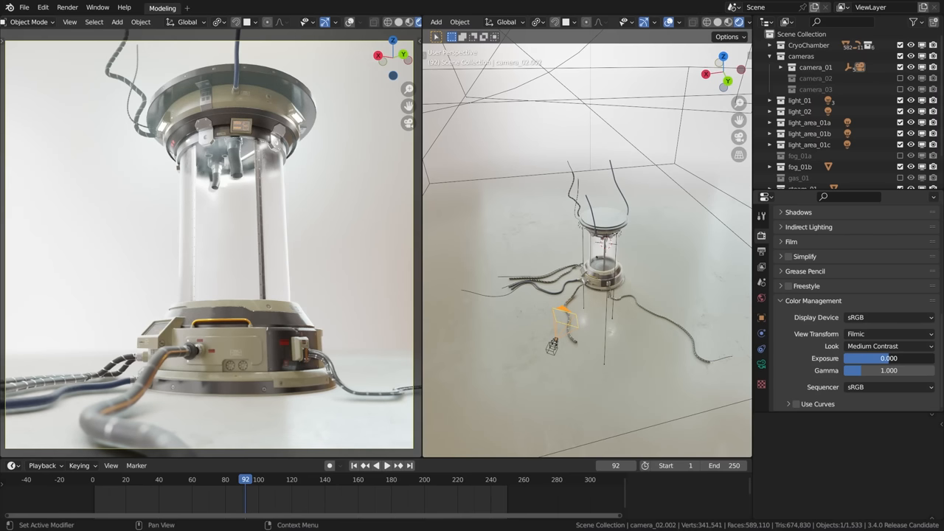
left_click_drag(888, 358, 892, 358)
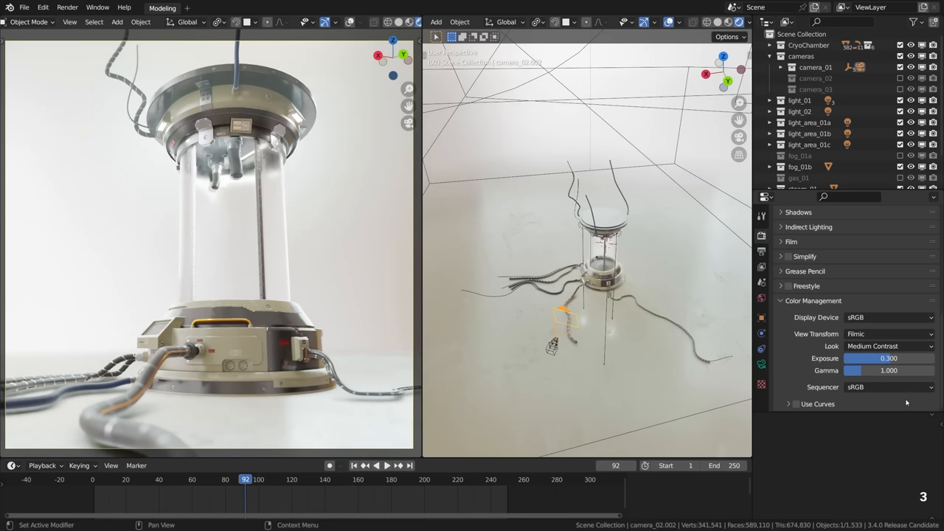
- Try the High Contrast Filmic look, then switch back to Medium Contrast
left_click(885, 346)
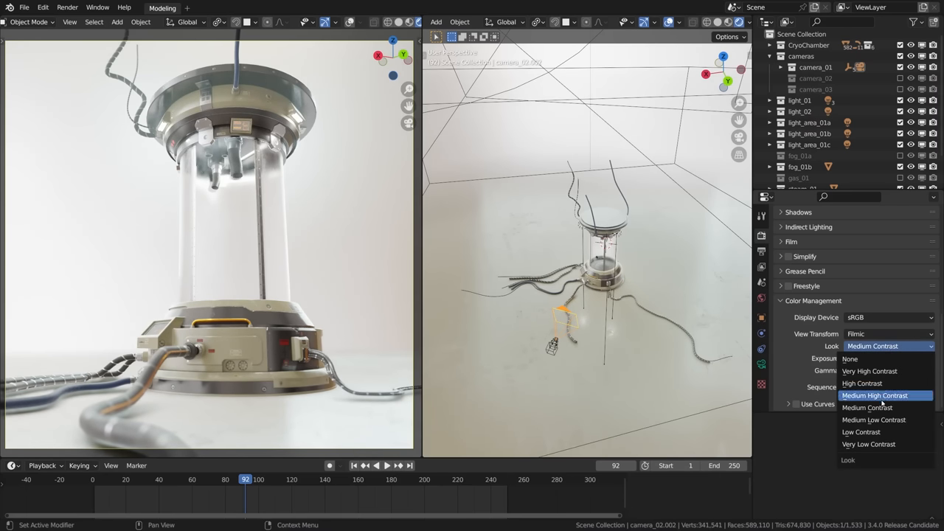
left_click(875, 396)
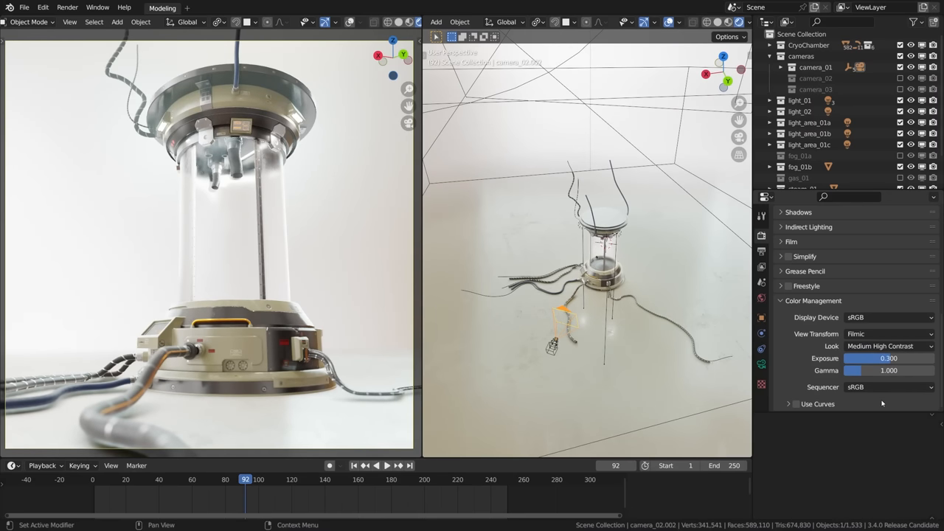
left_click(885, 346)
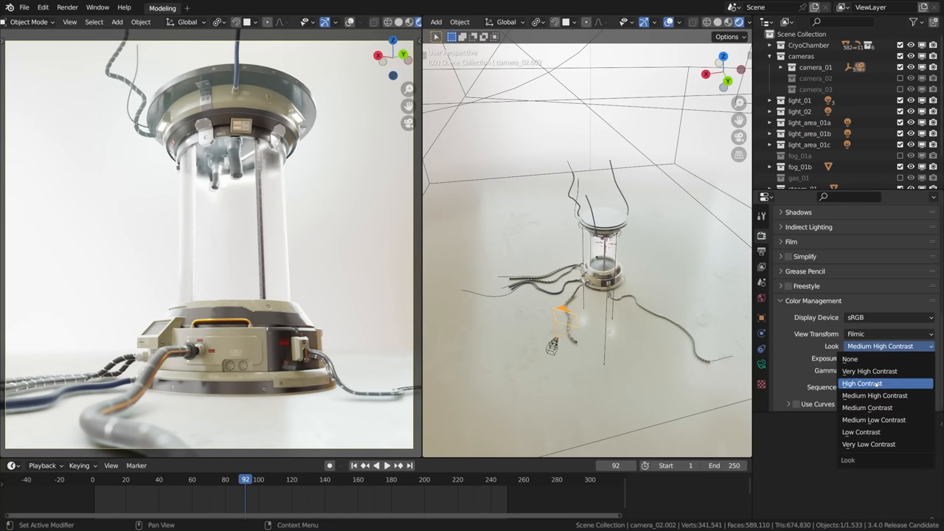
left_click(861, 384)
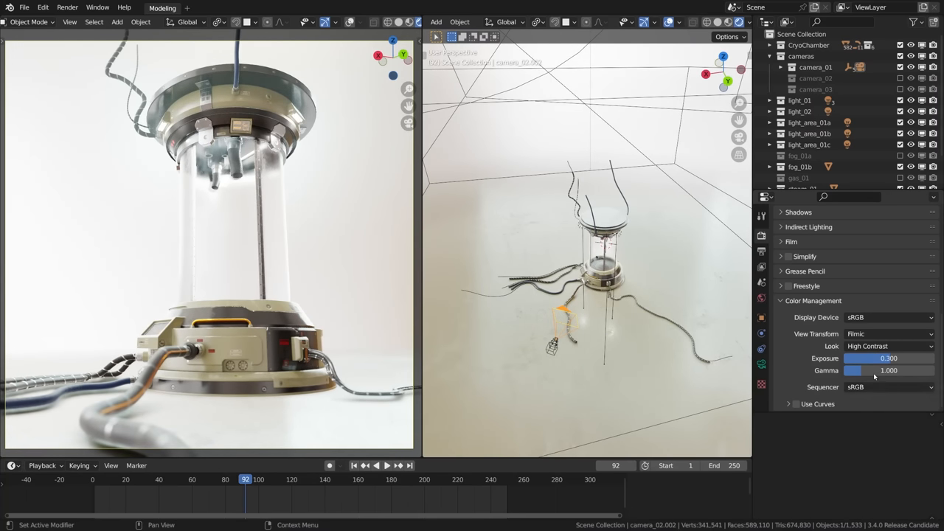
left_click(888, 346)
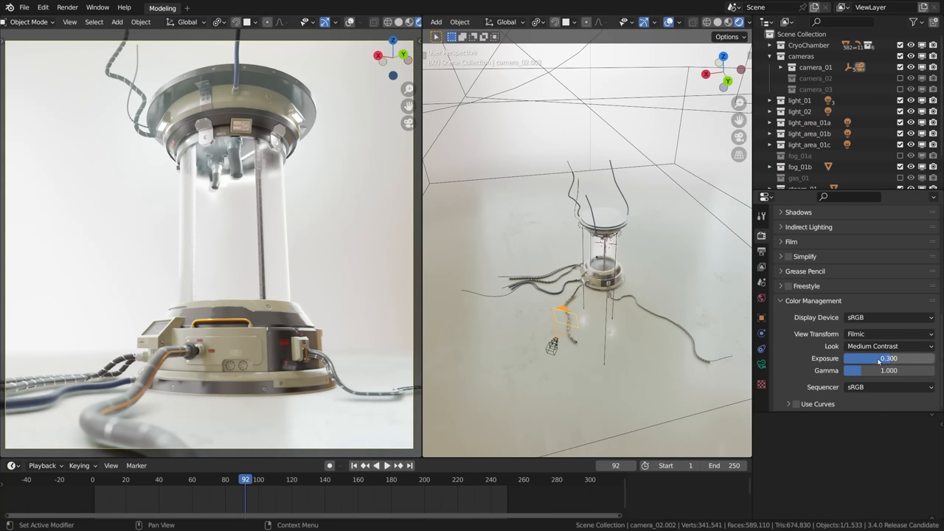
left_click(795, 404)
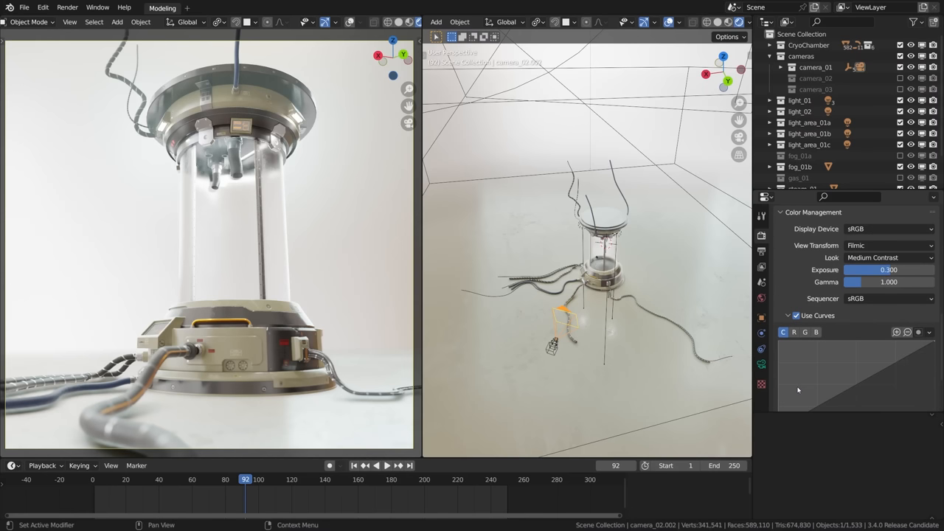
scroll("down", 3)
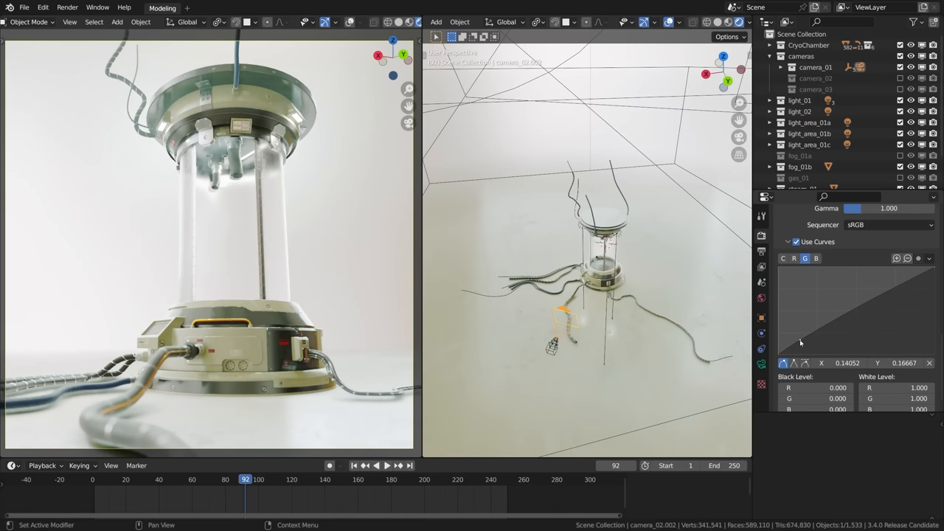
left_click_drag(826, 340, 800, 345)
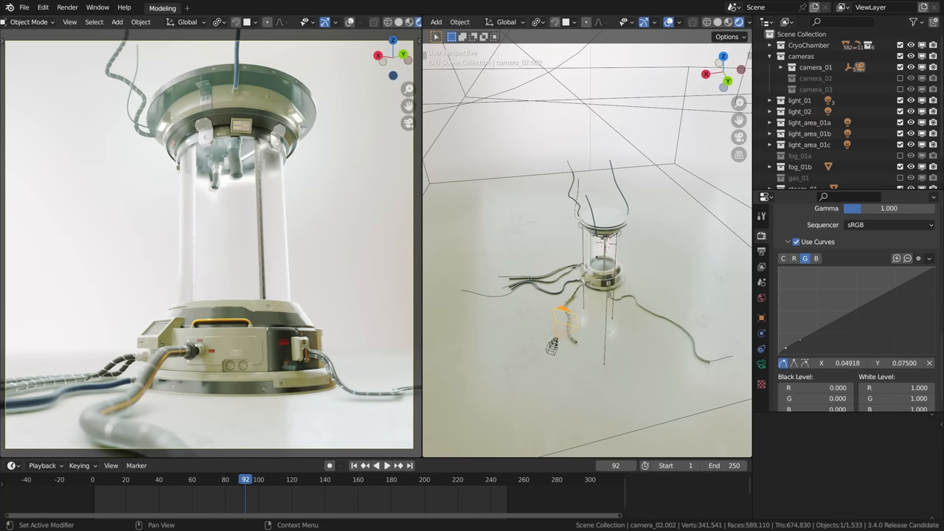
left_click_drag(794, 347, 785, 354)
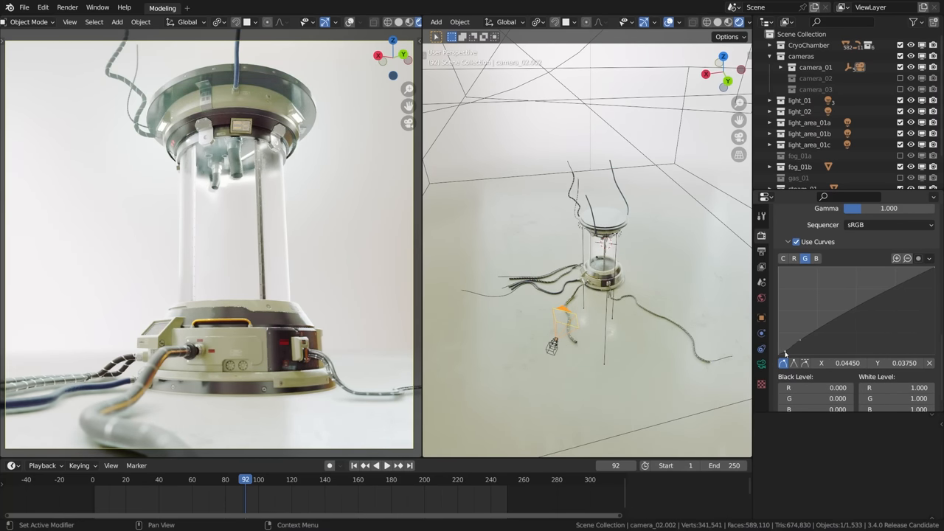
left_click_drag(785, 354, 803, 343)
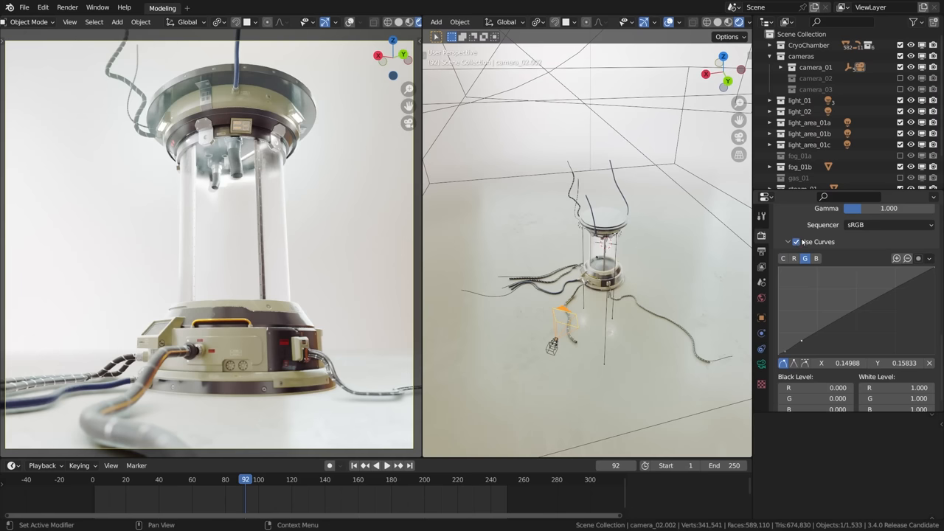
left_click(797, 242)
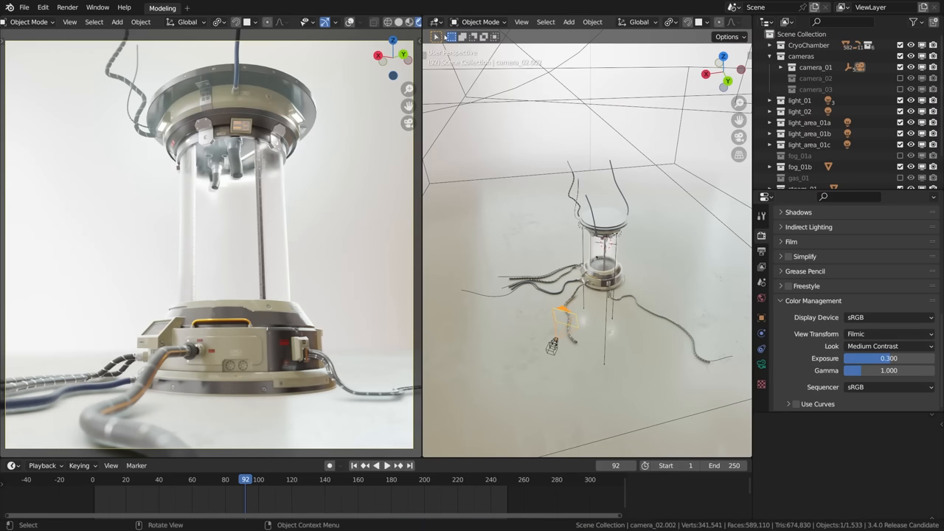
mouse_move(527, 215)
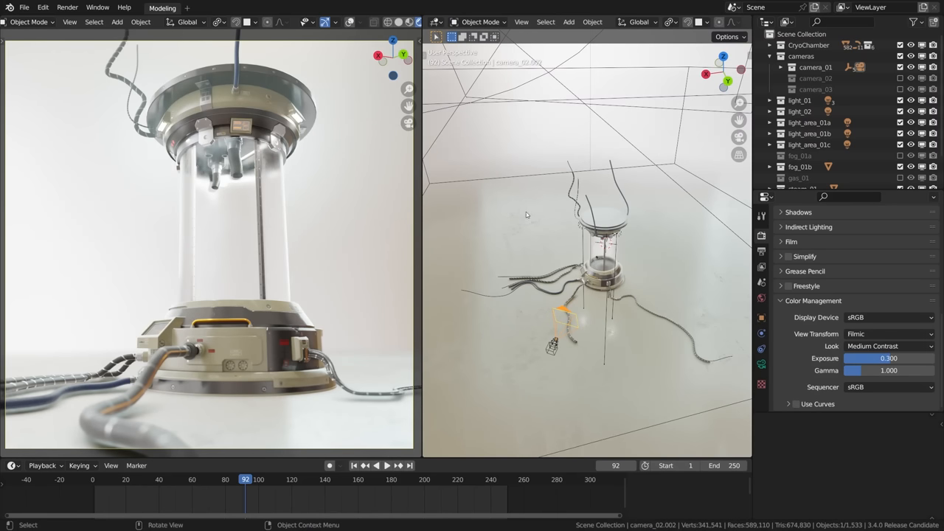
- Switch the right area to the Compositor, set Lens Distortion dispersion to 0.100 and render the frame
left_click(436, 23)
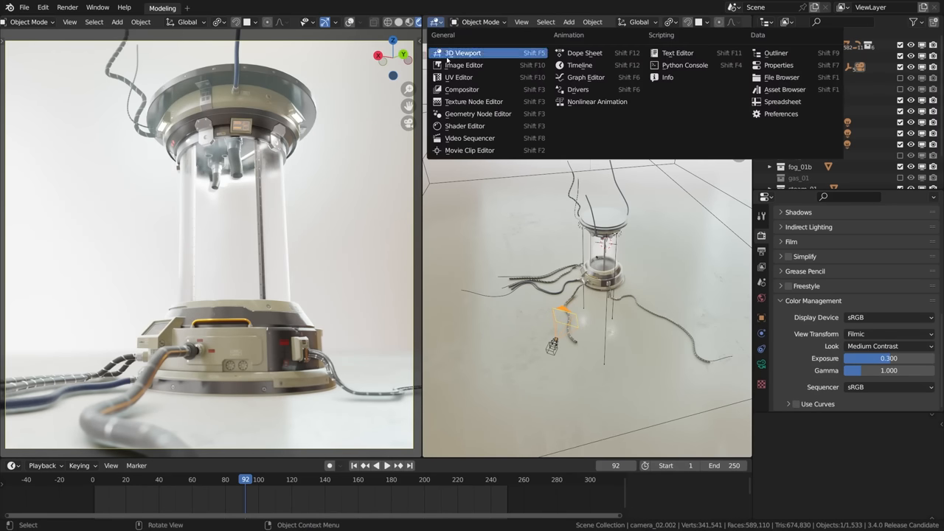
left_click(461, 90)
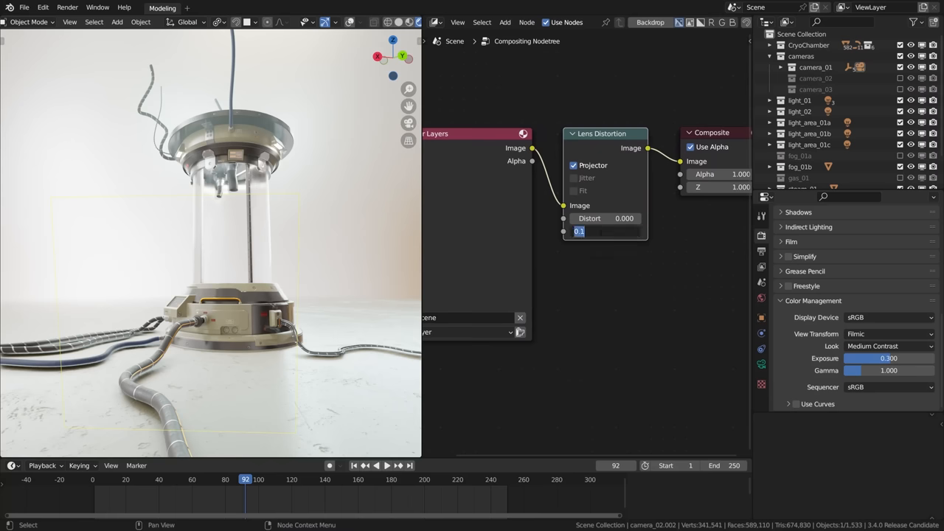
key("Return")
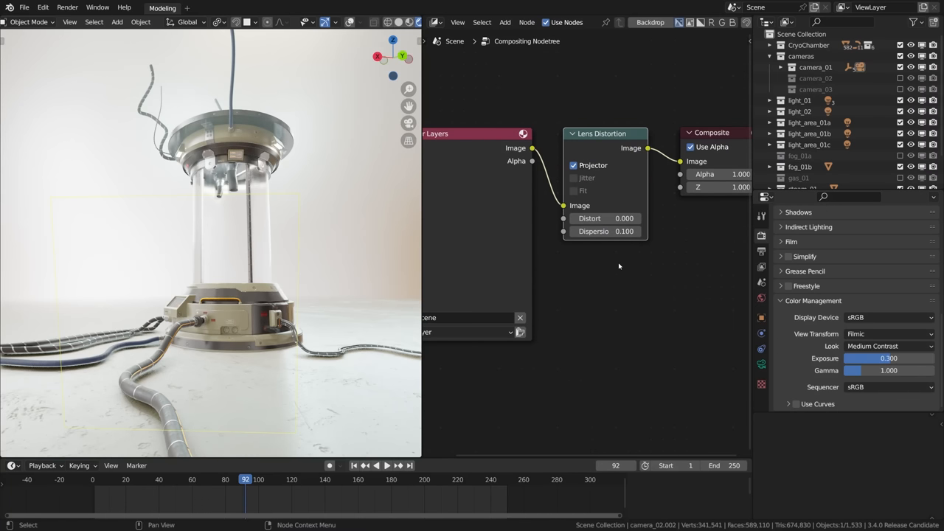
key("F12")
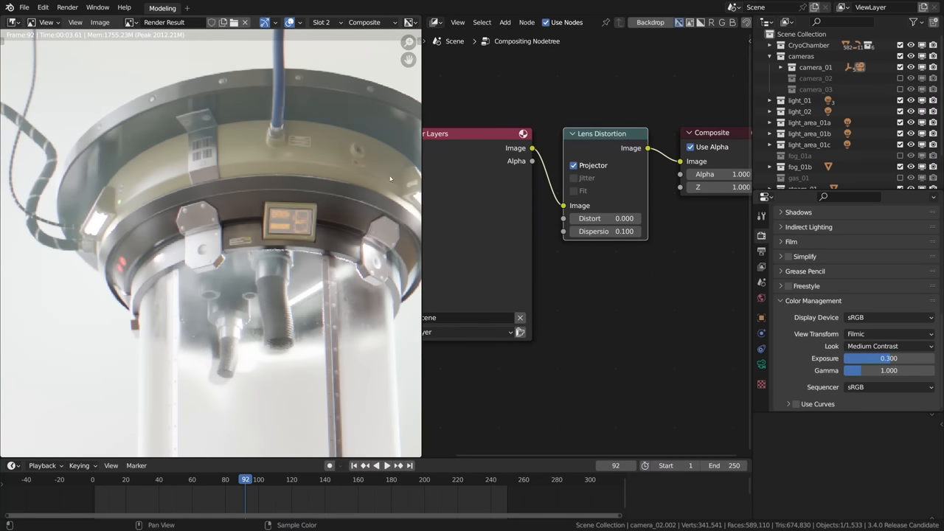
mouse_move(605, 230)
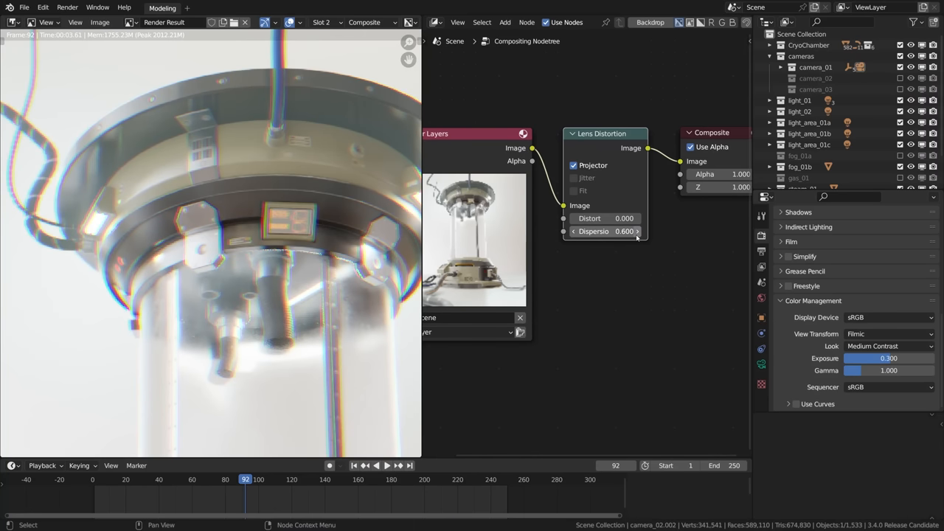
- Try dispersion 0.600 for strong fringing, restore 0.1, and mute the Lens Distortion node to compare
left_click_drag(597, 230, 612, 230)
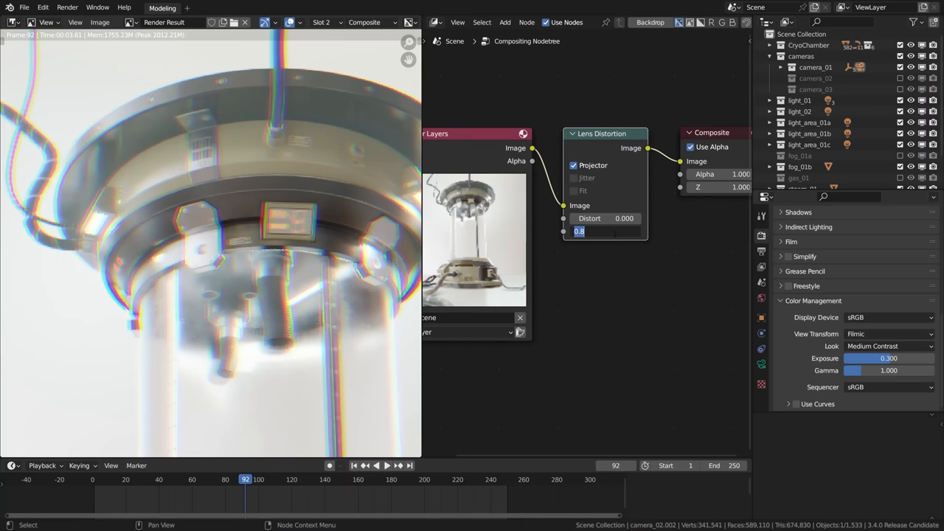
type("0.100")
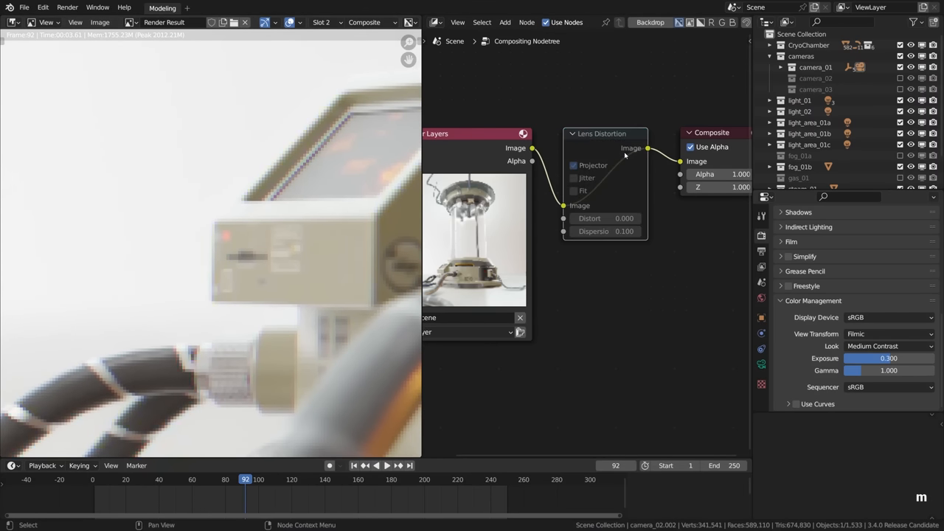
left_click(573, 165)
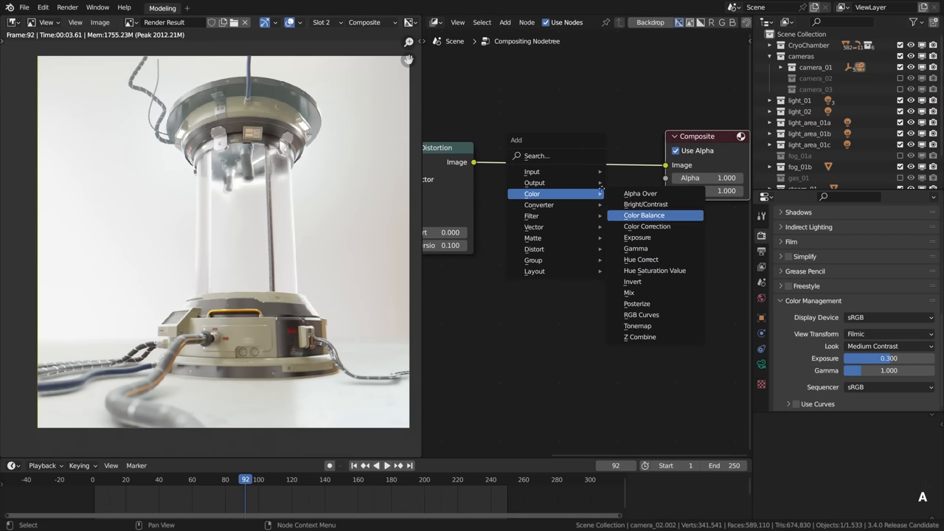
- Insert a Color Balance node before Composite using the Offset/Power/Slope (ASC-CDL) formula
left_click(643, 216)
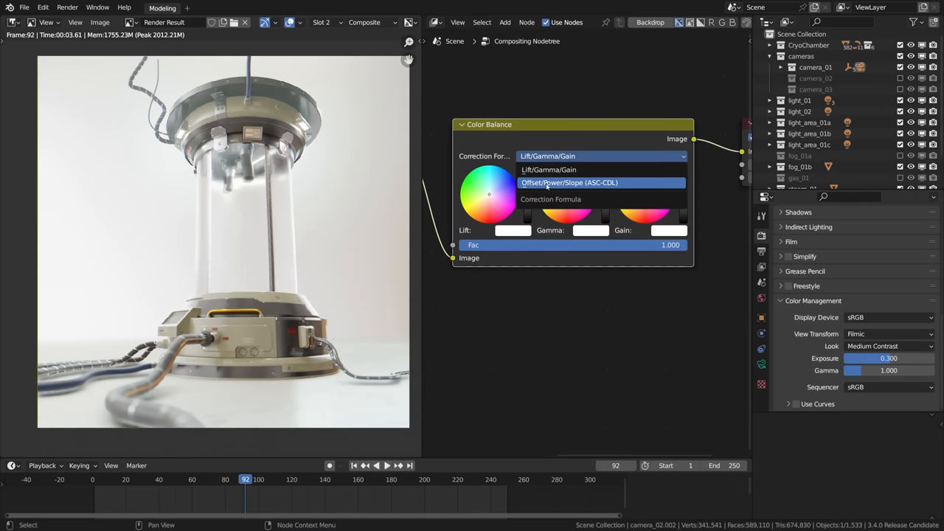
left_click(569, 183)
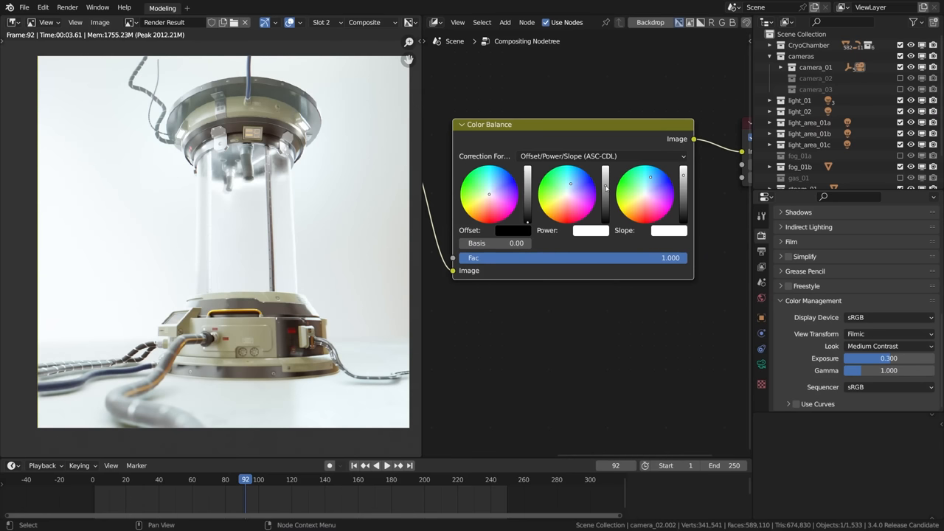
mouse_move(602, 142)
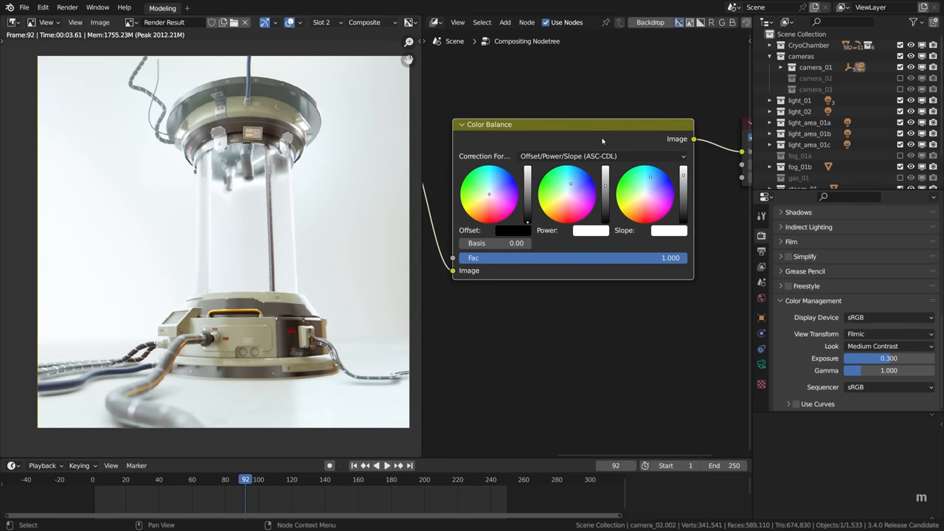
mouse_move(602, 142)
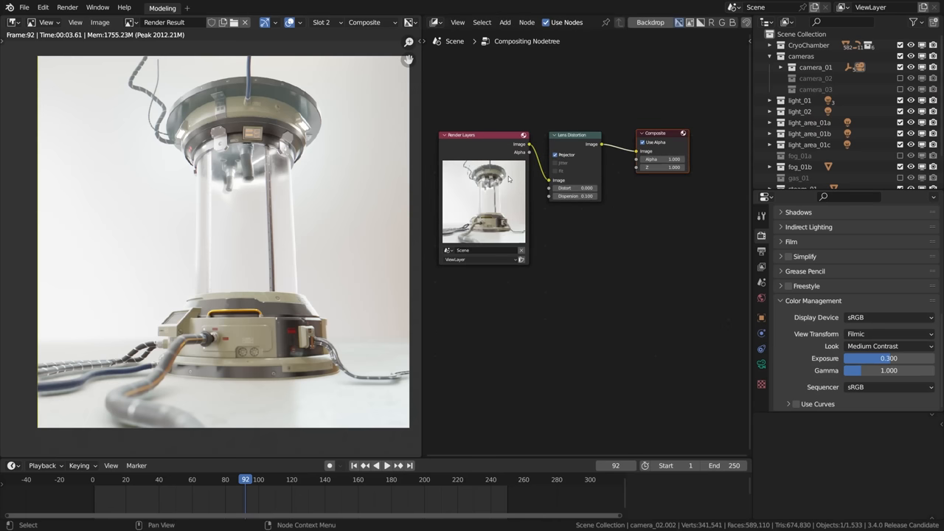
- Restore the 3D Viewport in the right area and show the Output Properties (1080×1080, PNG RGBA)
key("shift+F5")
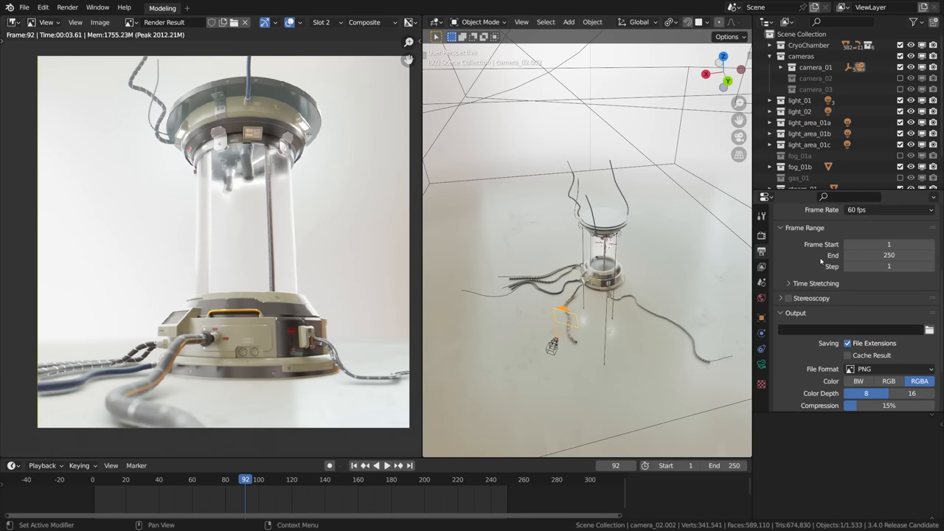
left_click(761, 213)
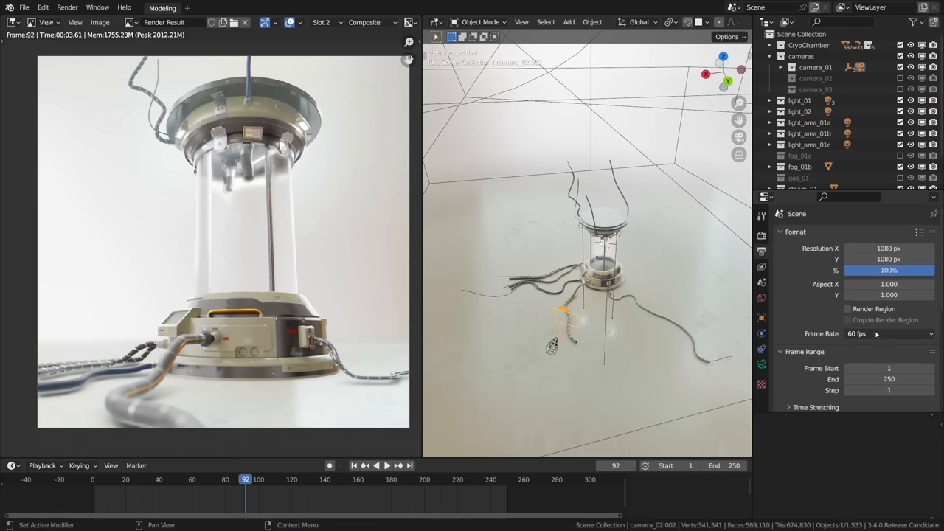